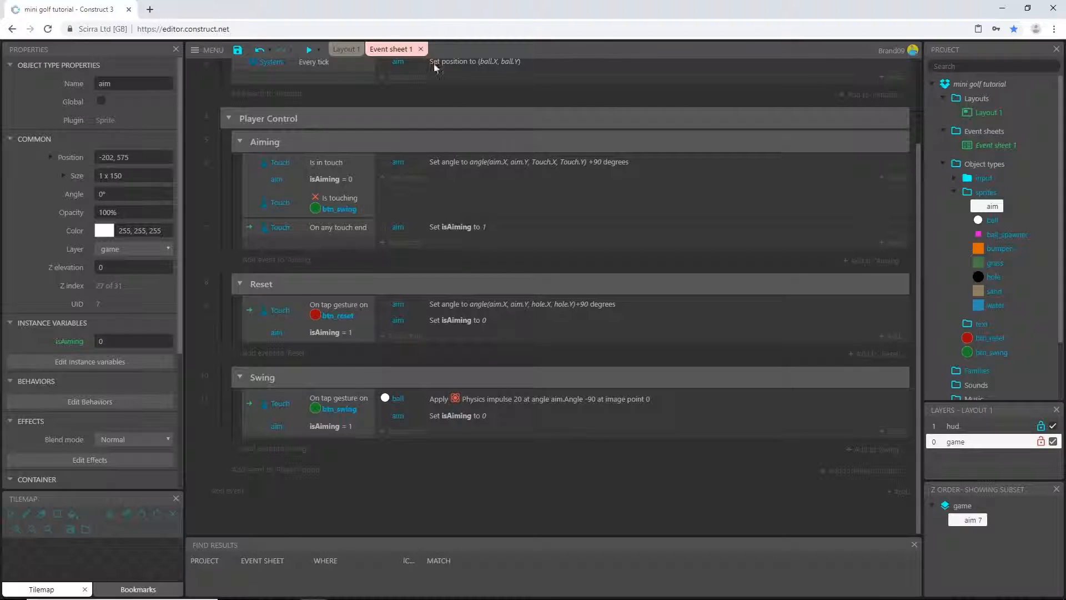
mouse_move(452, 265)
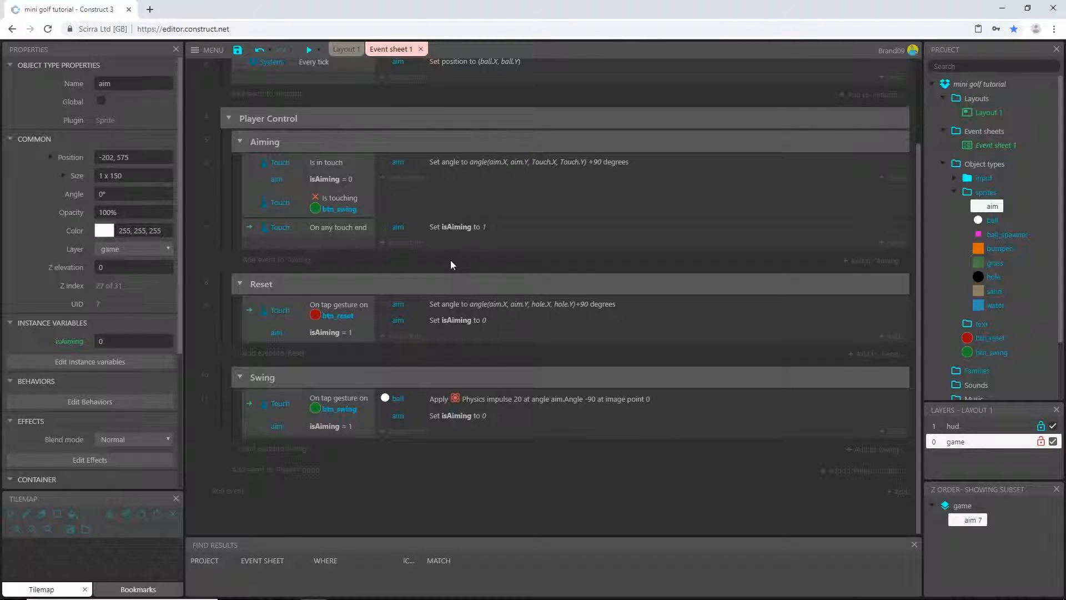
mouse_move(424, 270)
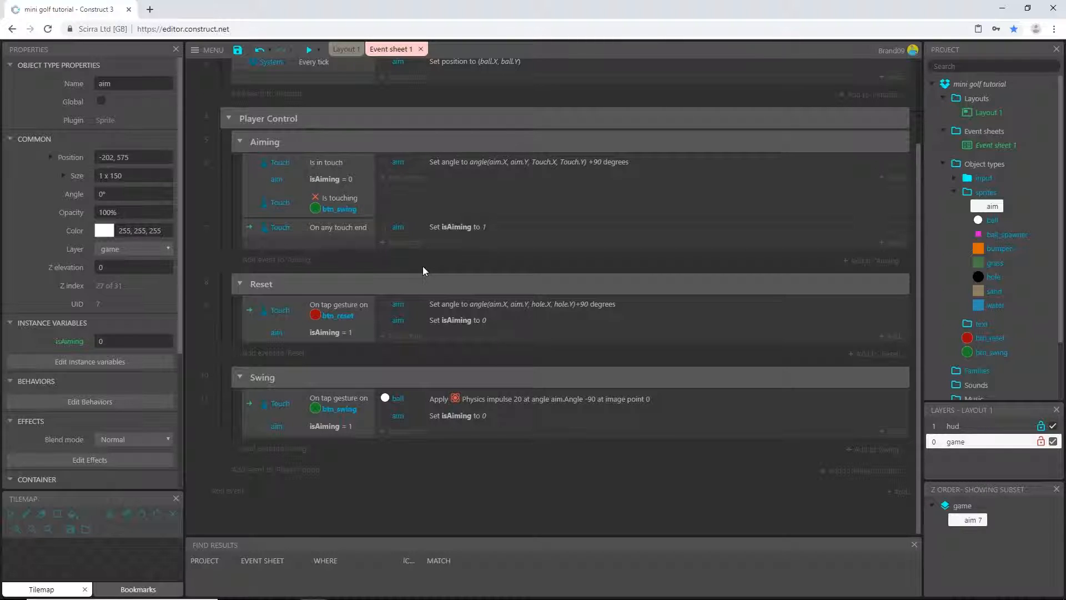
- Test-run the game briefly, then start a new top-level event for the ball
left_click(308, 50)
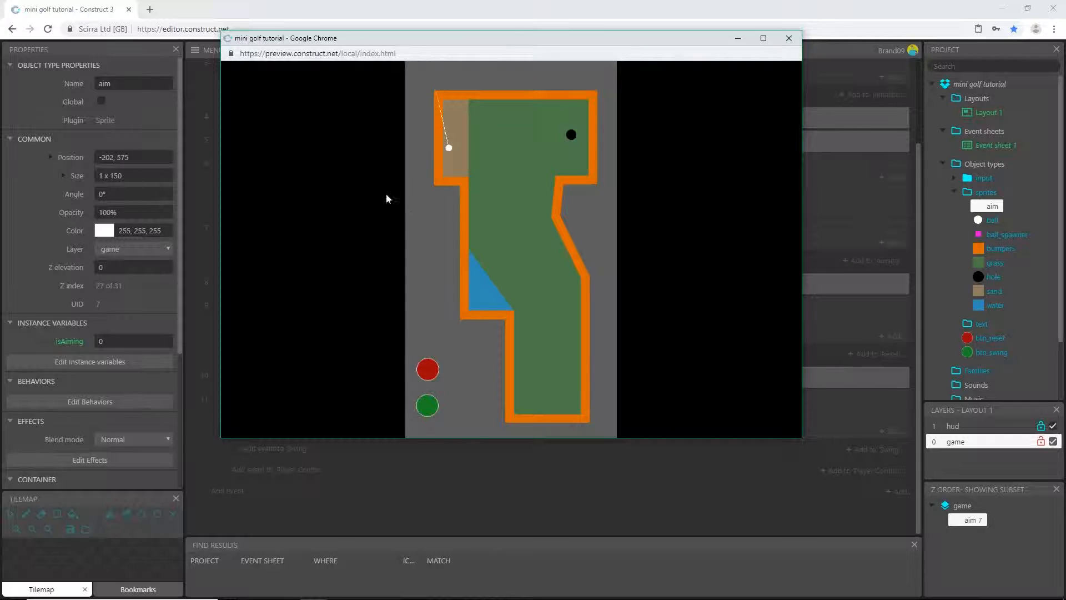
mouse_move(437, 80)
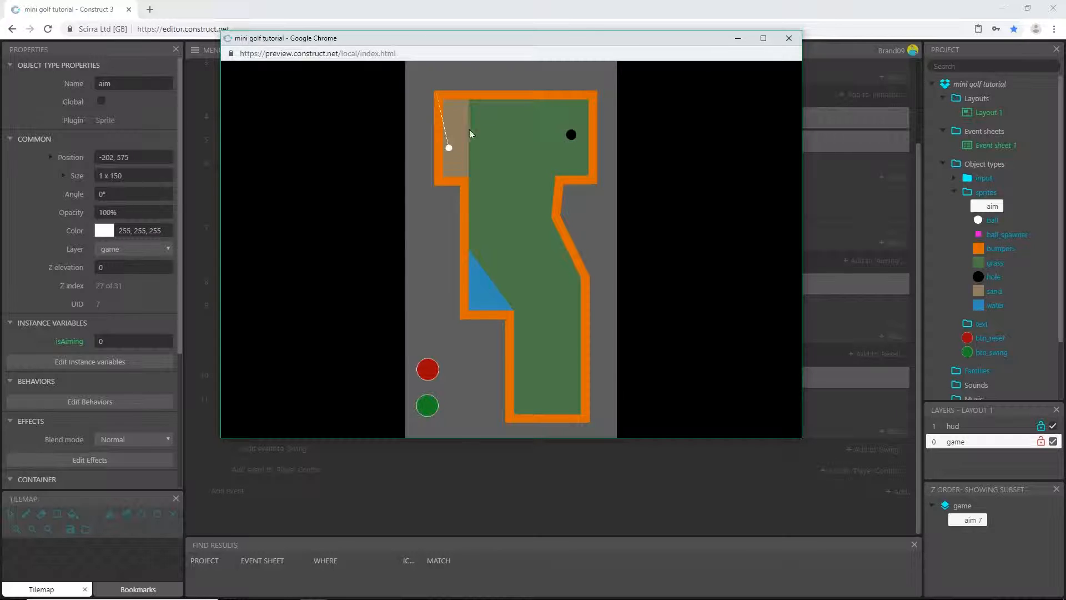
mouse_move(533, 275)
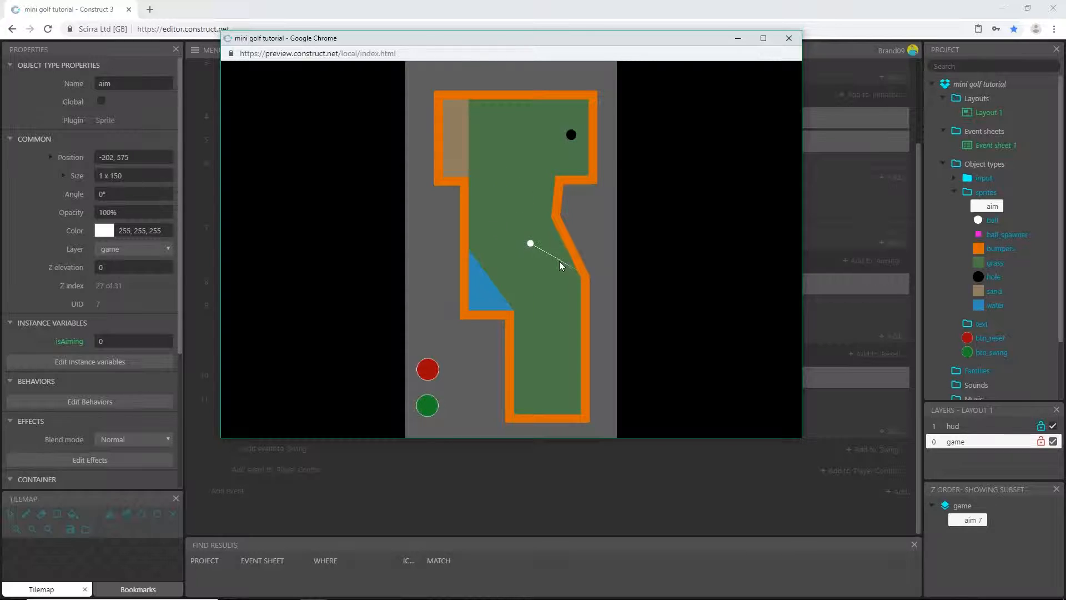
mouse_move(530, 243)
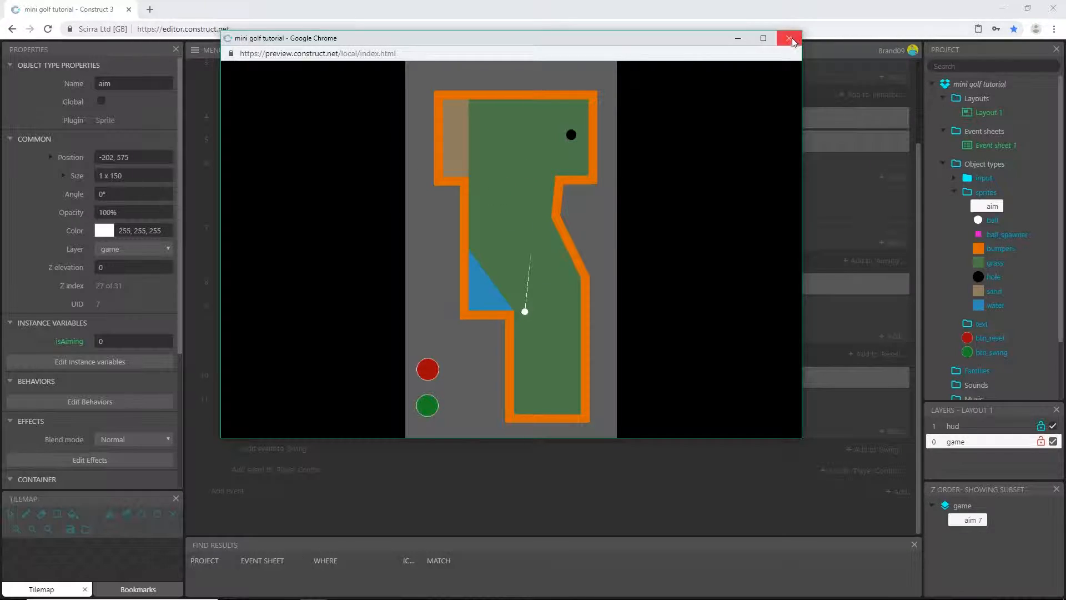
left_click(788, 38)
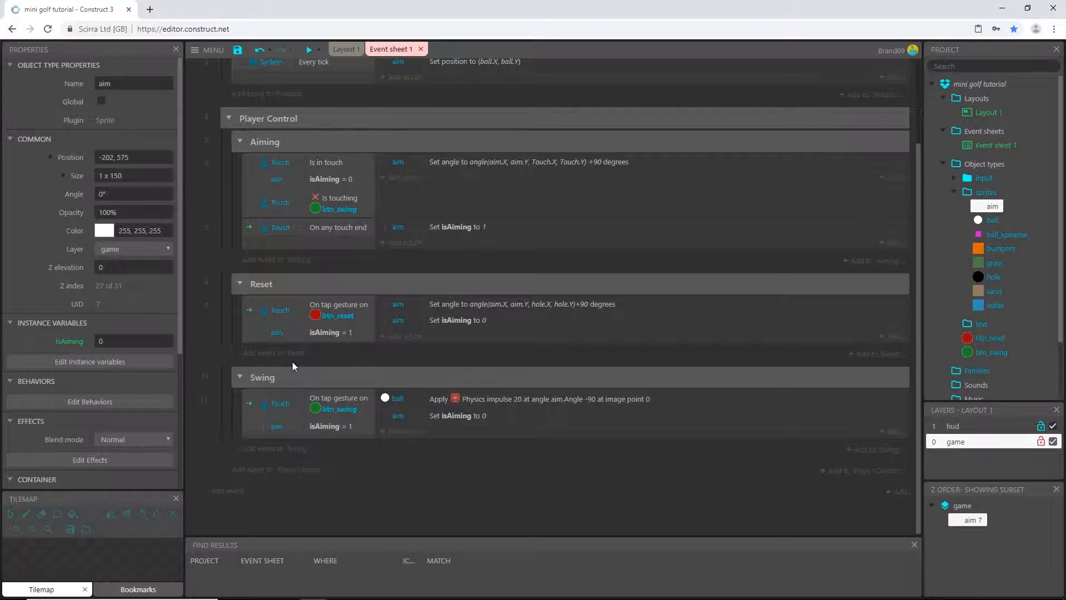
mouse_move(241, 494)
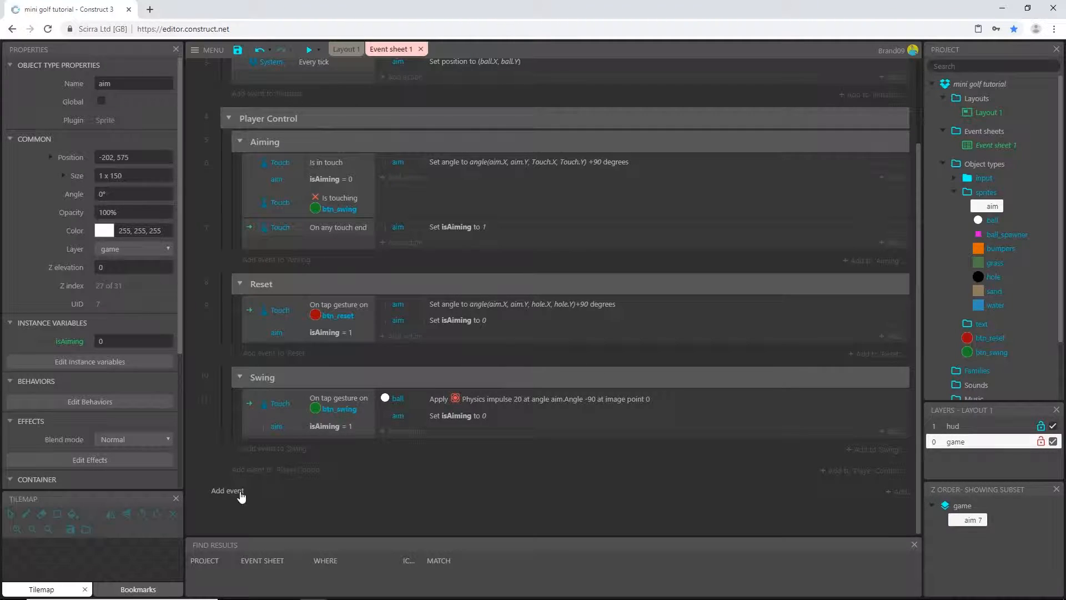
left_click(228, 490)
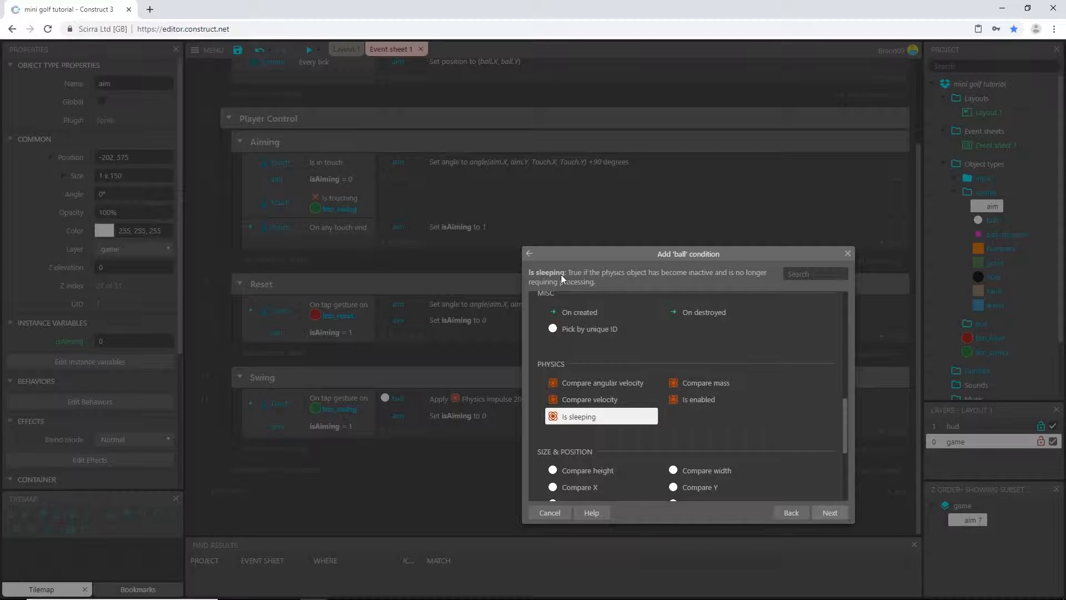
mouse_move(574, 281)
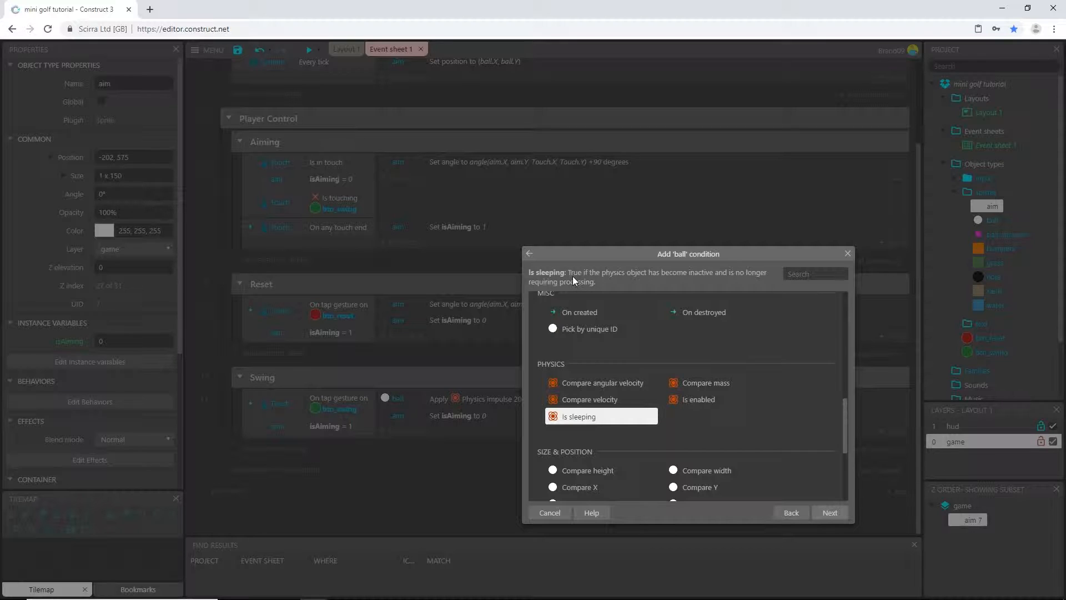
mouse_move(586, 274)
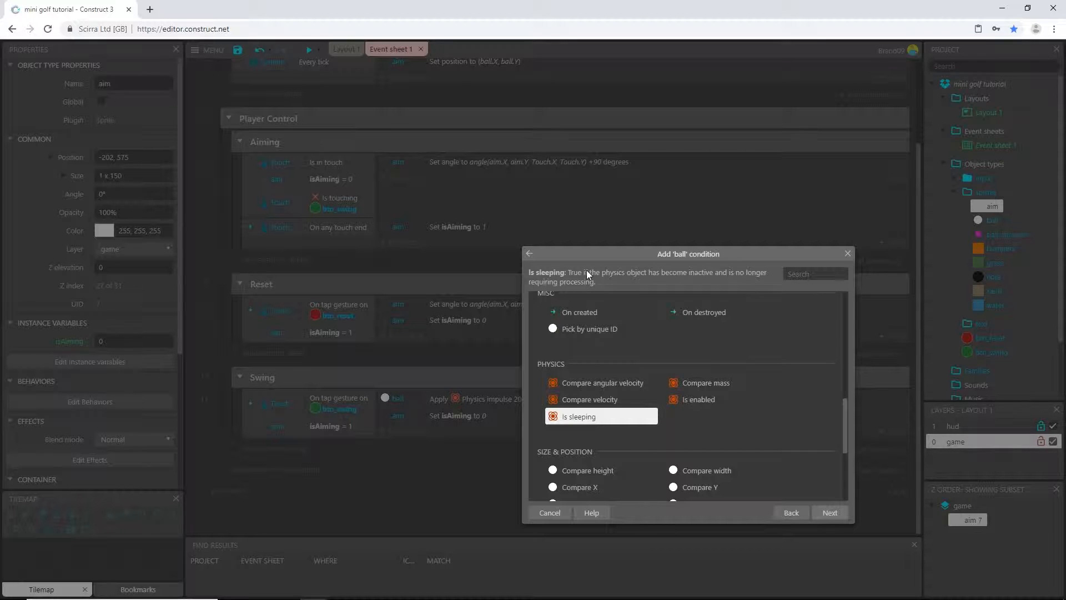
mouse_move(660, 283)
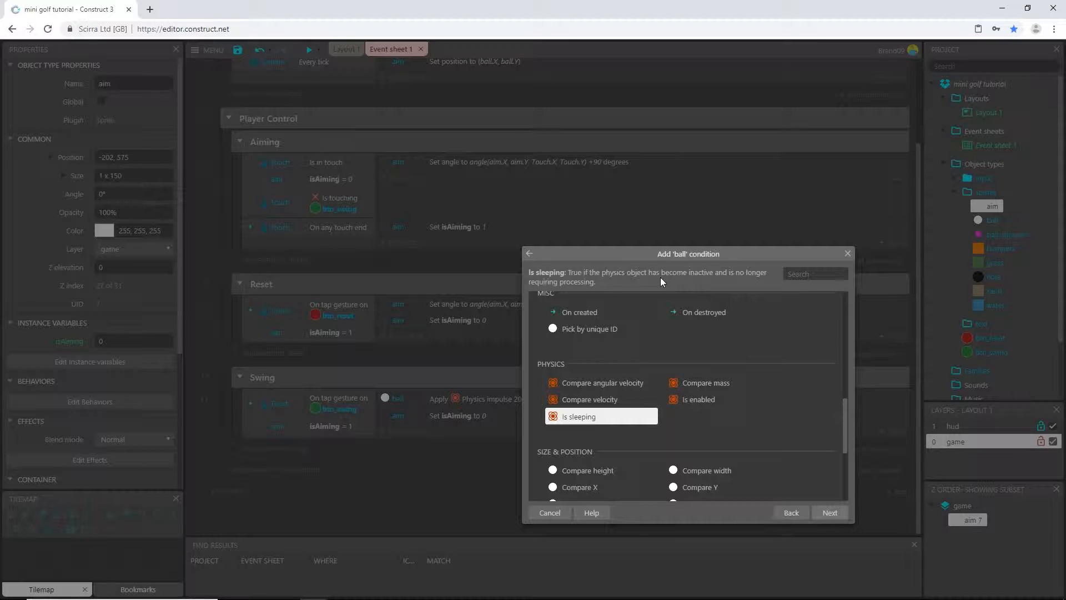
mouse_move(597, 292)
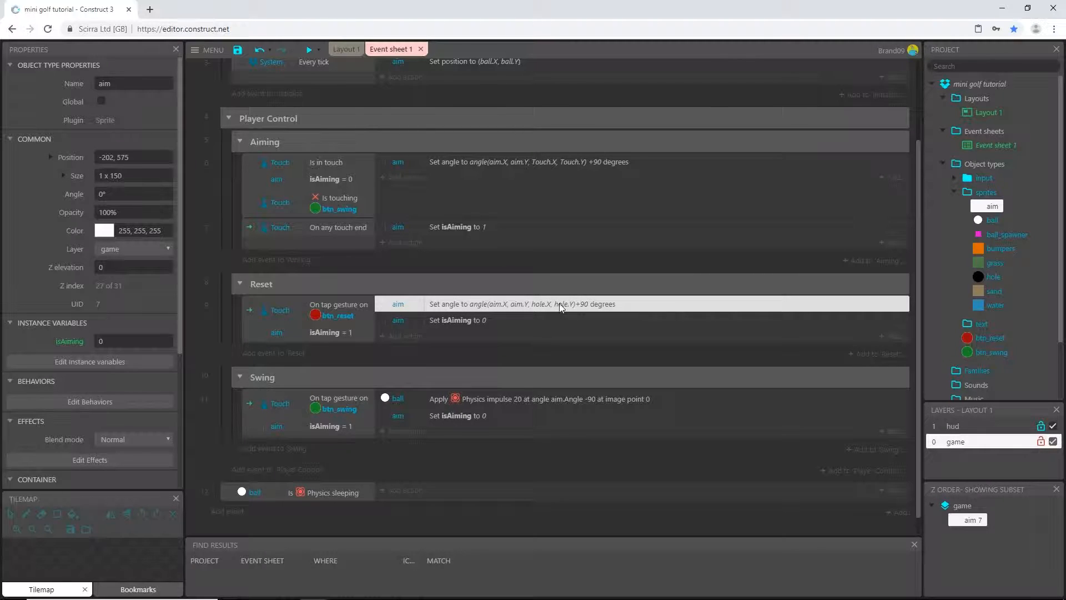
mouse_move(428, 307)
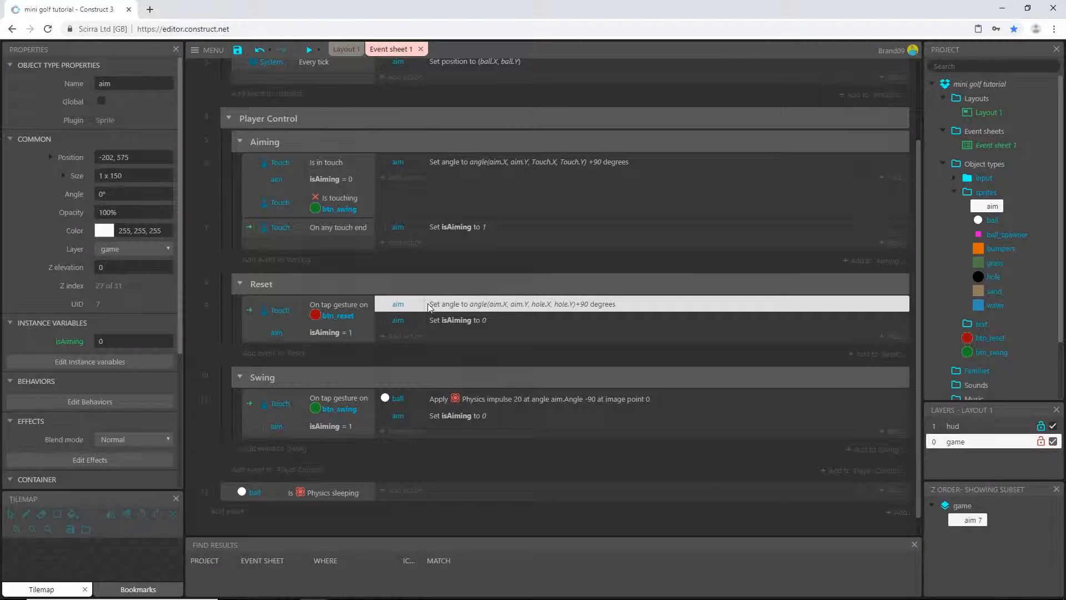
mouse_move(508, 325)
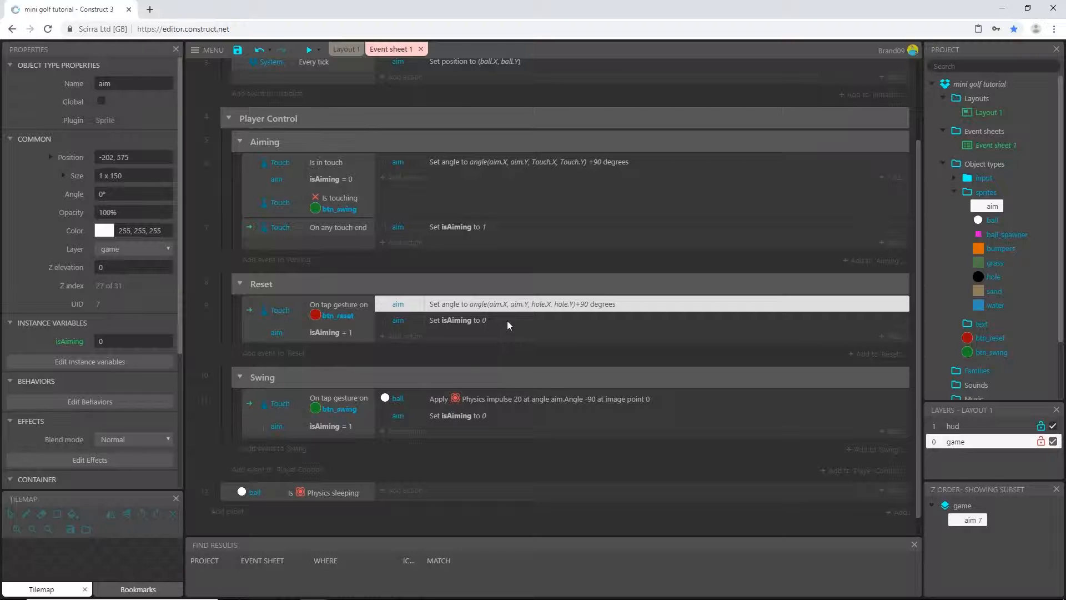
mouse_move(494, 338)
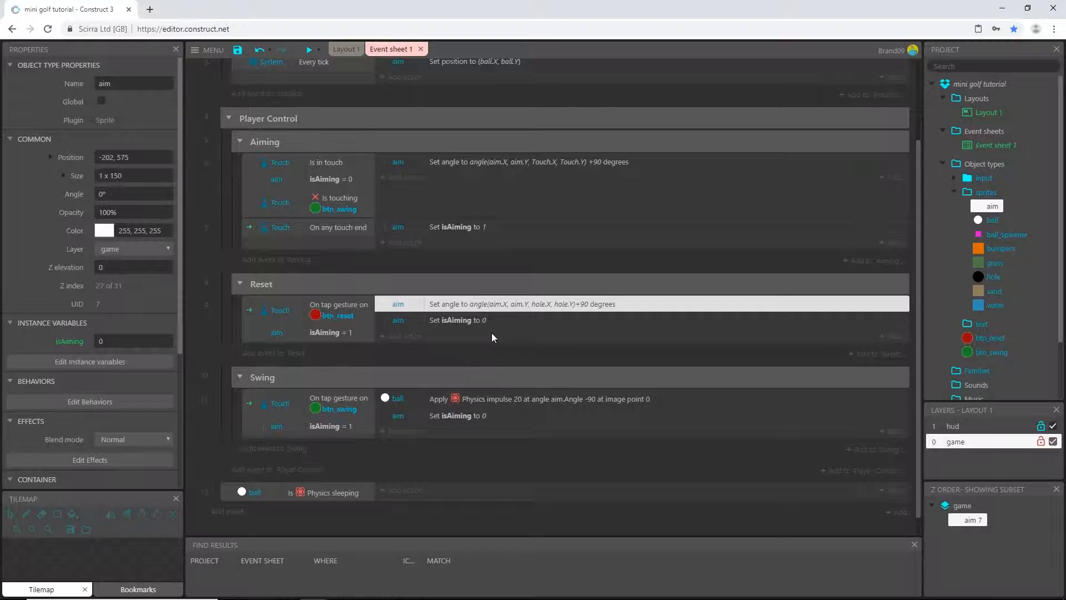
mouse_move(490, 341)
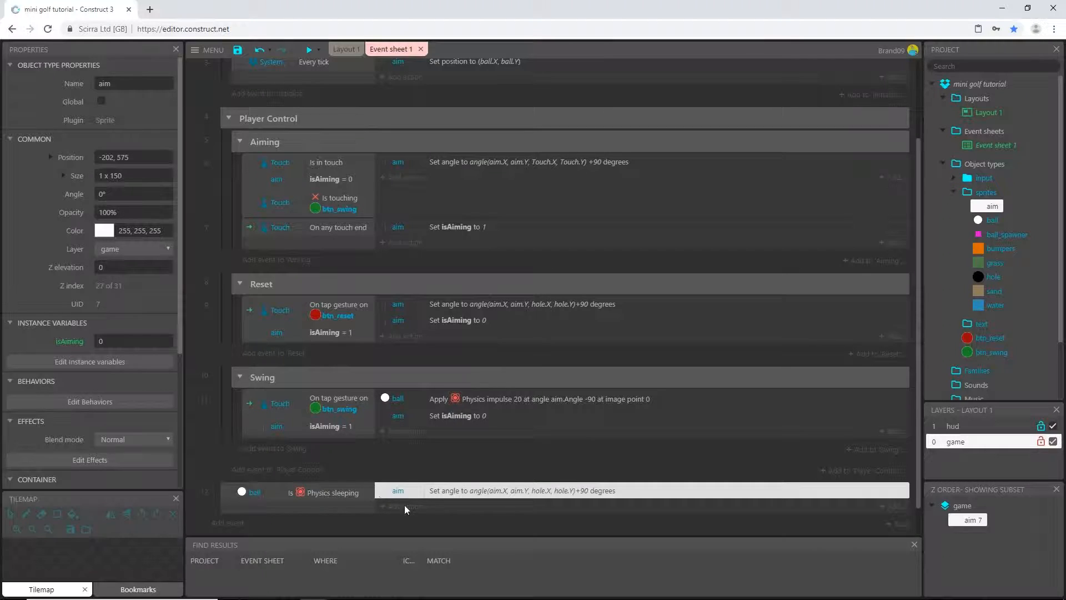
- Scroll down the event sheet toward the ball-sleeping event
scroll("down", 3)
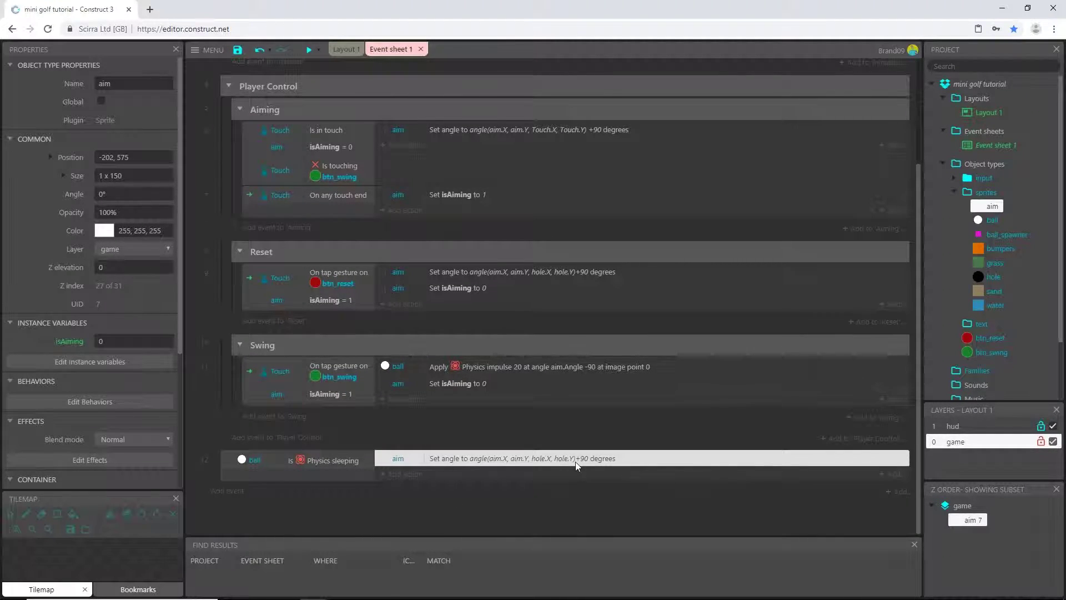
mouse_move(573, 470)
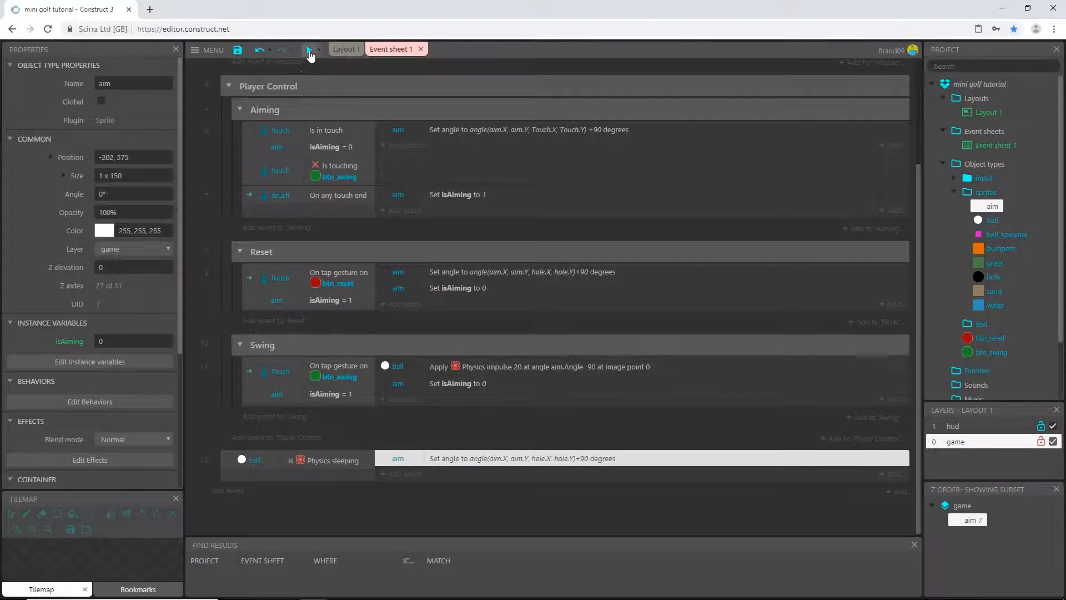
left_click(309, 49)
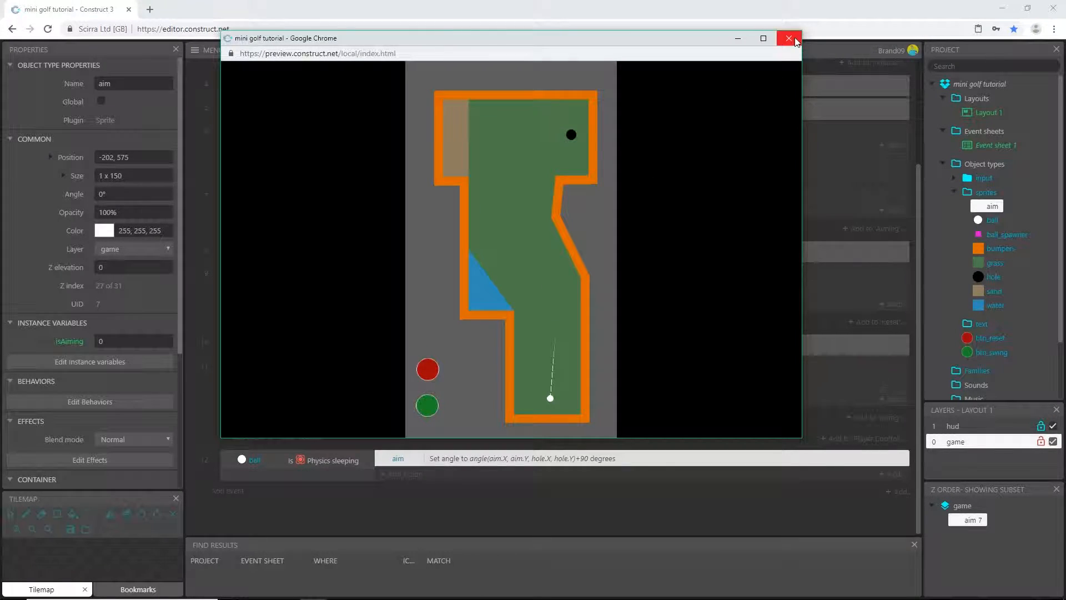
mouse_move(795, 40)
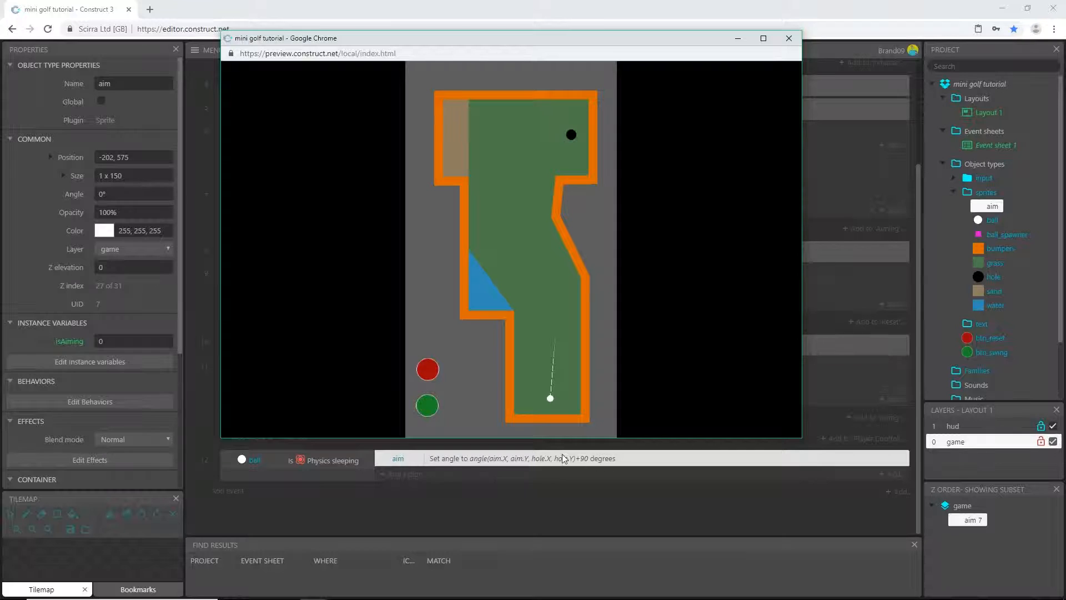
mouse_move(788, 38)
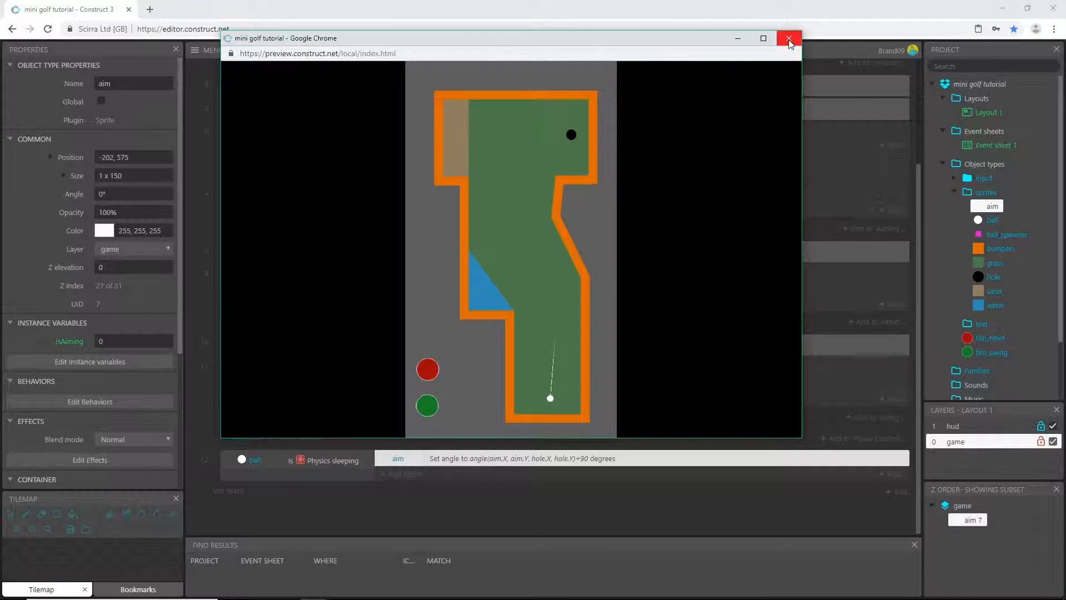
left_click(788, 39)
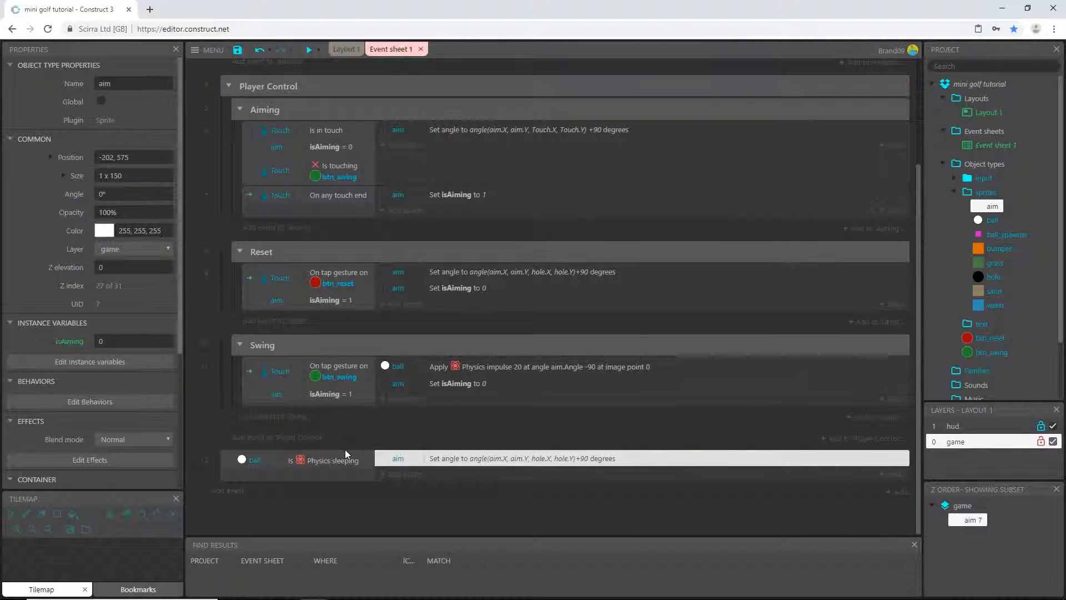
mouse_move(467, 187)
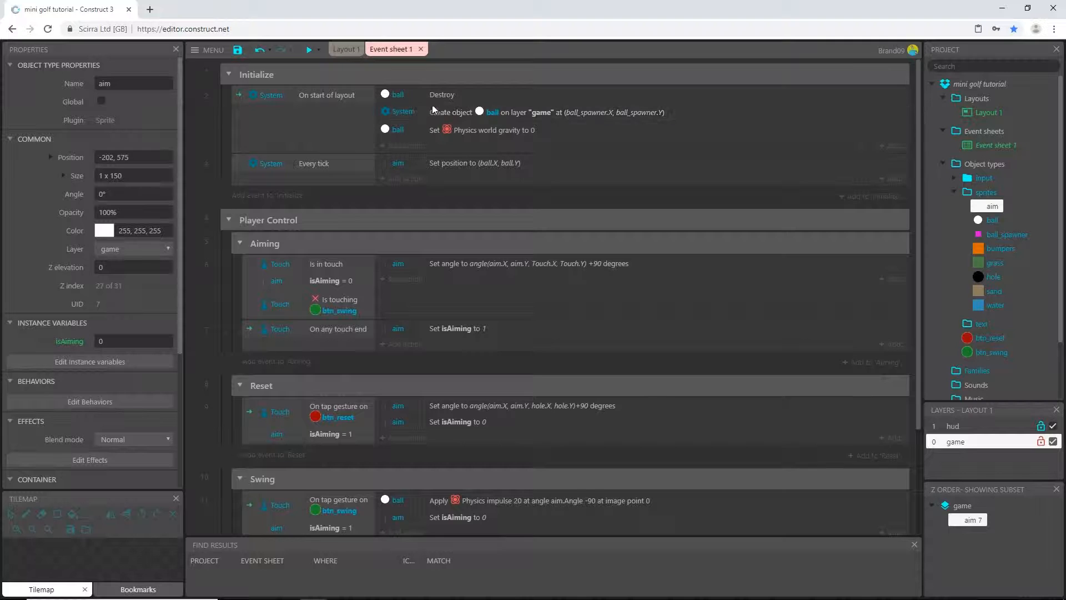
- Scroll down and confirm the Swing event setting aim's isAiming to 2
scroll("down", 3)
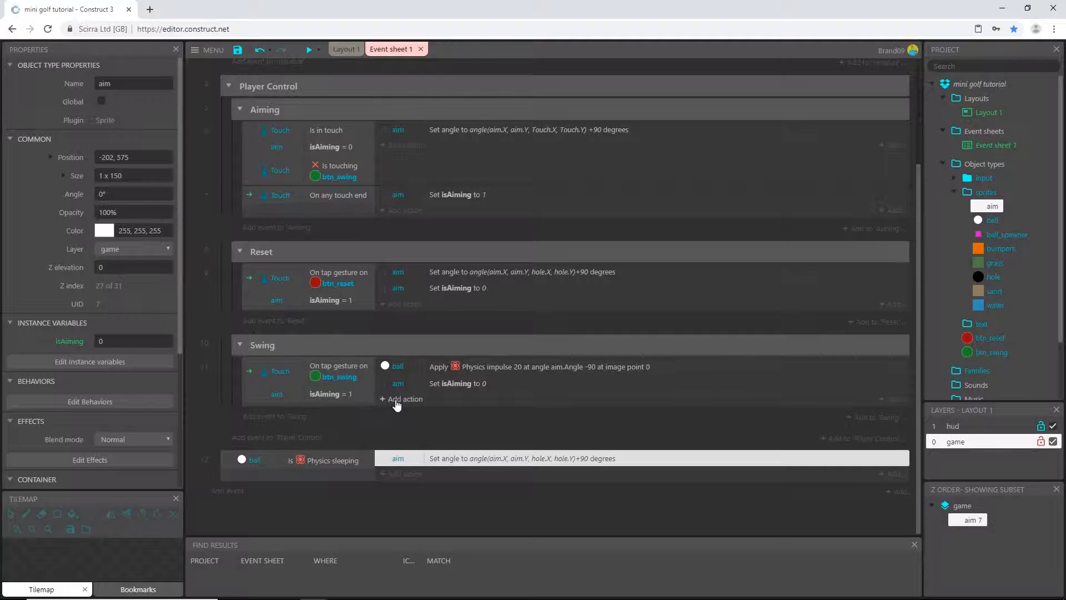
mouse_move(390, 405)
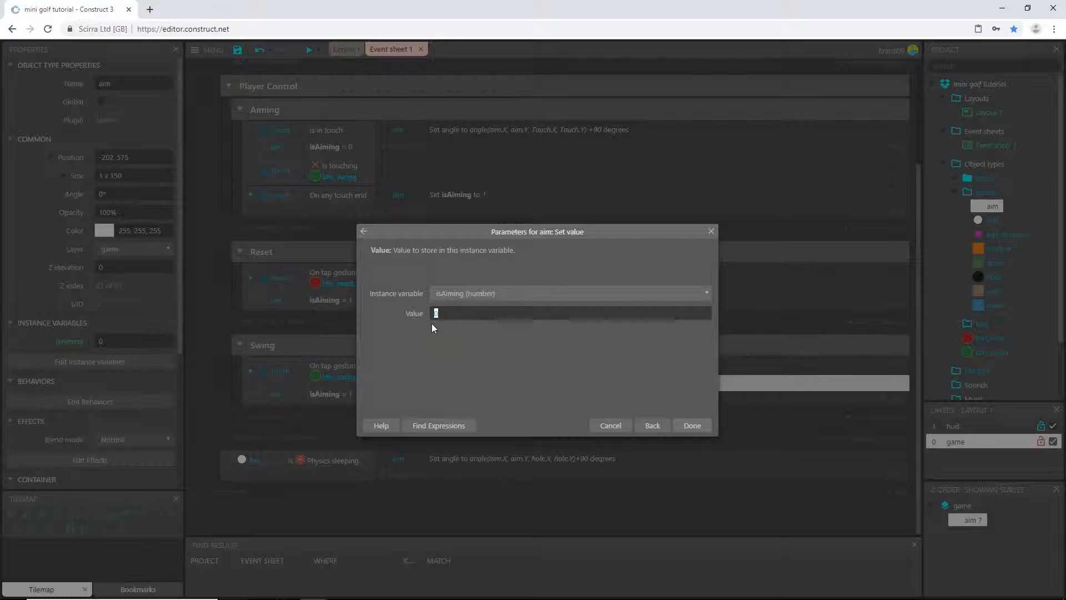
left_click(692, 425)
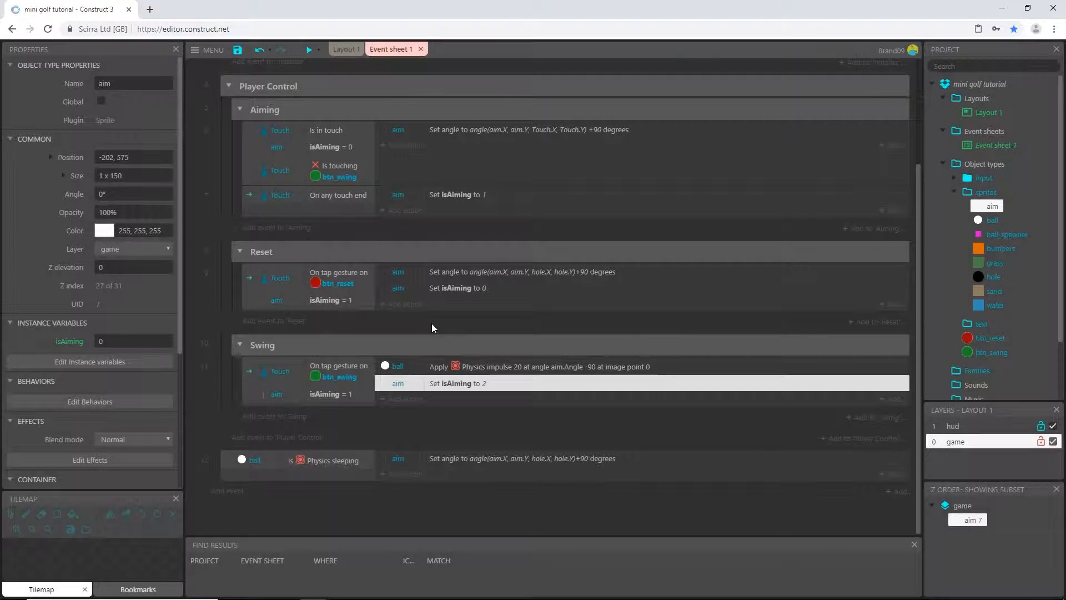
mouse_move(478, 394)
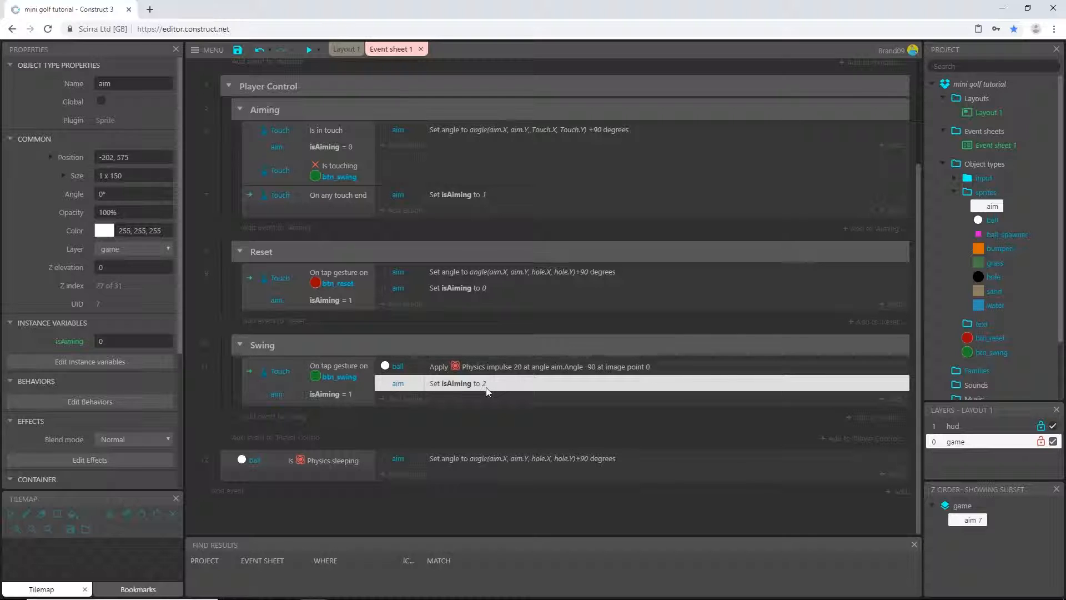
mouse_move(309, 483)
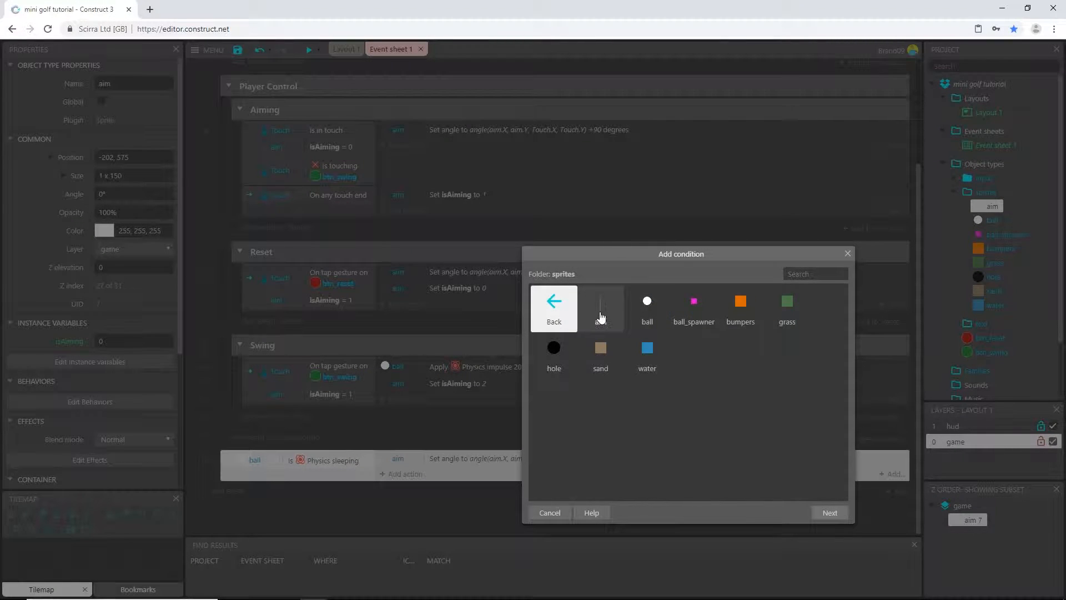
- Add an aim condition requiring instance variable isAiming to equal 2
left_click(601, 308)
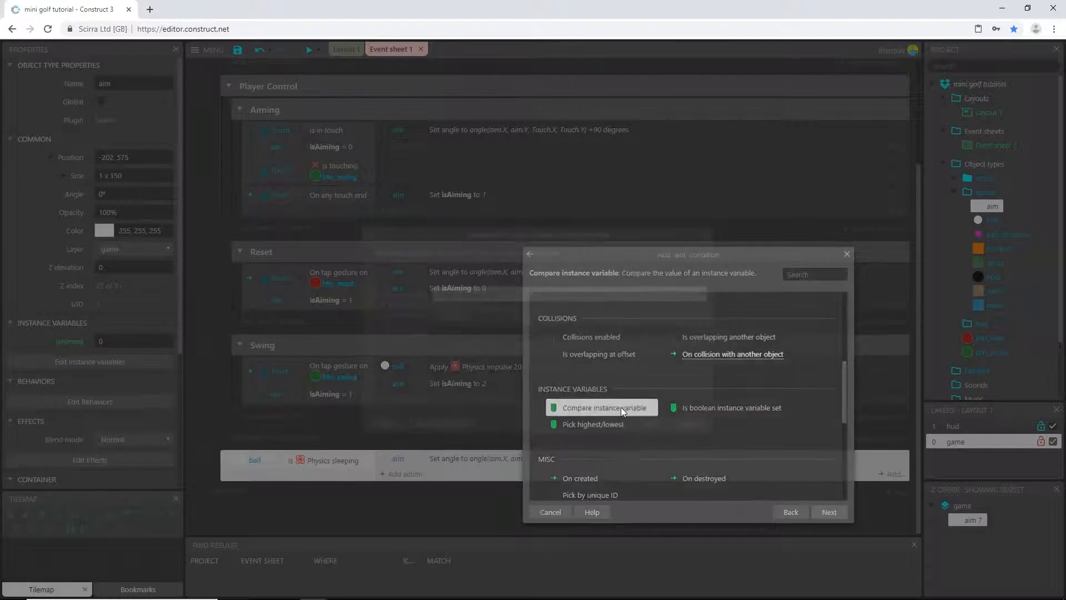
left_click(602, 407)
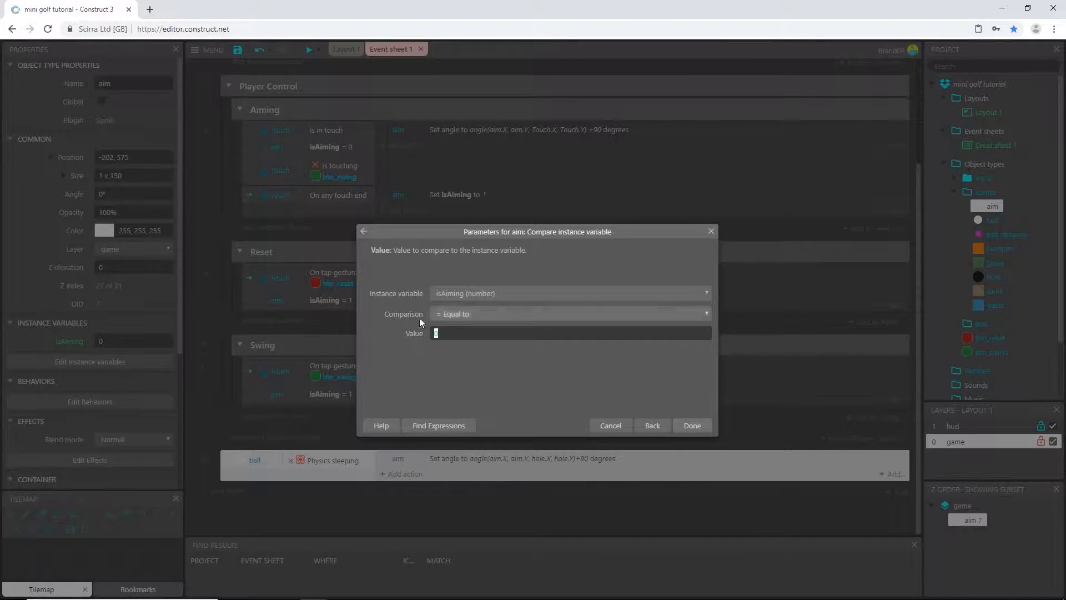
left_click(692, 425)
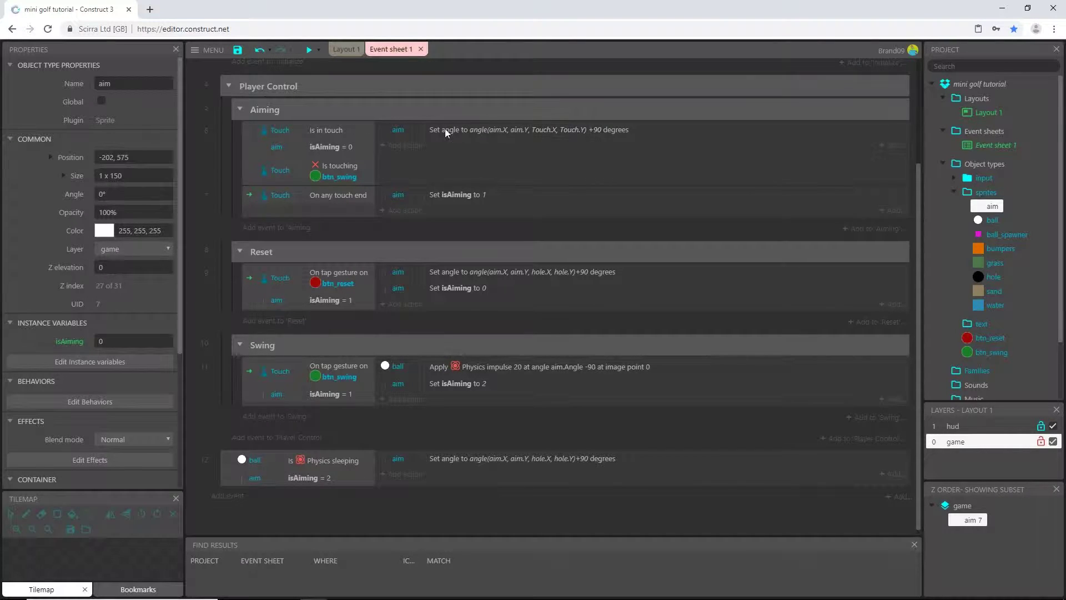
mouse_move(598, 147)
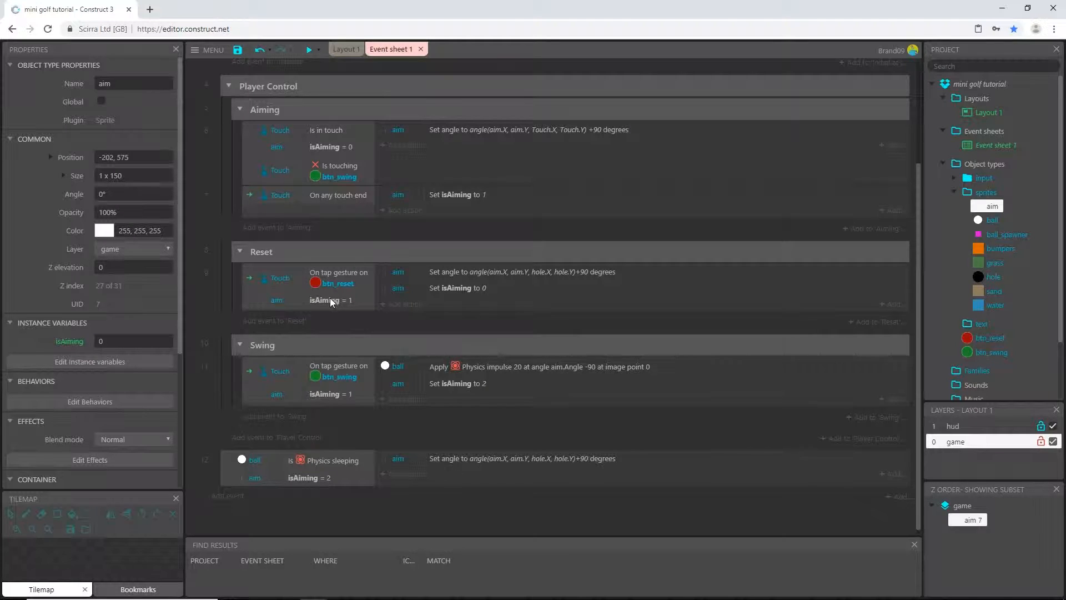
- Review the Swing event's tap condition and its 'Set isAiming to 2' action
left_click(338, 277)
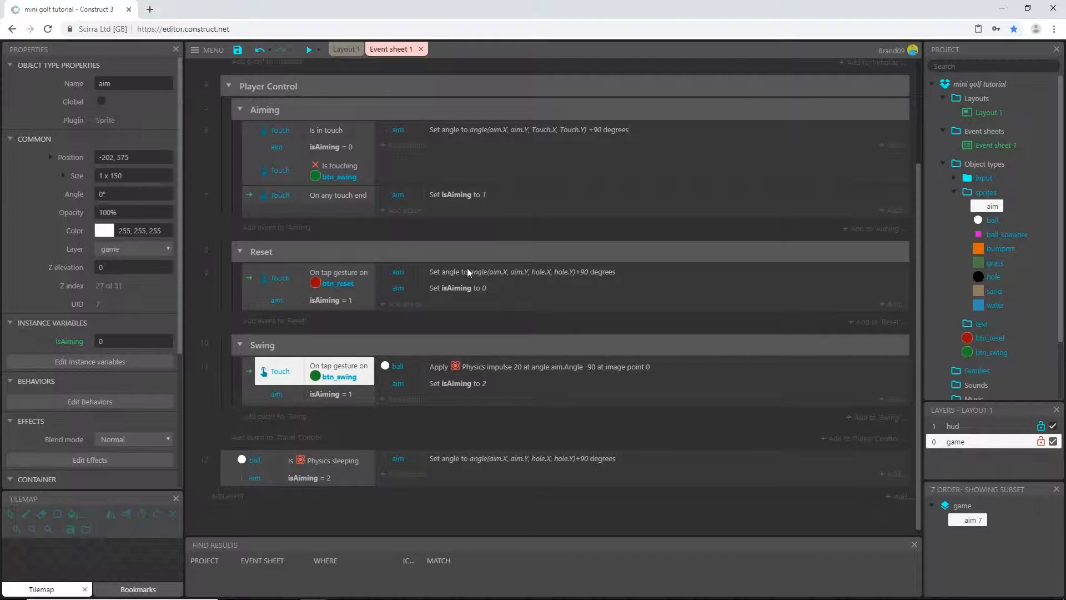
left_click(457, 287)
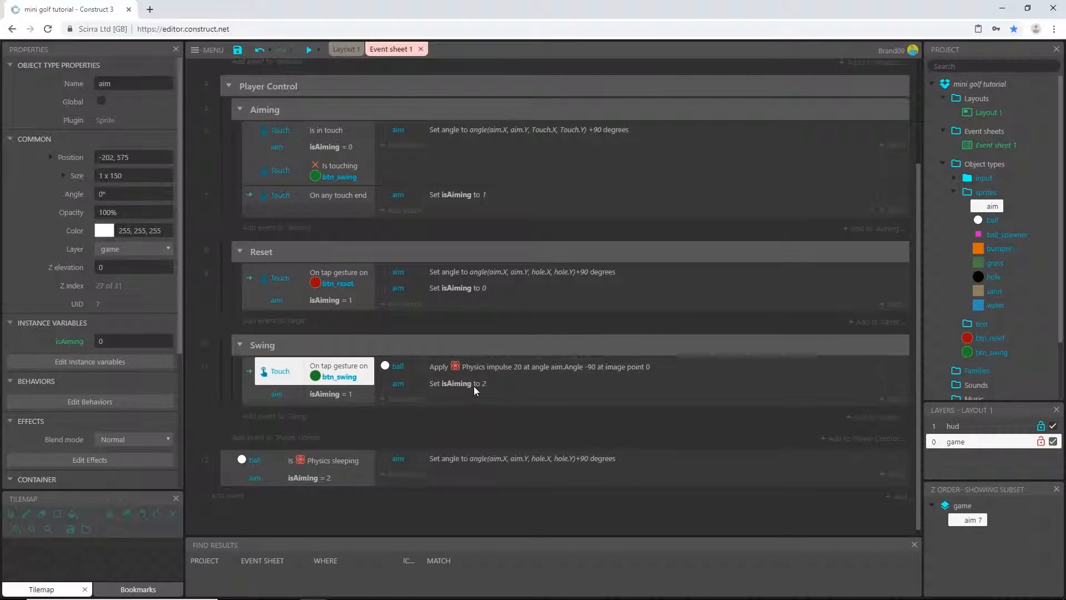
left_click(472, 383)
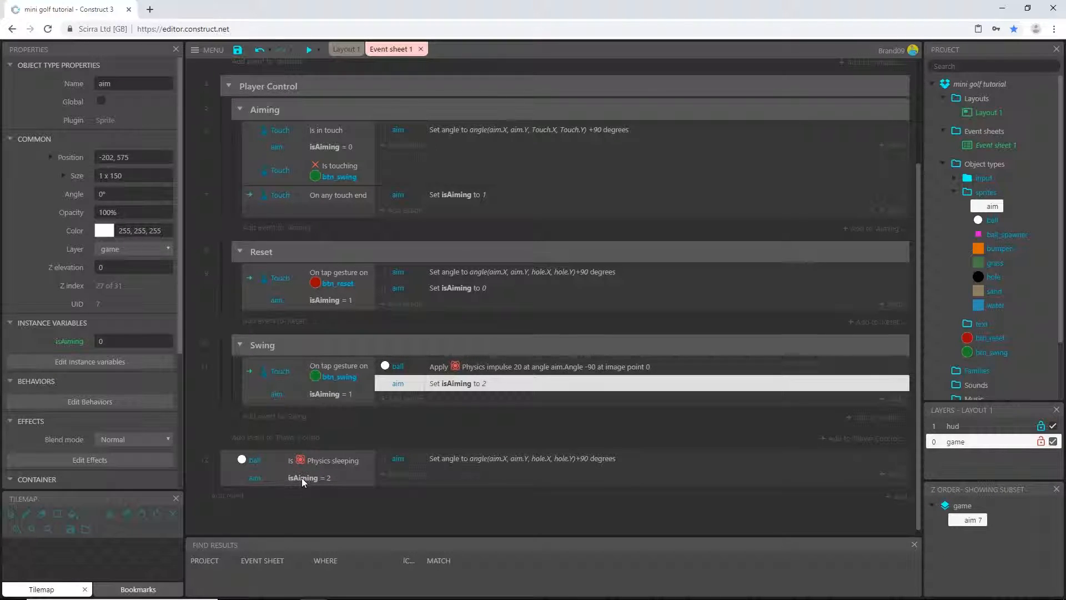
- In the debug preview, expand aim and watch its isAiming variable
left_click(306, 477)
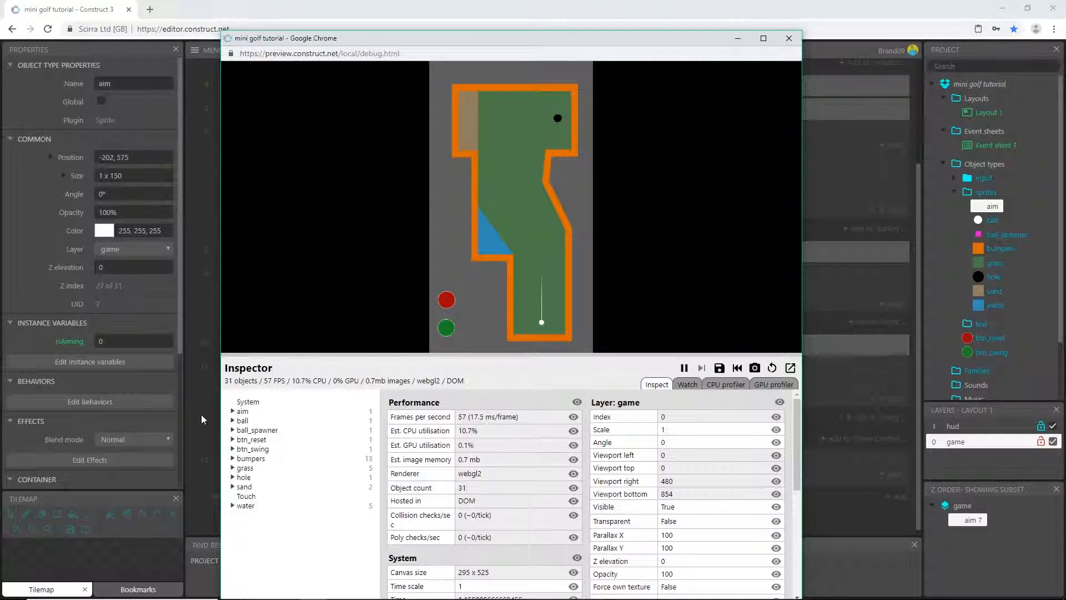
left_click(242, 411)
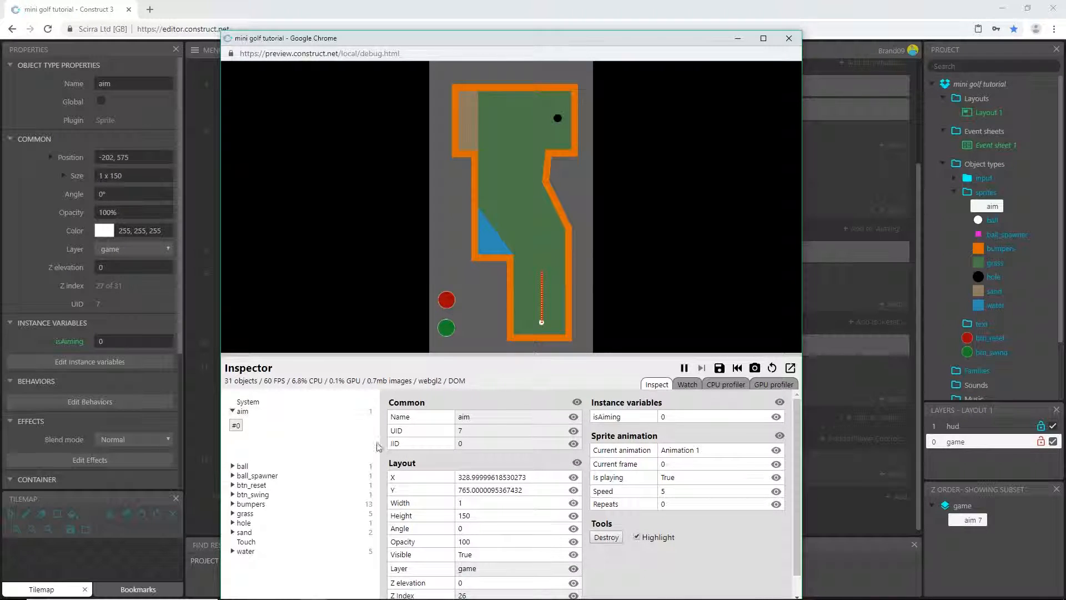
mouse_move(736, 409)
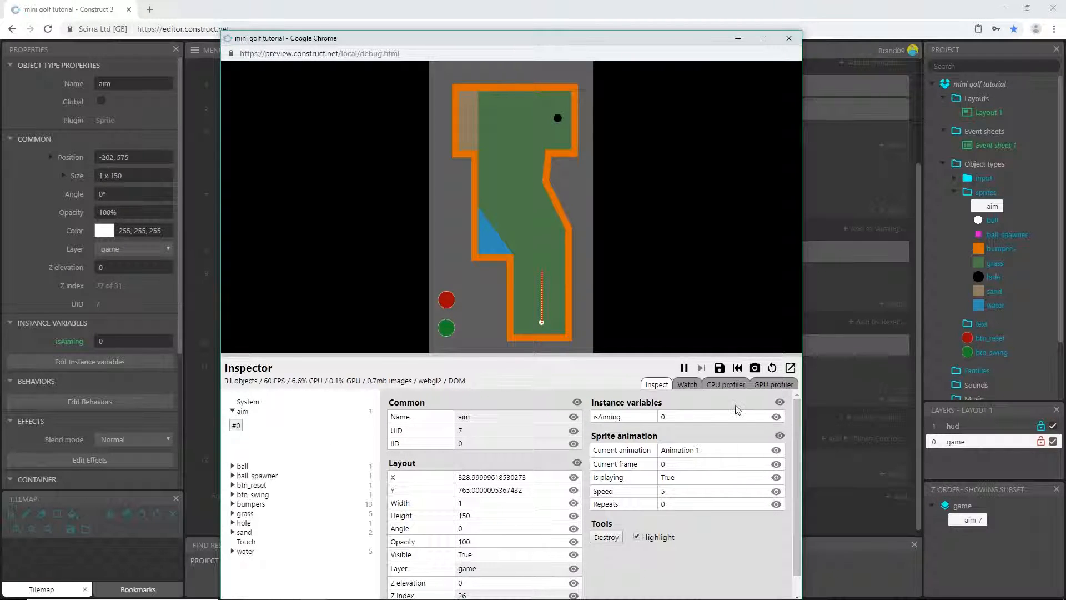
left_click(686, 384)
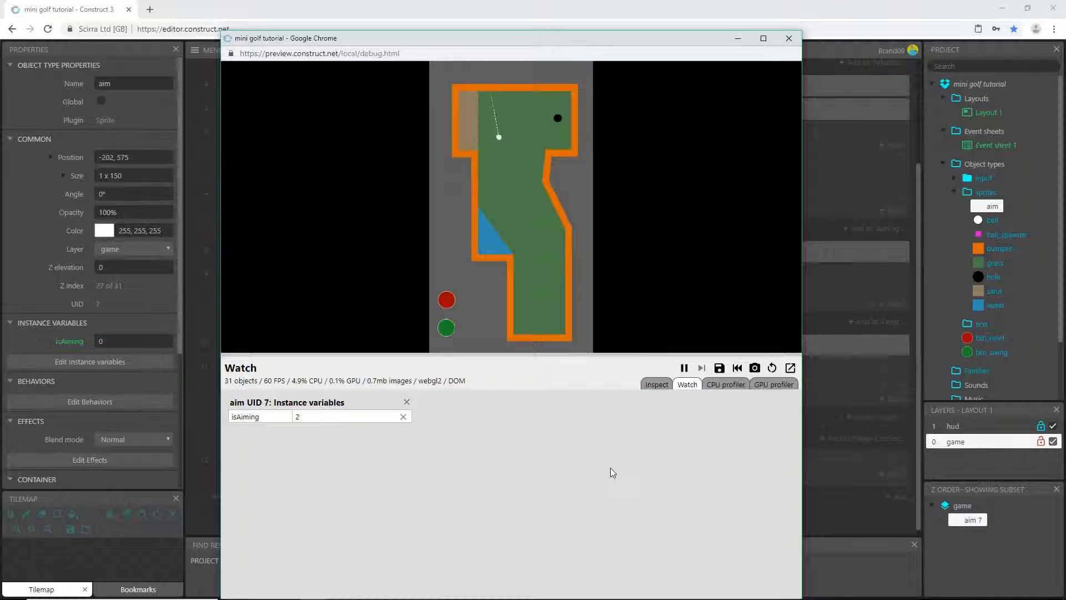
left_click(656, 384)
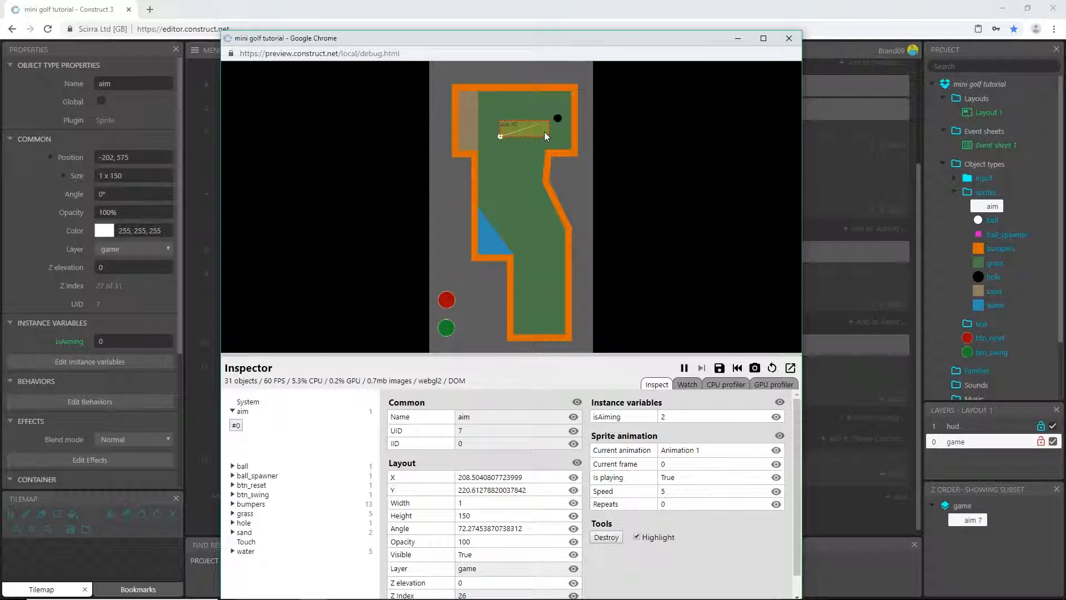
mouse_move(446, 464)
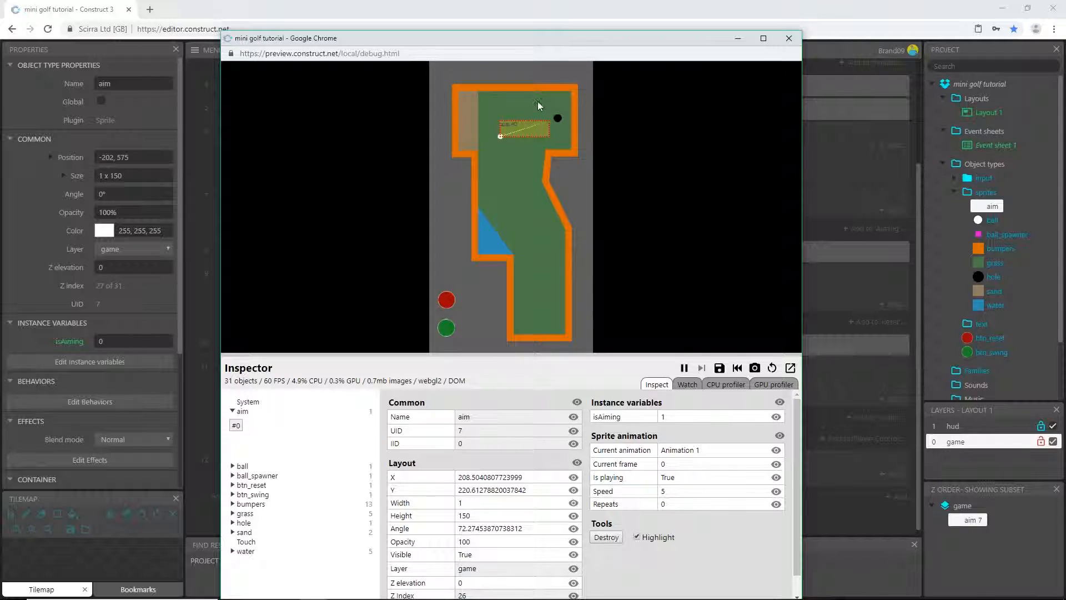
mouse_move(543, 180)
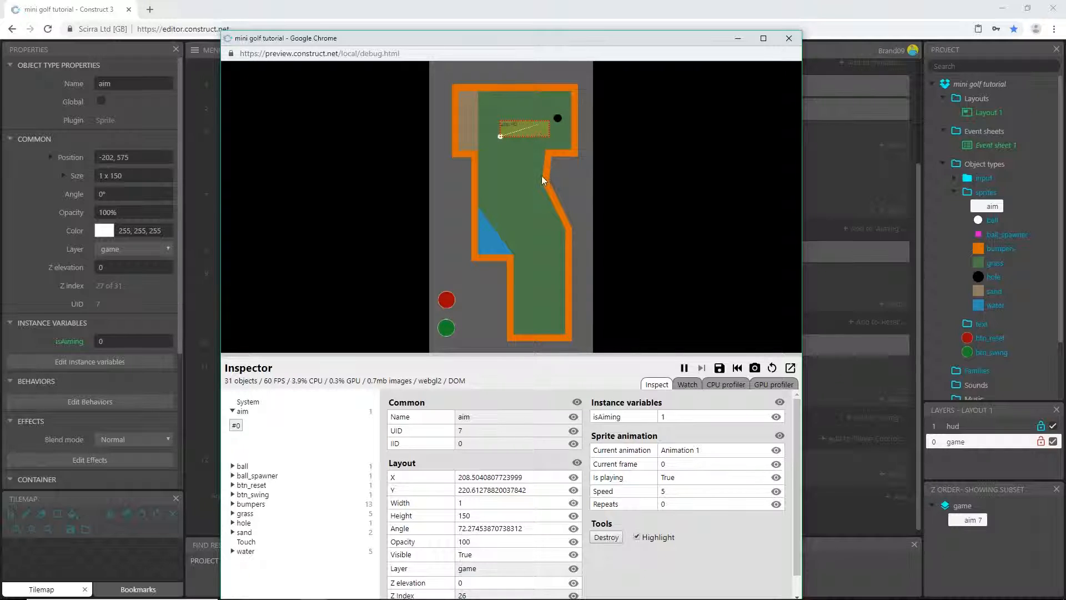
mouse_move(543, 131)
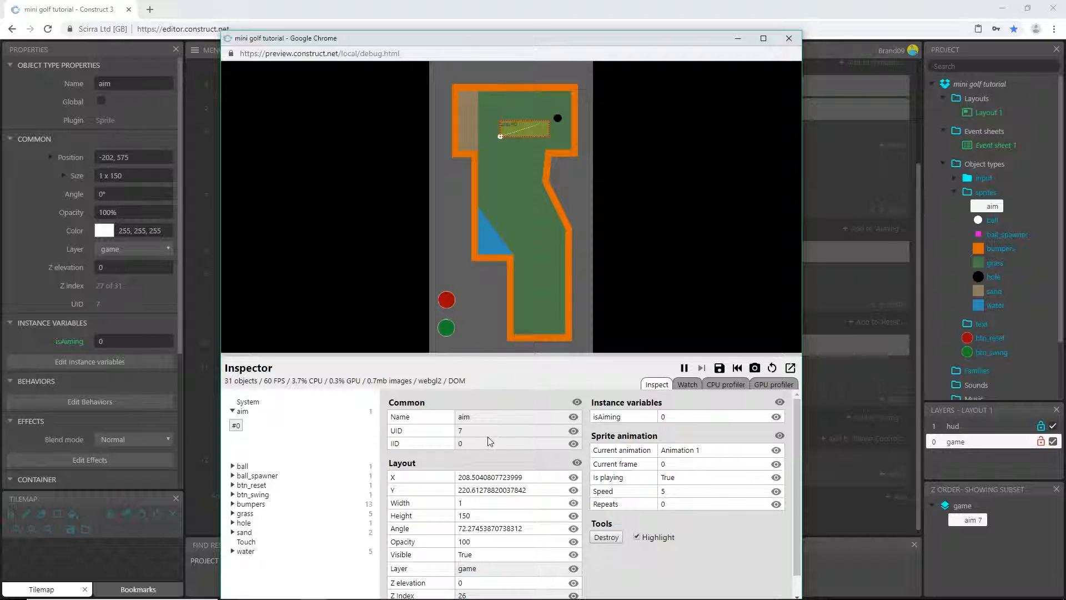
- Close the debug preview window to return to the event sheet
left_click(788, 38)
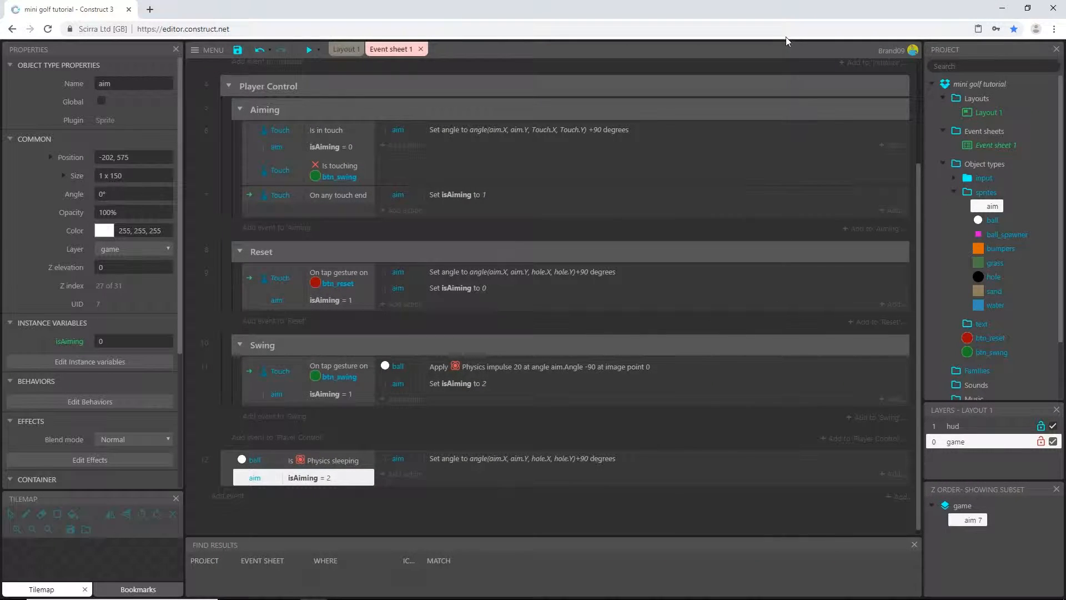
mouse_move(445, 485)
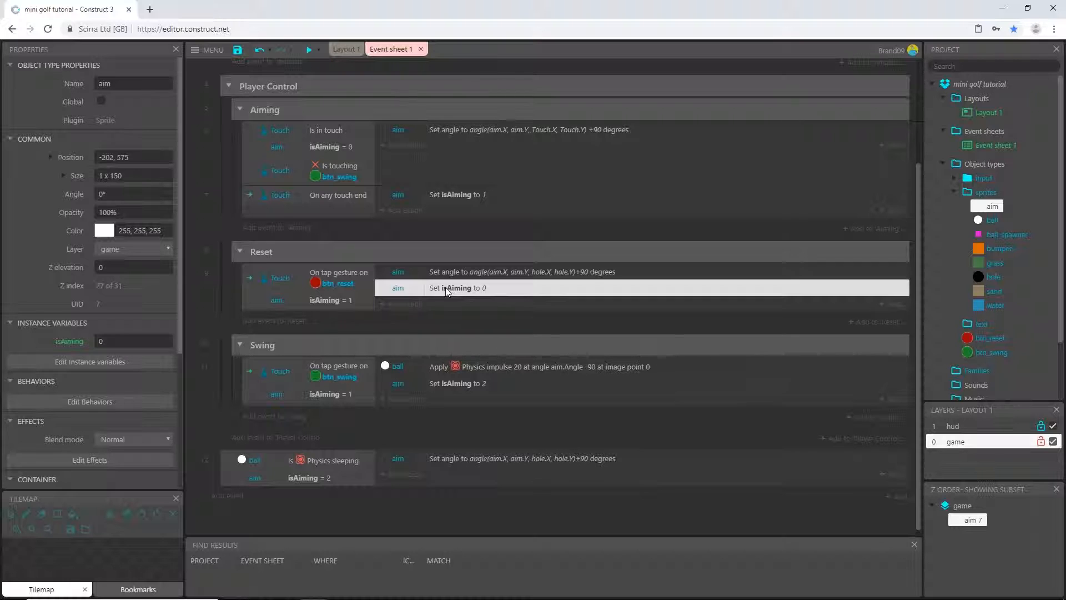
mouse_move(463, 305)
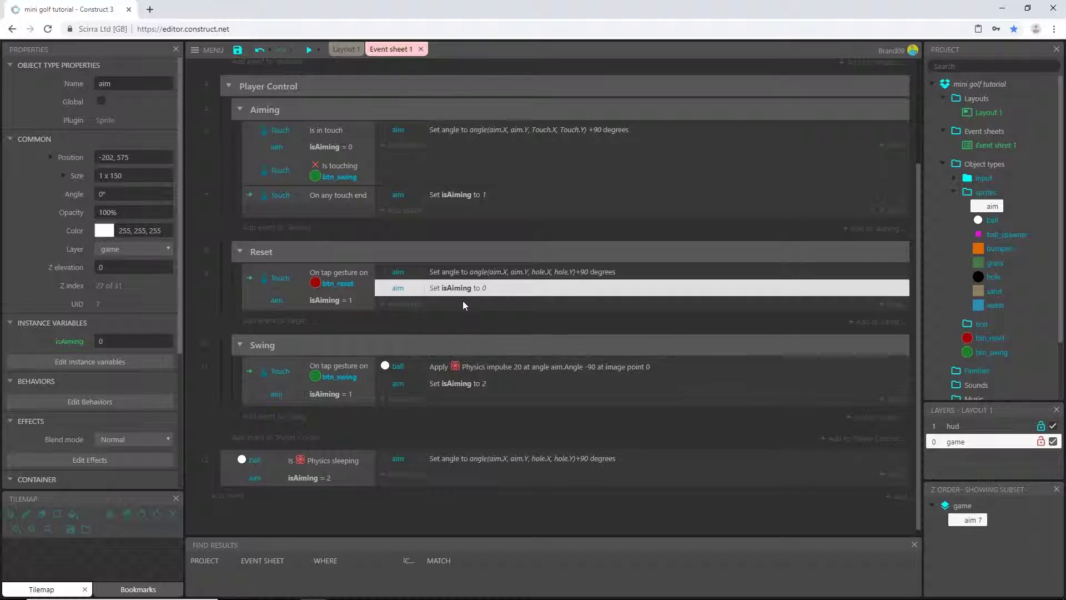
mouse_move(402, 477)
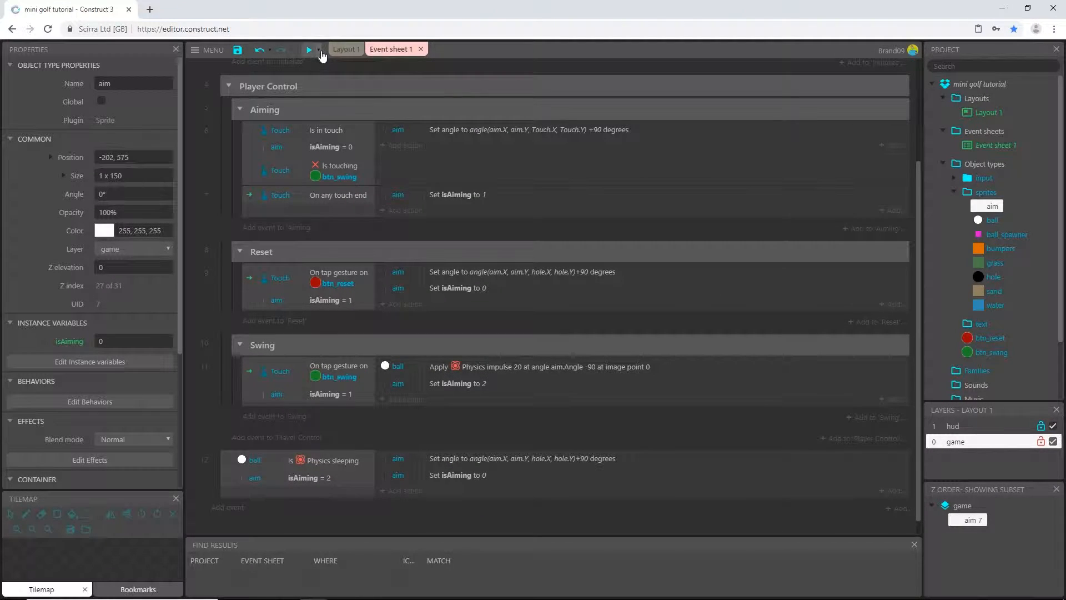
- Launch a Debug layout preview and add aim's isAiming to the Watch list
left_click(322, 50)
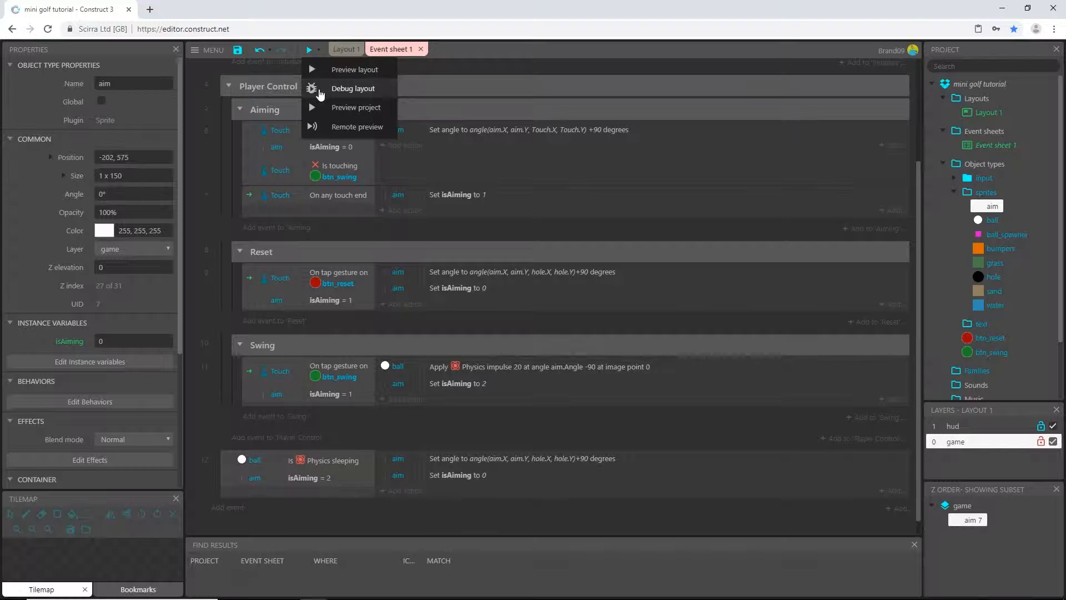
left_click(353, 88)
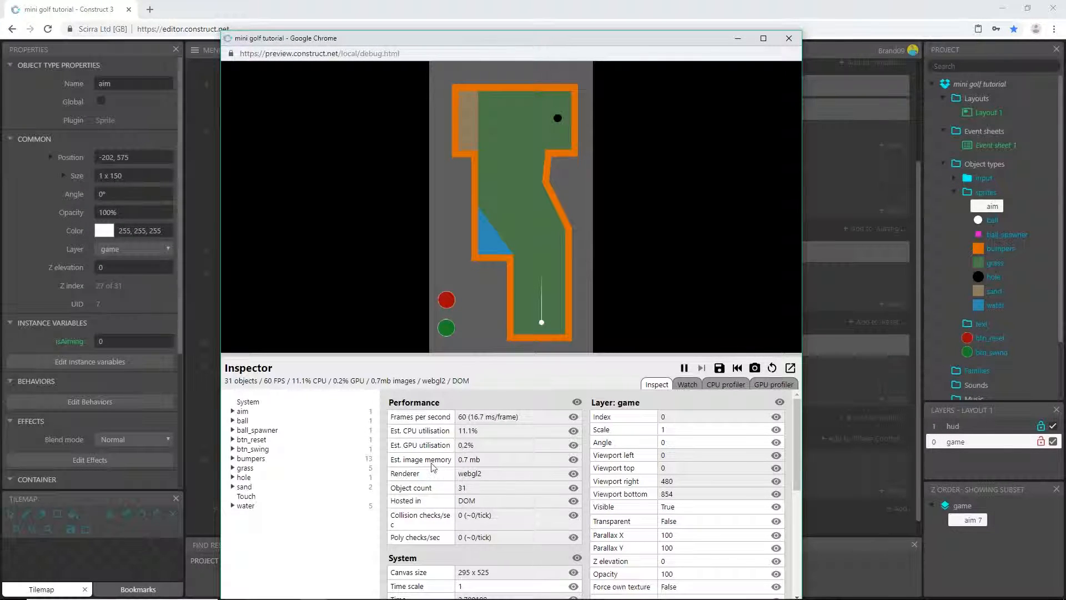
left_click(233, 411)
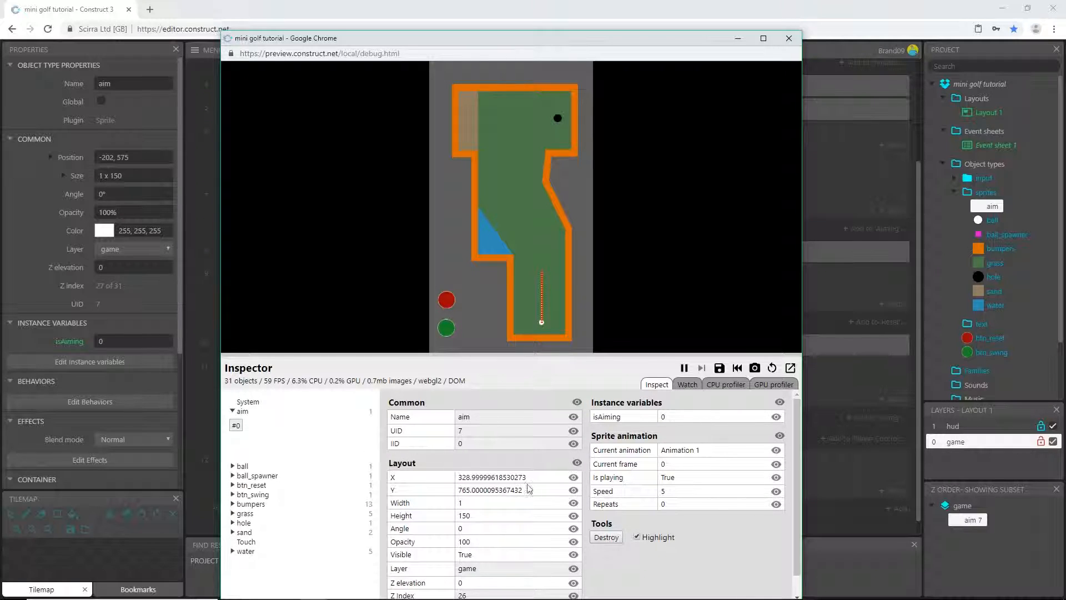
mouse_move(573, 477)
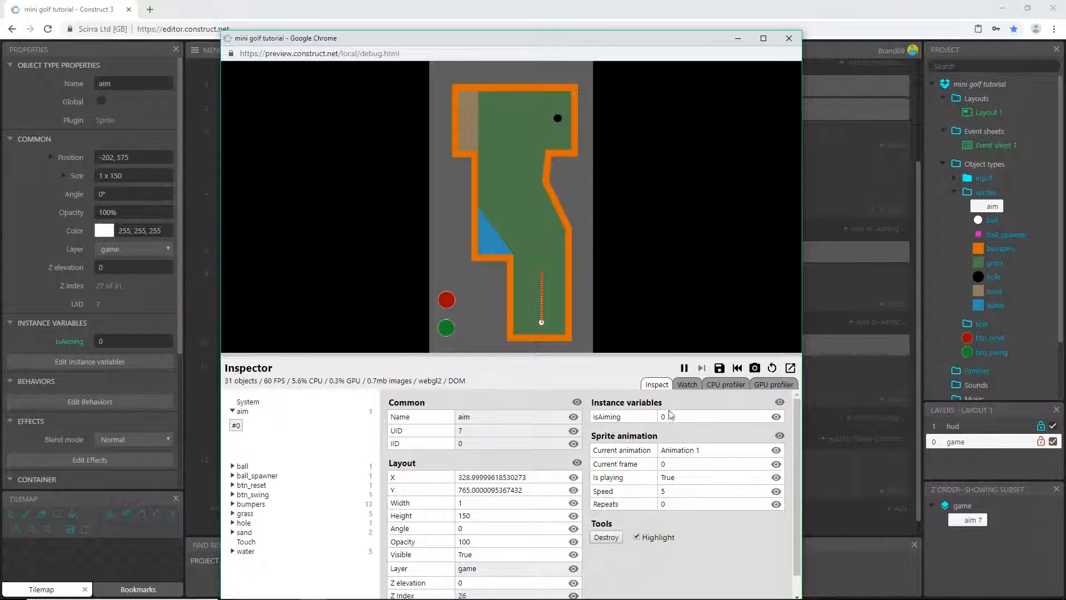
left_click(687, 384)
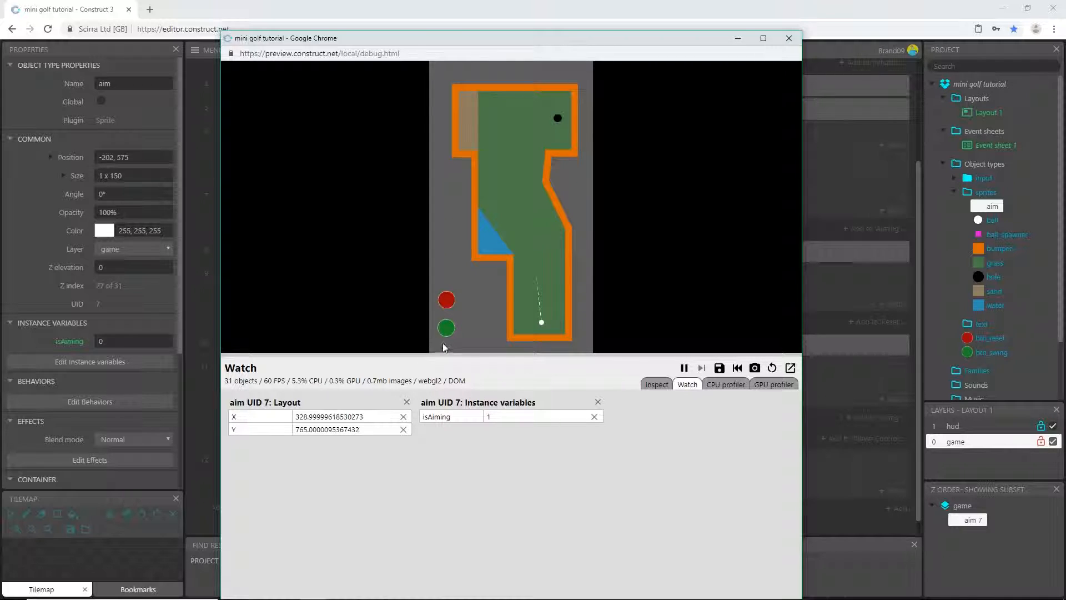
mouse_move(448, 328)
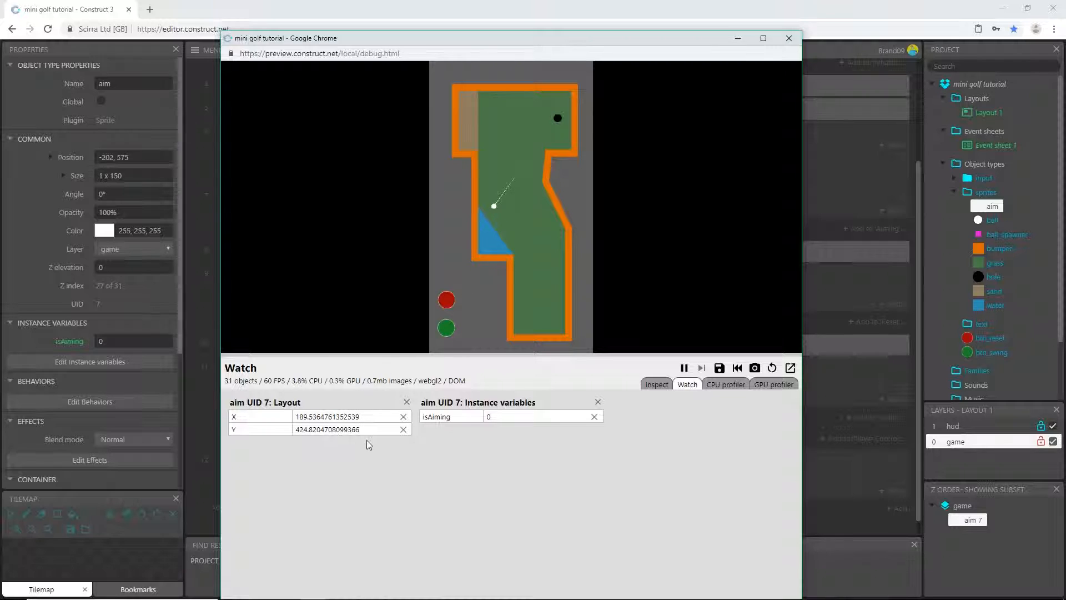
mouse_move(522, 197)
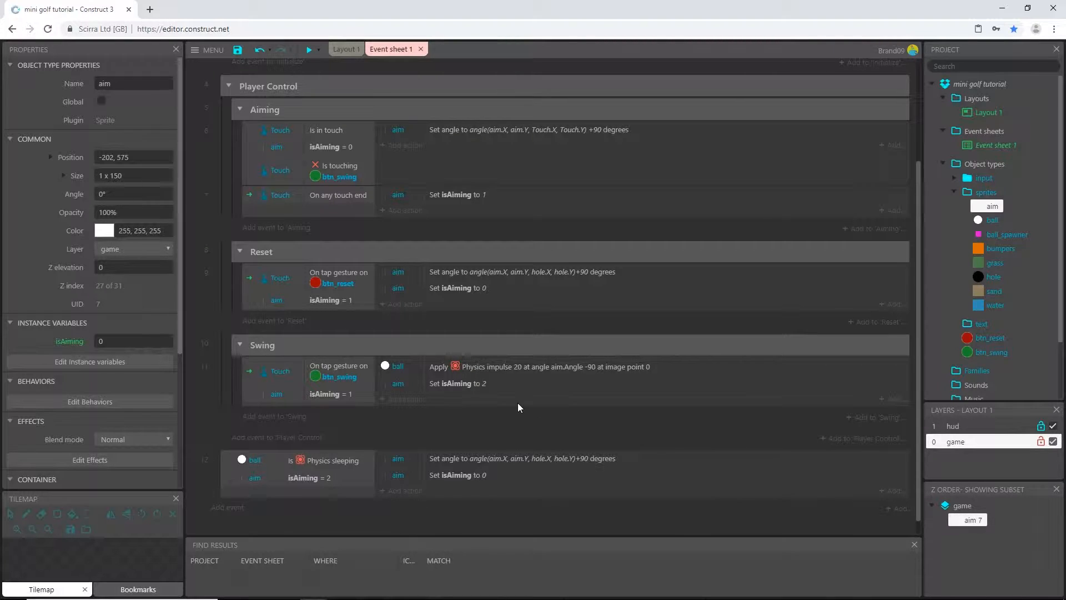
mouse_move(470, 398)
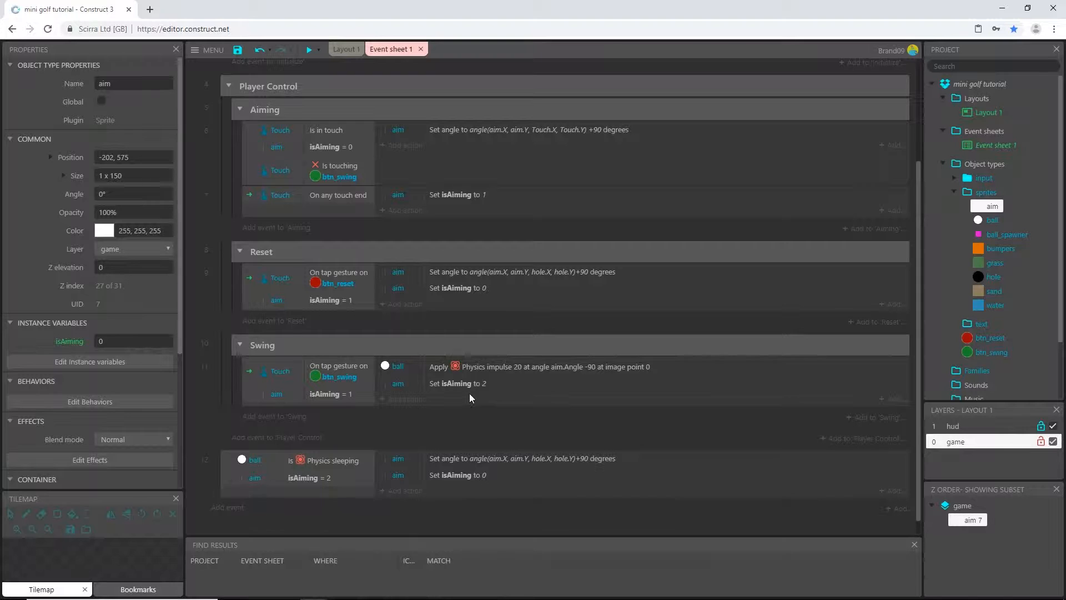
mouse_move(339, 377)
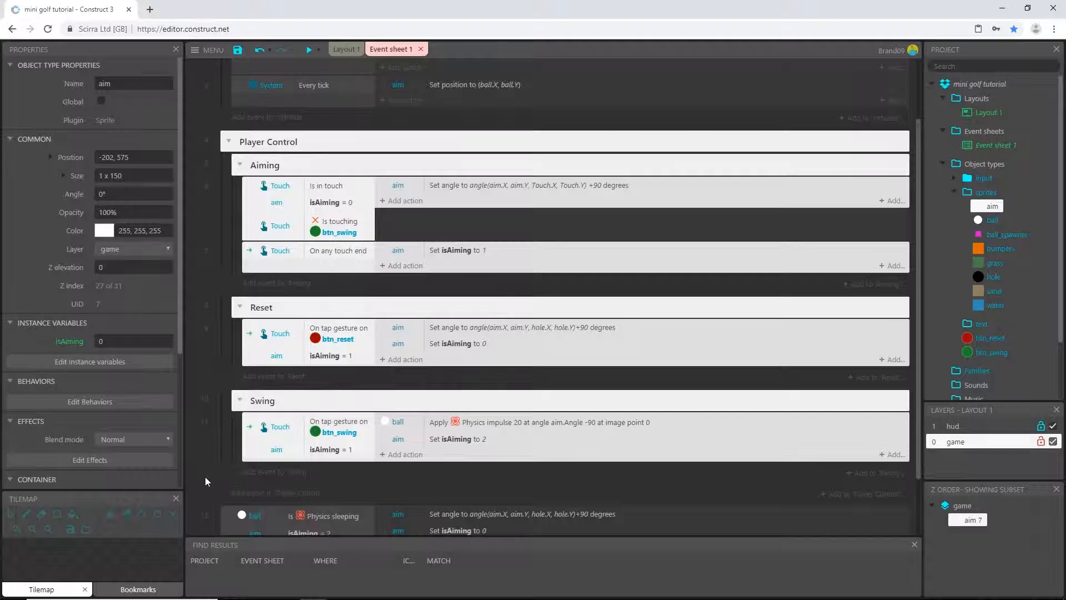
scroll("down", 3)
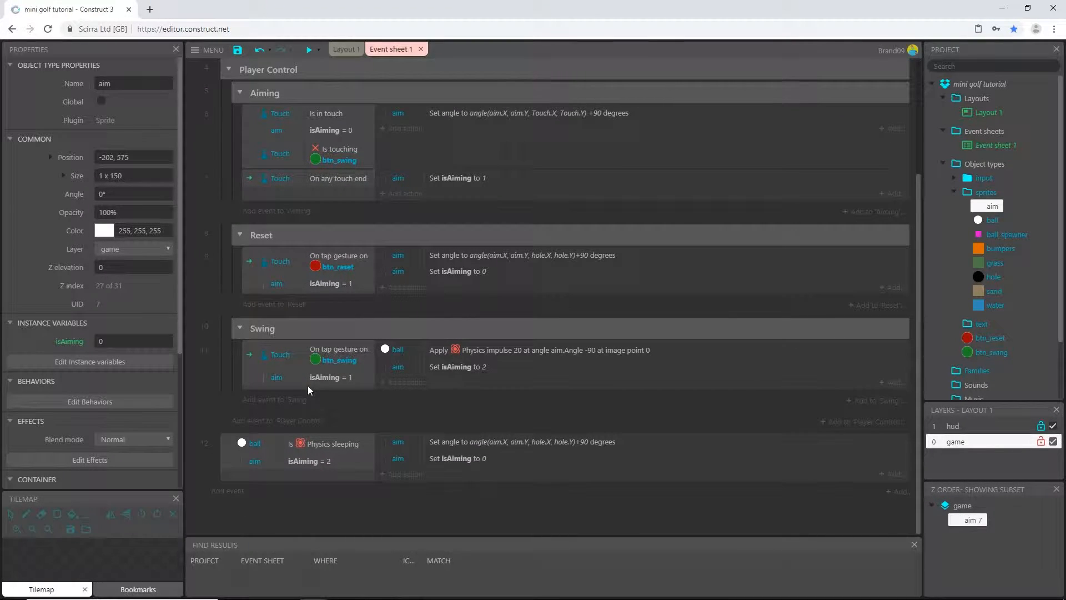
mouse_move(327, 363)
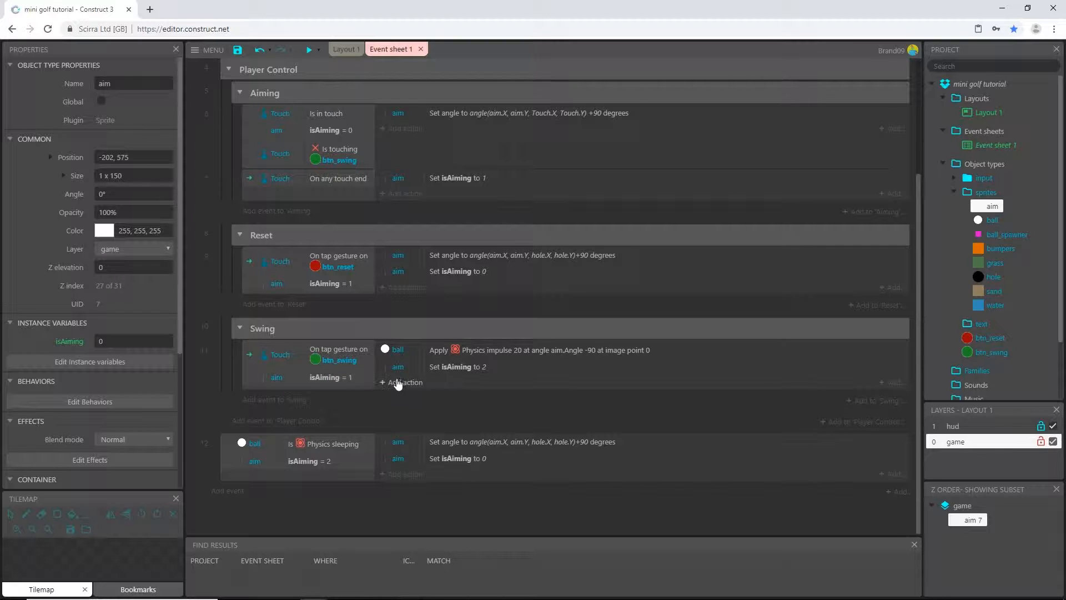
mouse_move(321, 401)
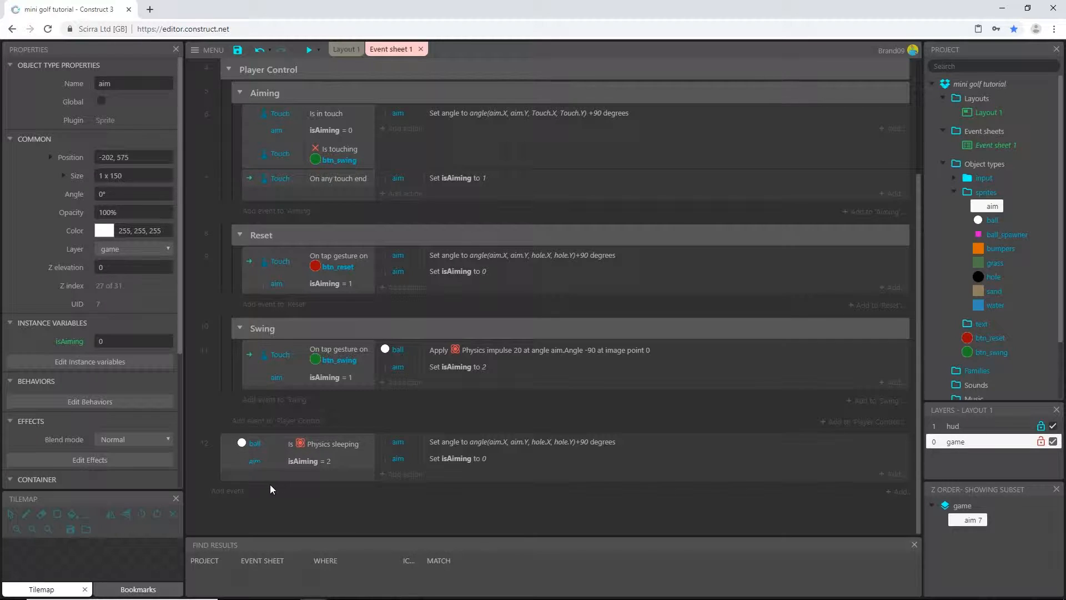
mouse_move(305, 515)
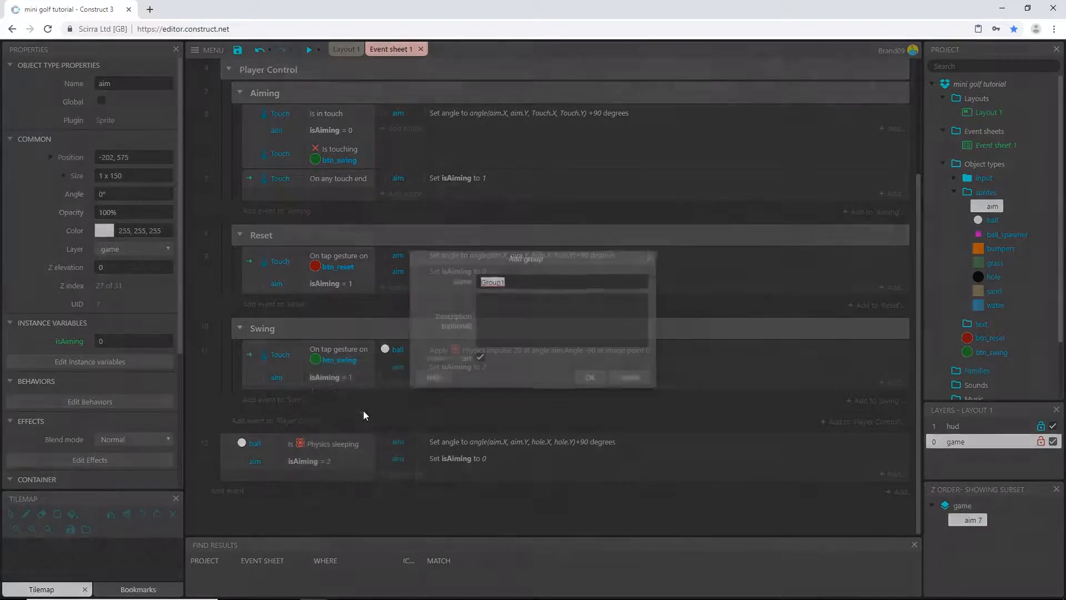
- Create the event group named 'Moving' around the ball-sleeping event
type("Moving")
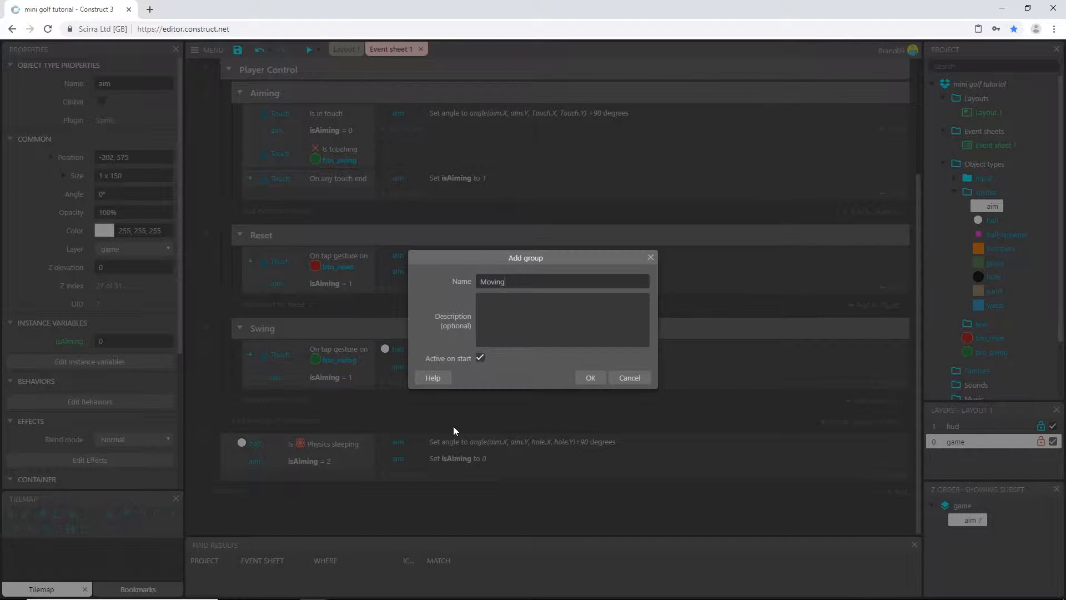
left_click(590, 377)
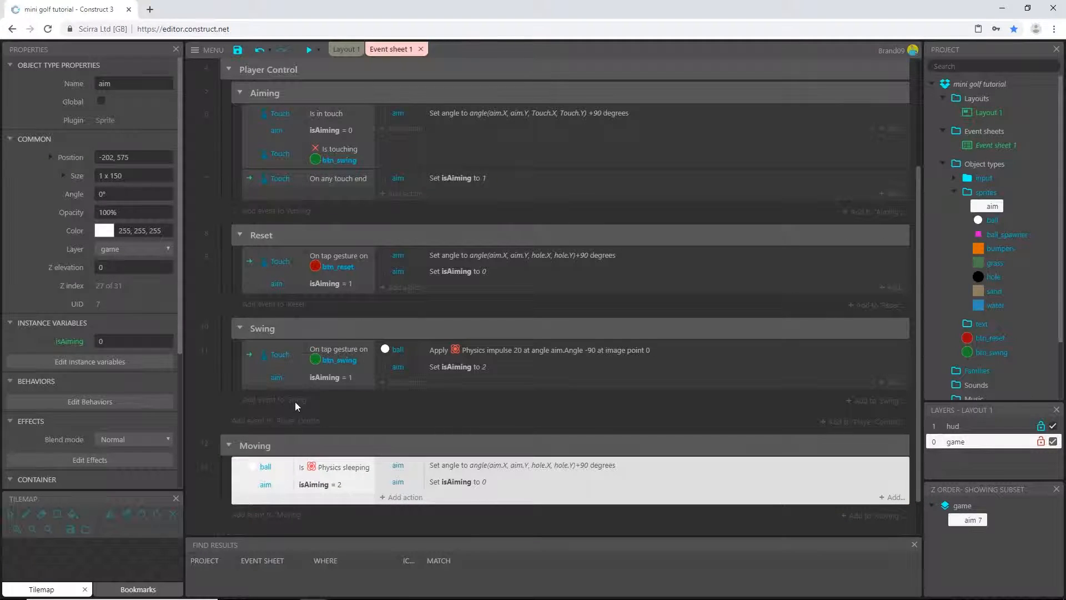
scroll("down", 3)
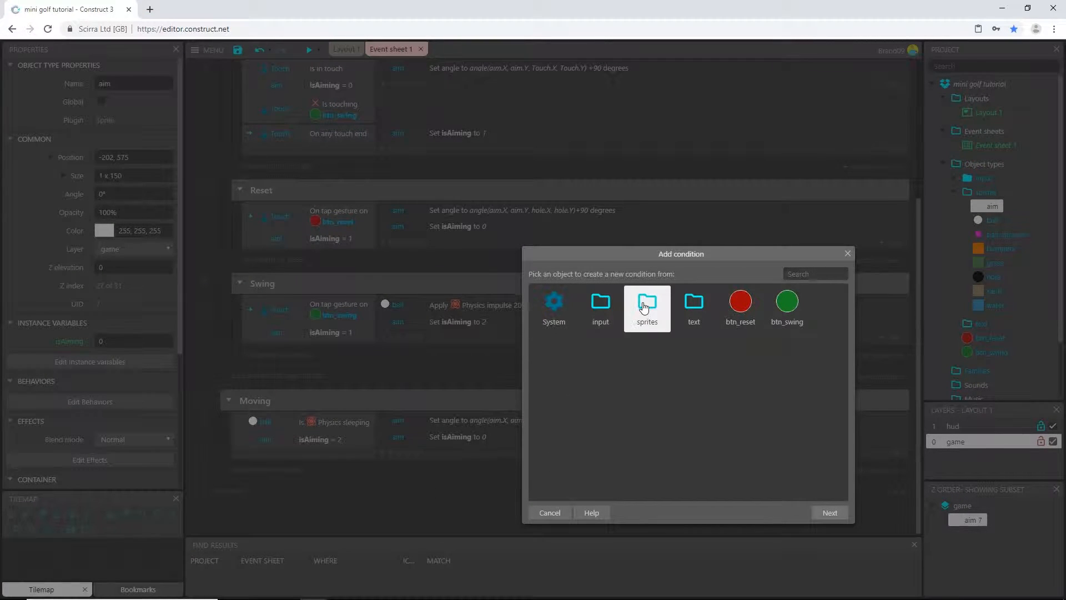
- Choose the ball as the new Moving event's object and scroll its conditions
left_click(647, 301)
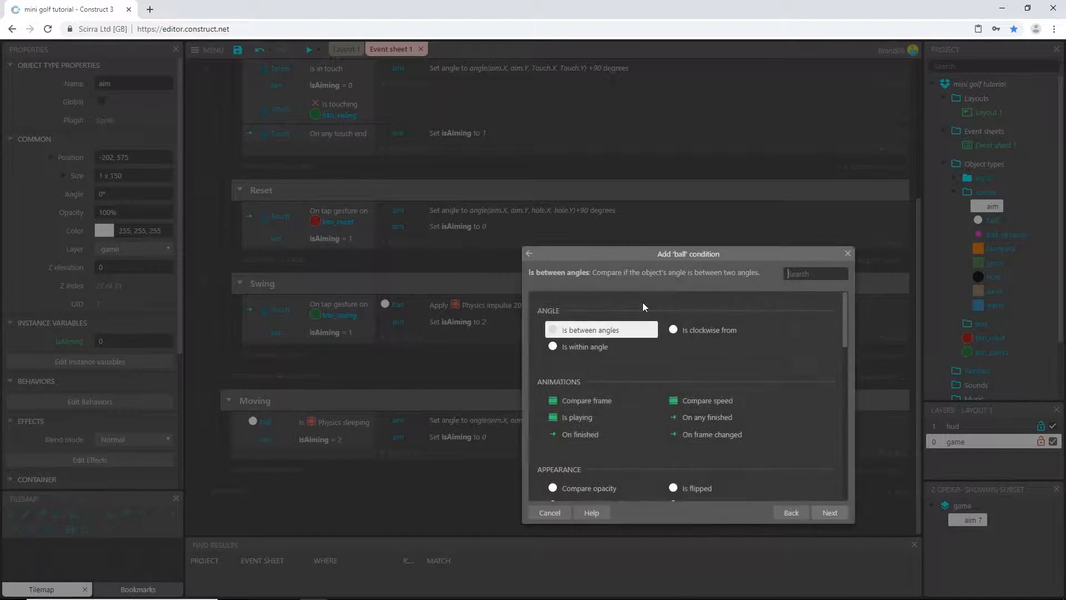
scroll("down", 3)
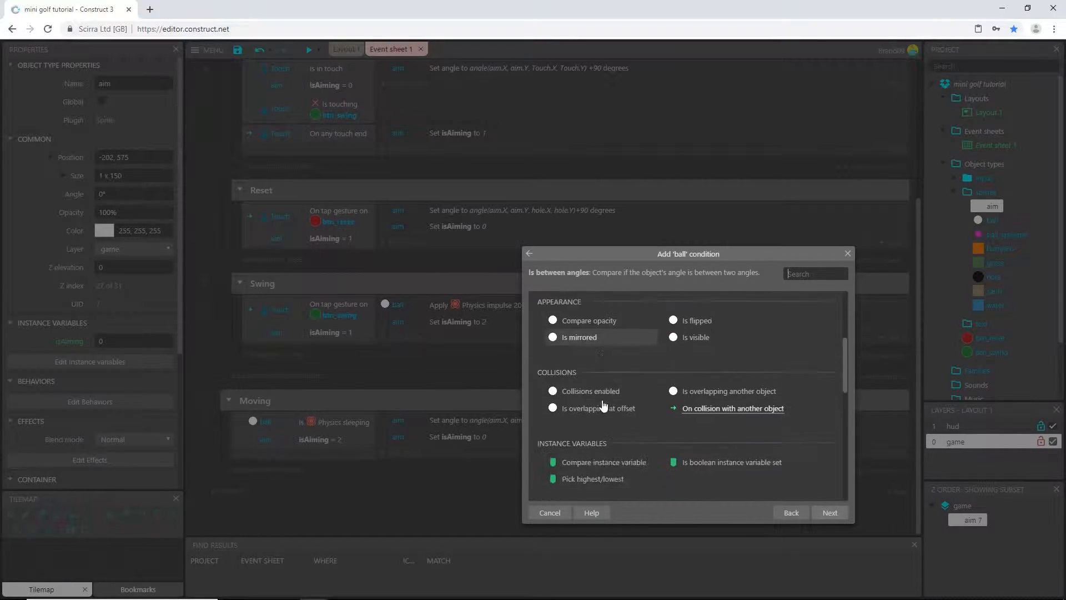
scroll("down", 3)
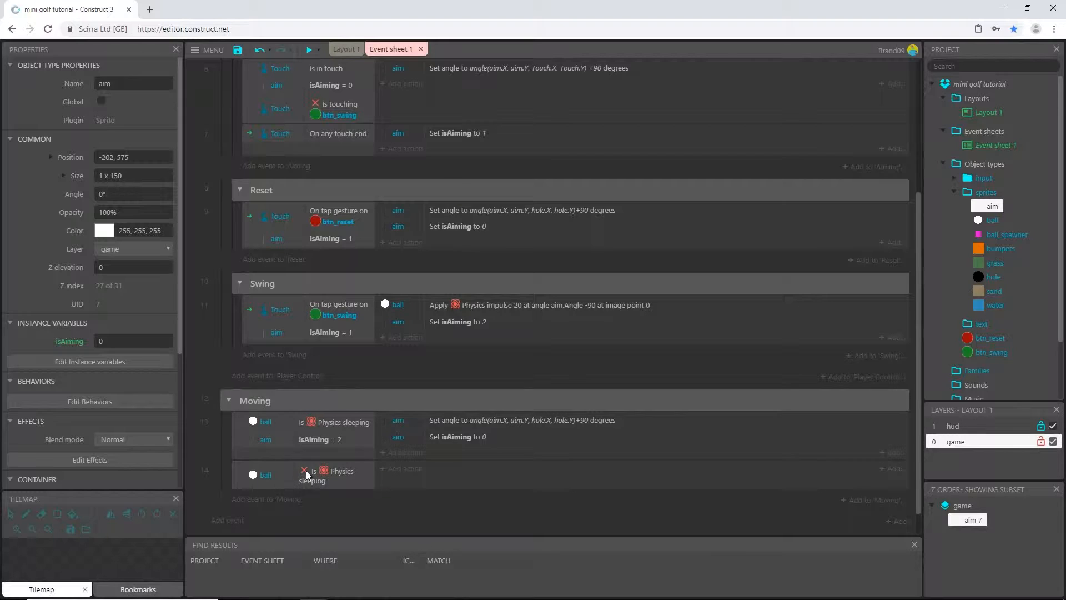
mouse_move(315, 480)
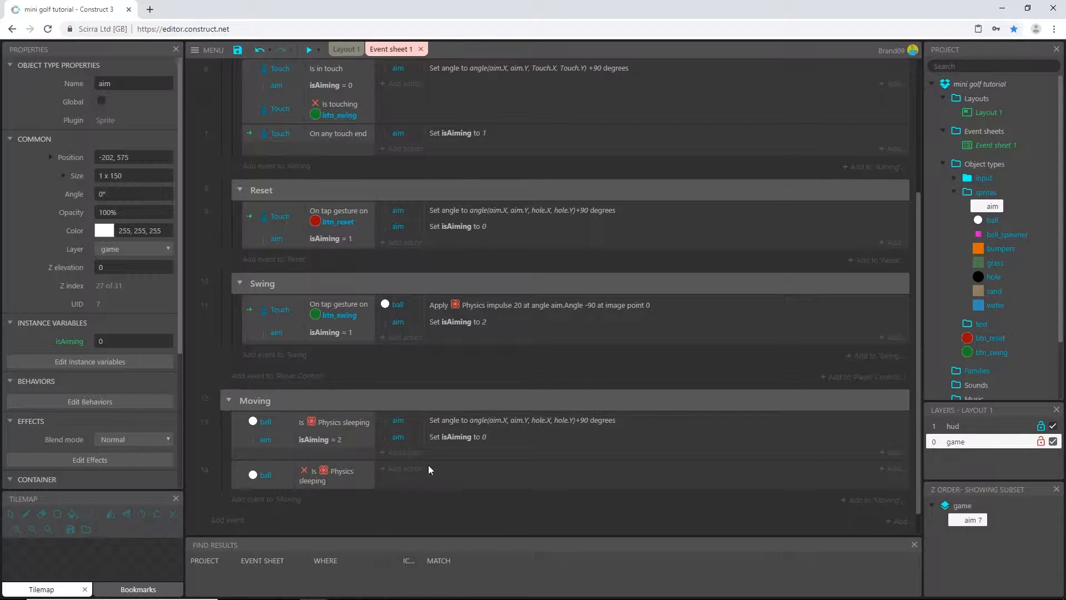
- Add a System 'Set group active' action setting Player Control to Deactivated
left_click(403, 468)
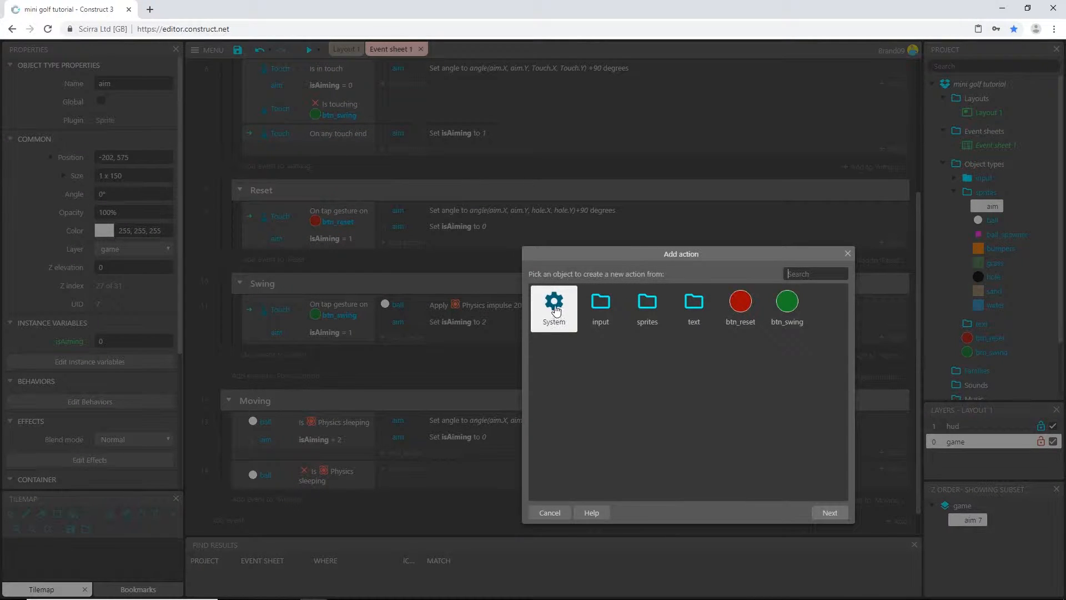
left_click(553, 302)
type("grou")
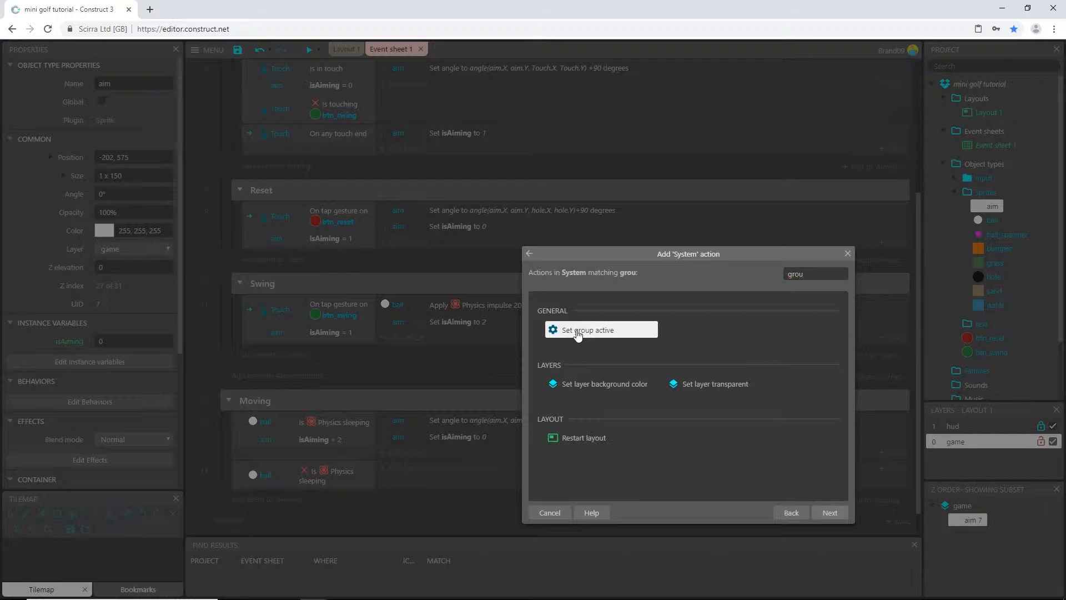
left_click(601, 329)
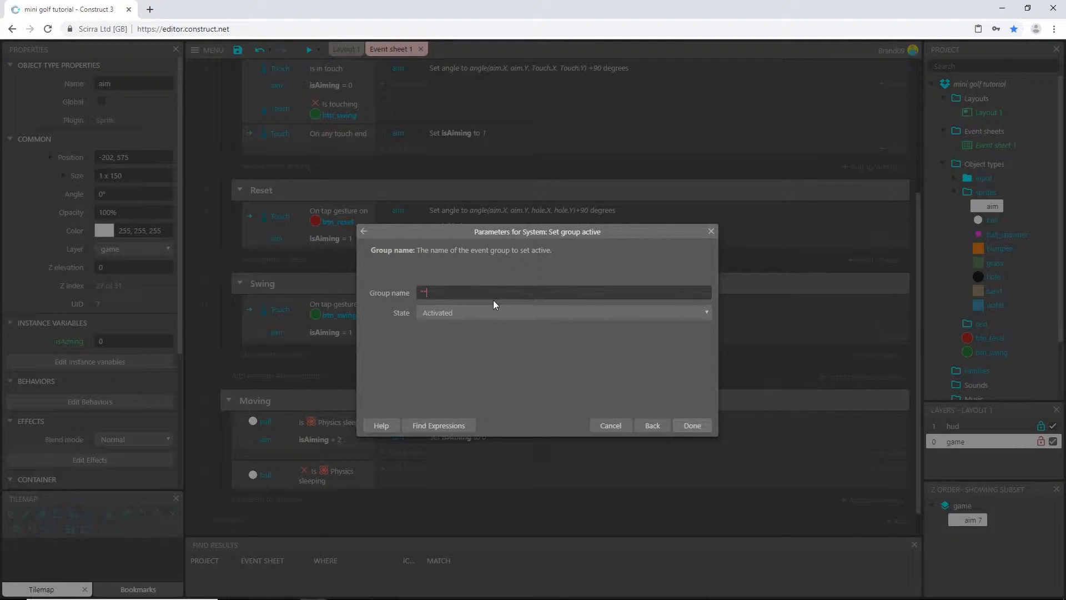
left_click(564, 292)
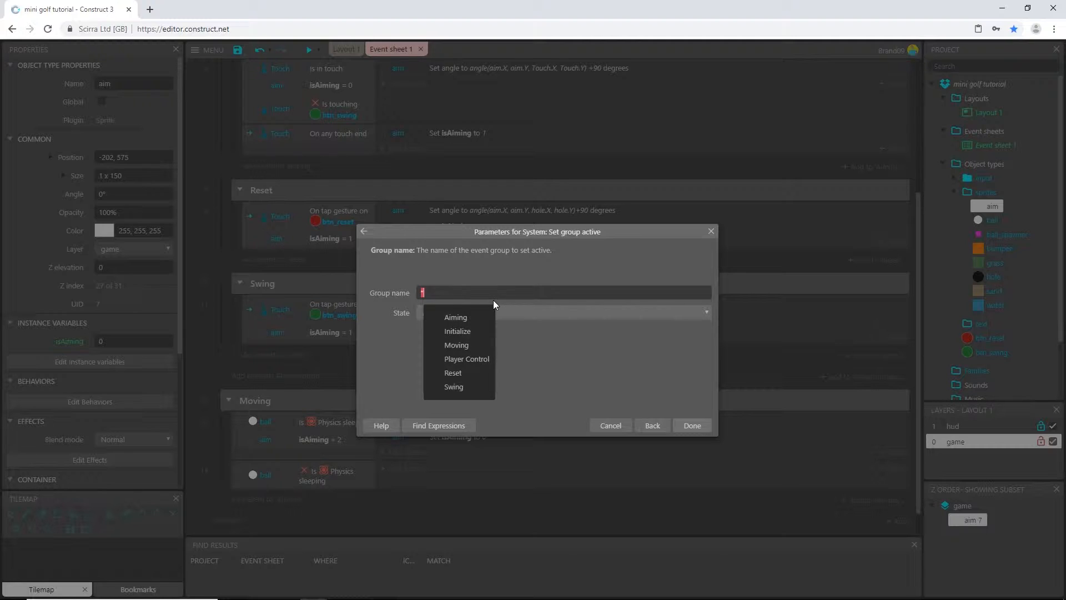
mouse_move(466, 359)
type("P")
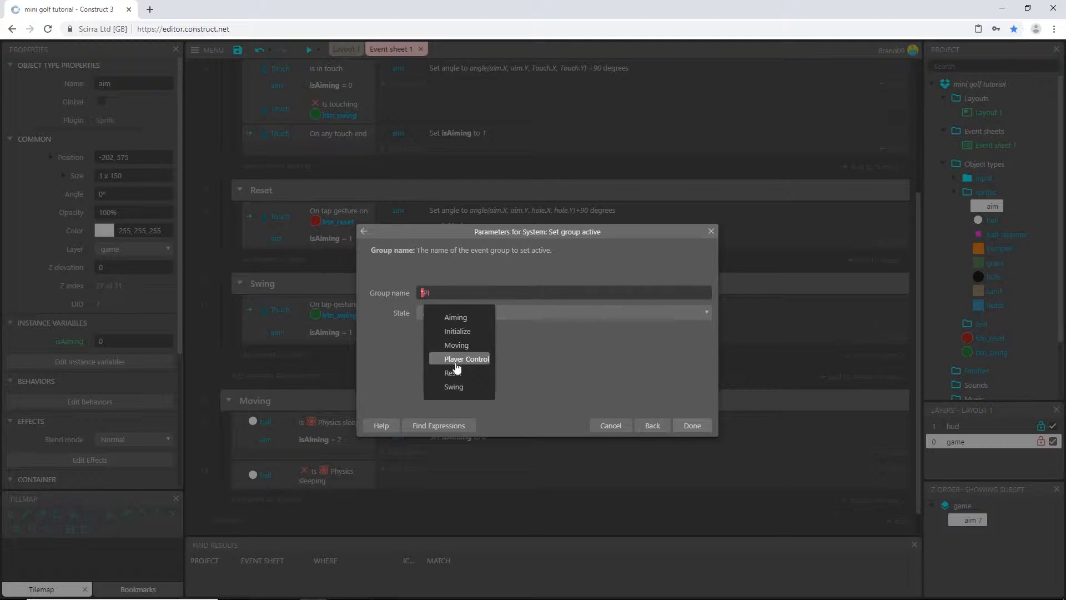
left_click(466, 359)
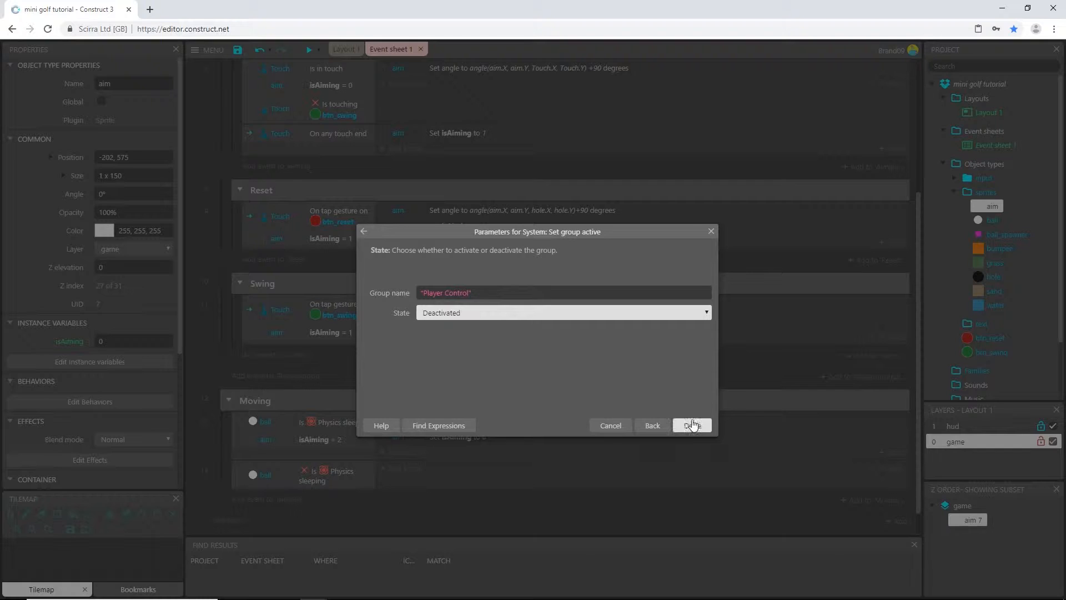
left_click(692, 425)
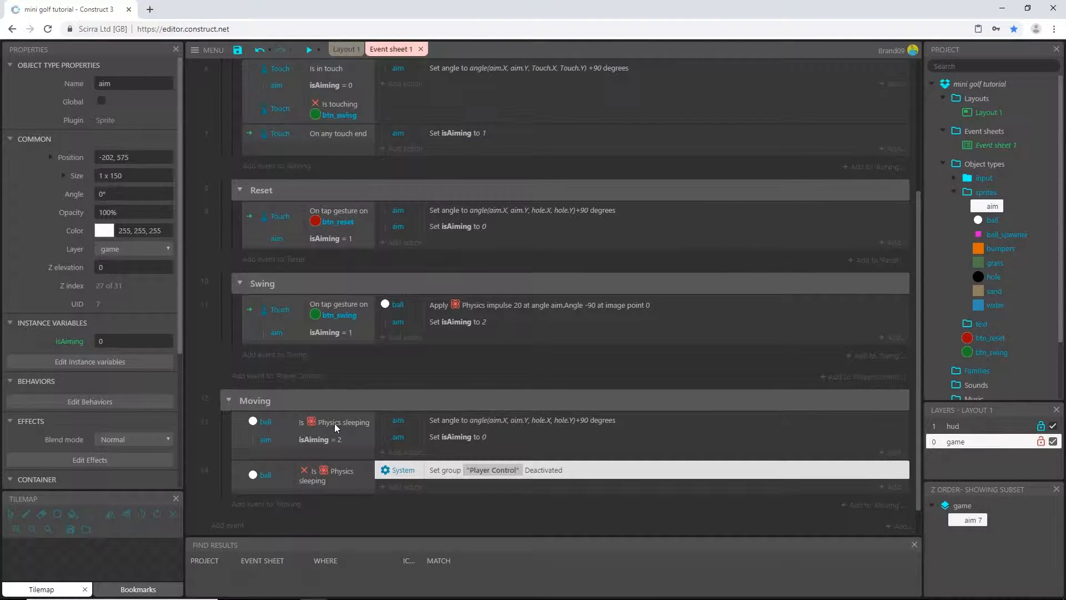
mouse_move(346, 445)
type("gr")
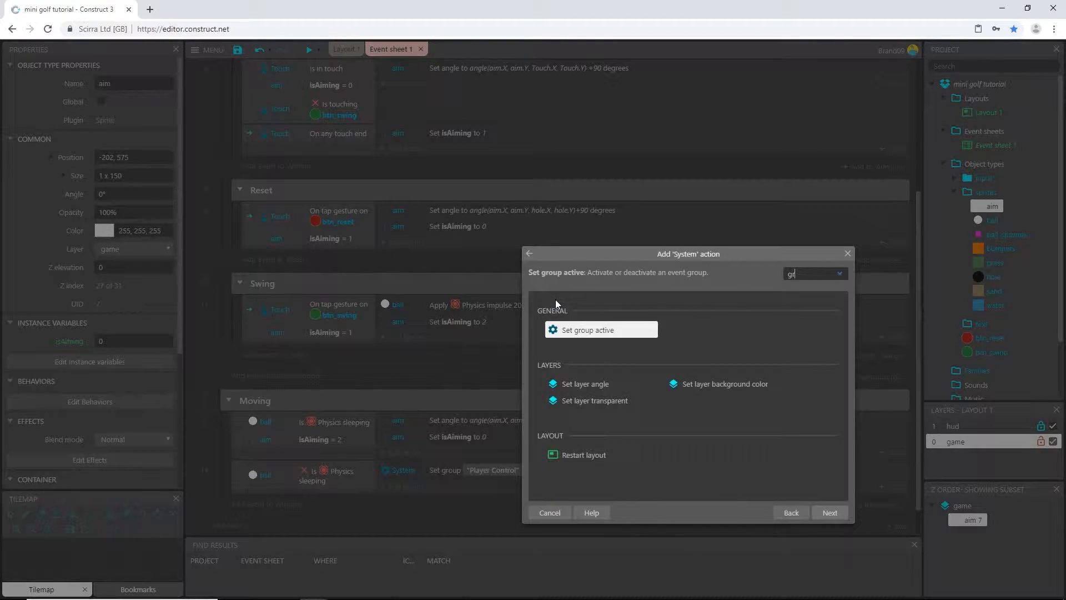
- Add 'Set group active: Player Control, Activated' to event 13, placed above Set isAiming
left_click(600, 329)
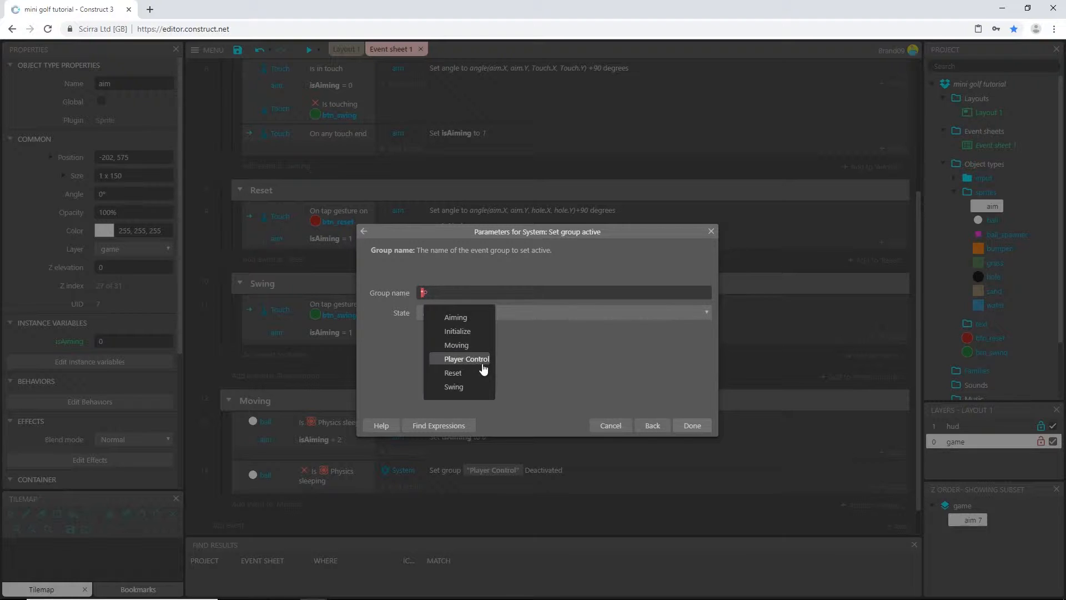
left_click(465, 359)
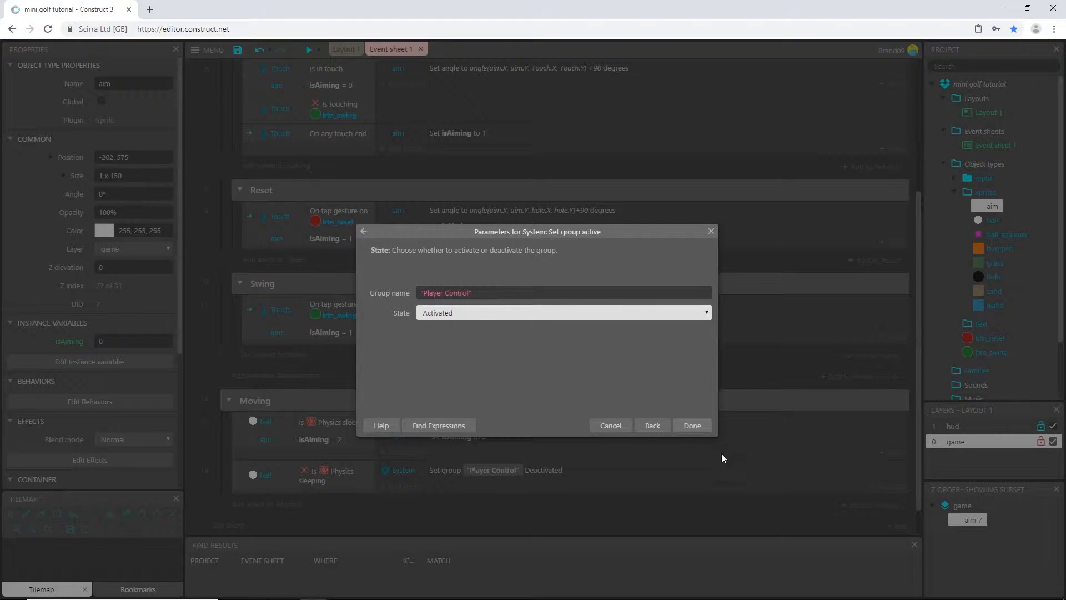
left_click(692, 425)
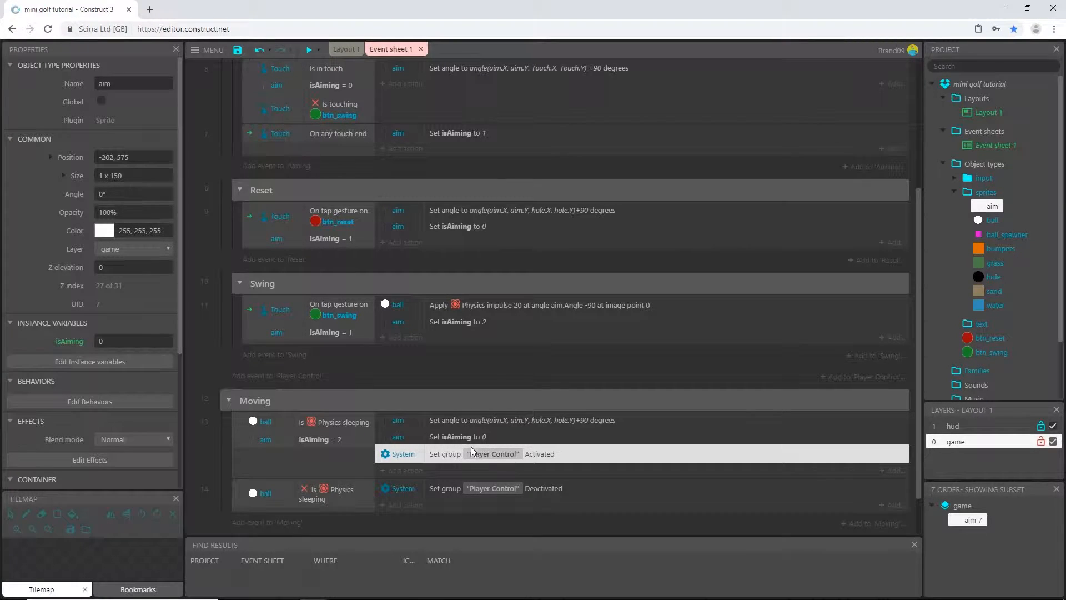
left_click(480, 436)
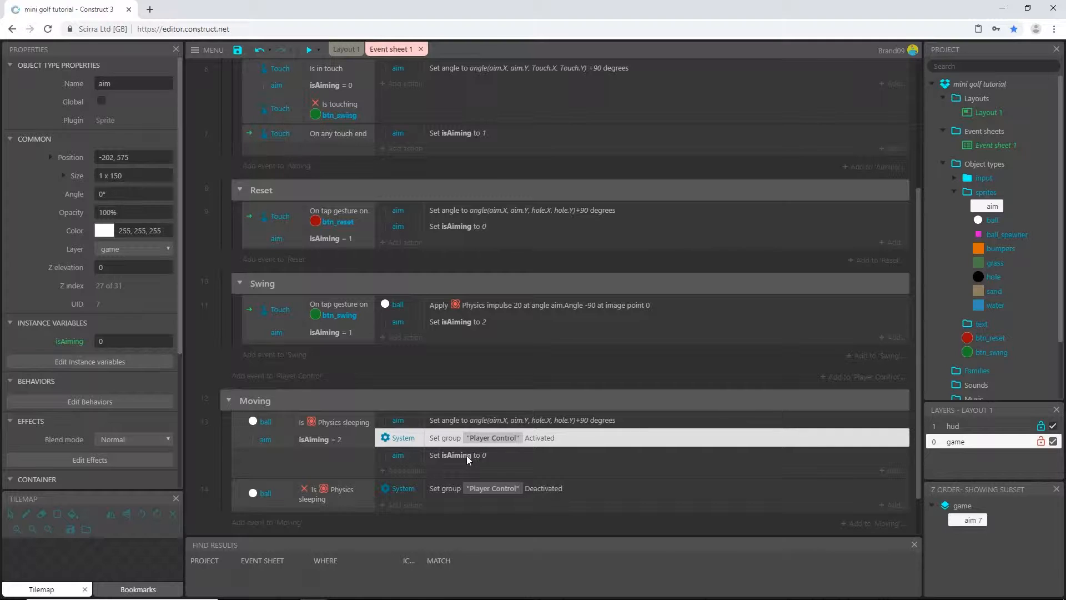
mouse_move(318, 433)
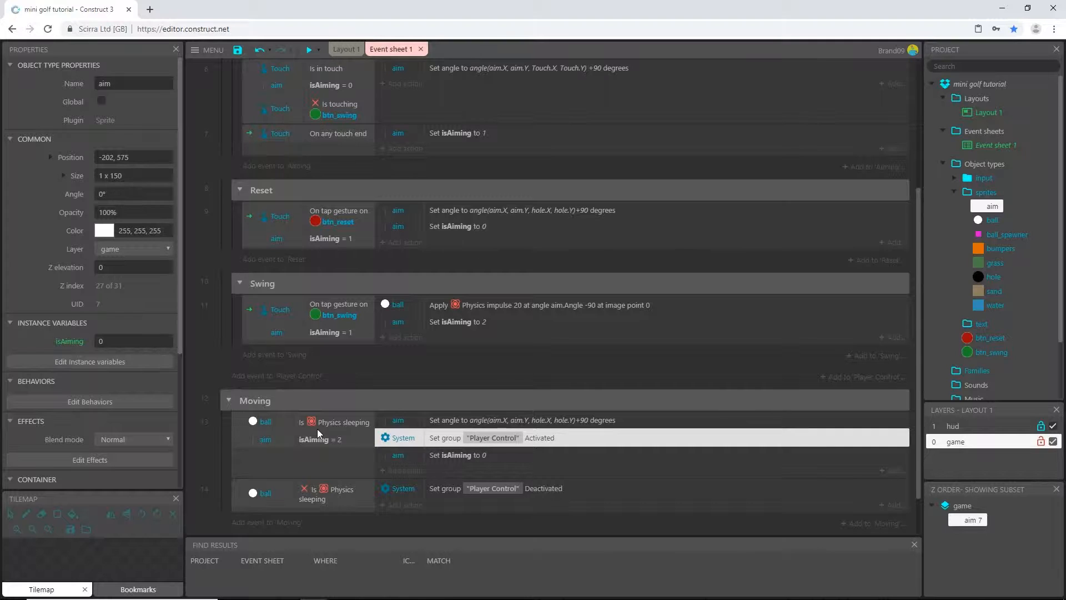
left_click(313, 421)
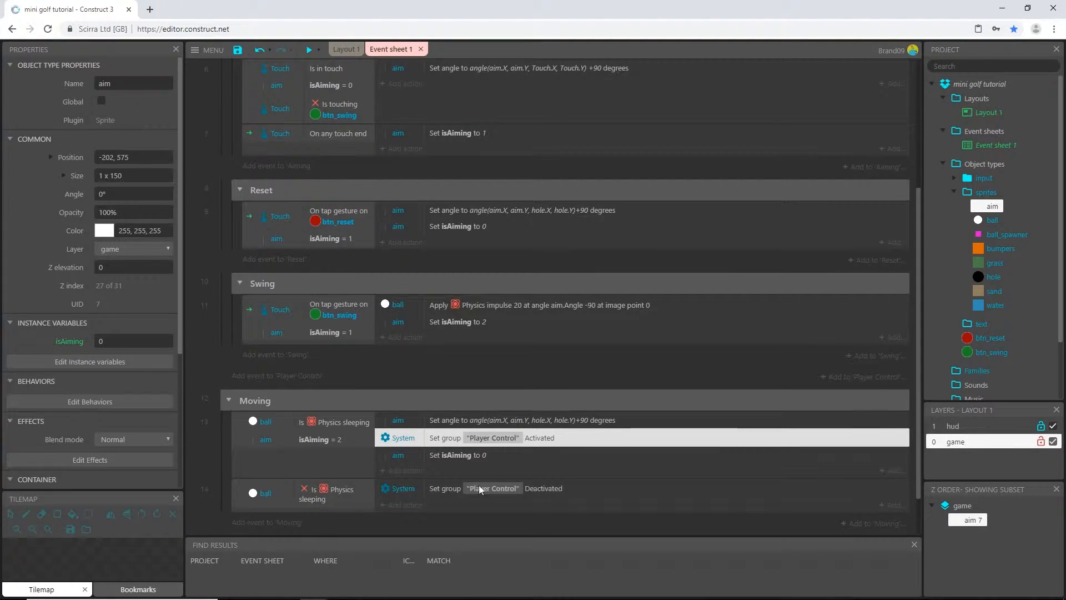
scroll("down", 3)
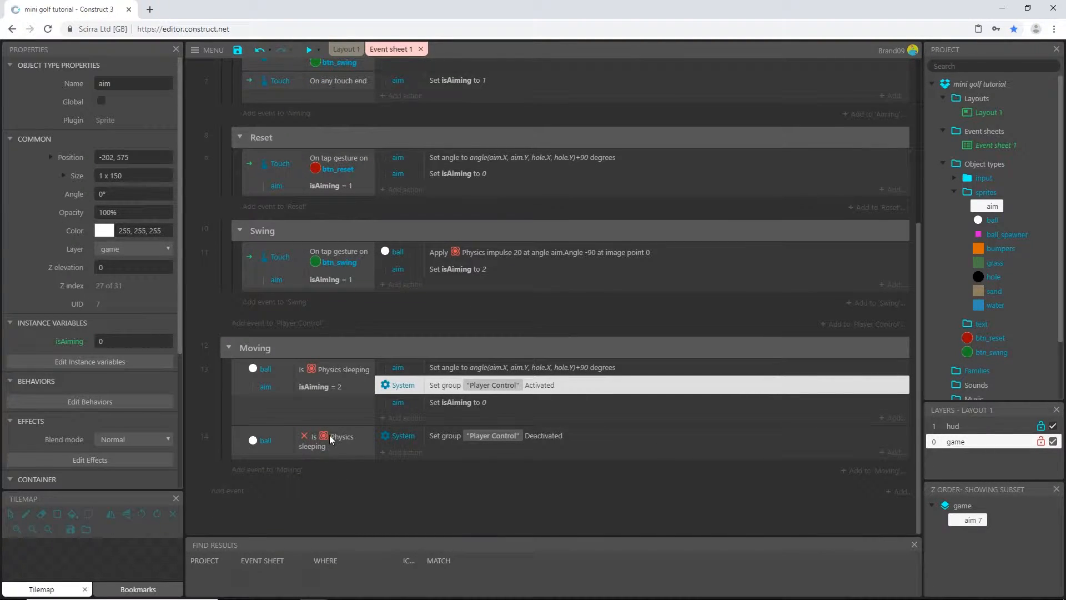
mouse_move(488, 445)
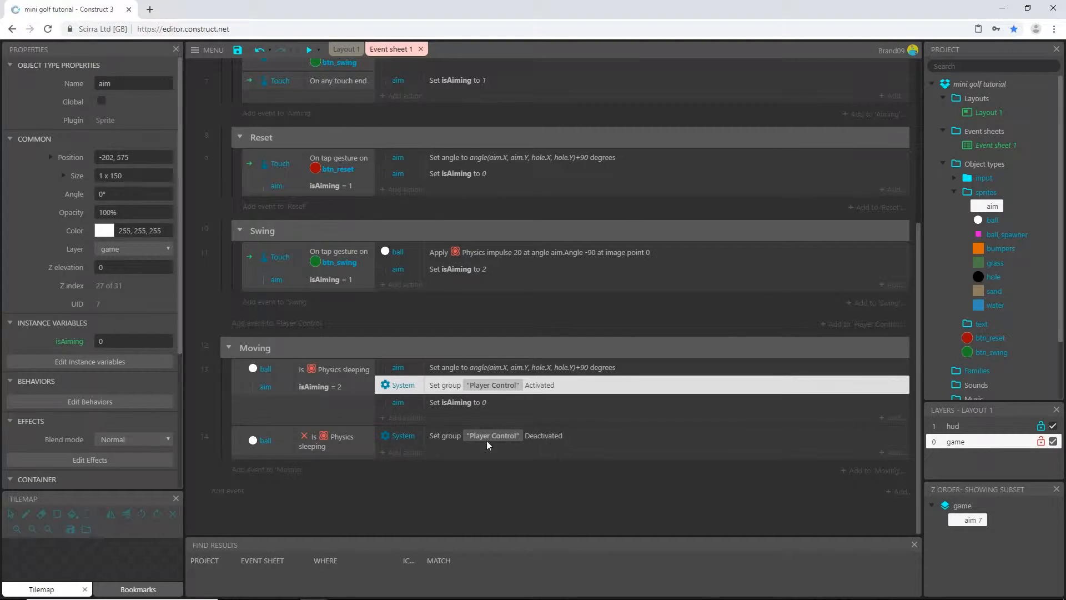
left_click(310, 50)
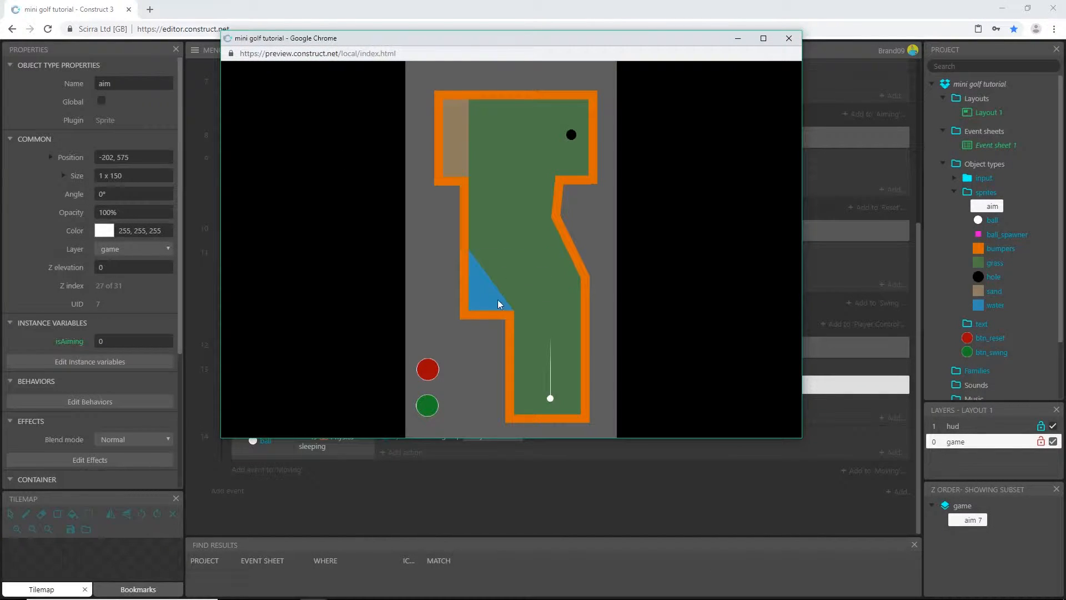
left_click(788, 39)
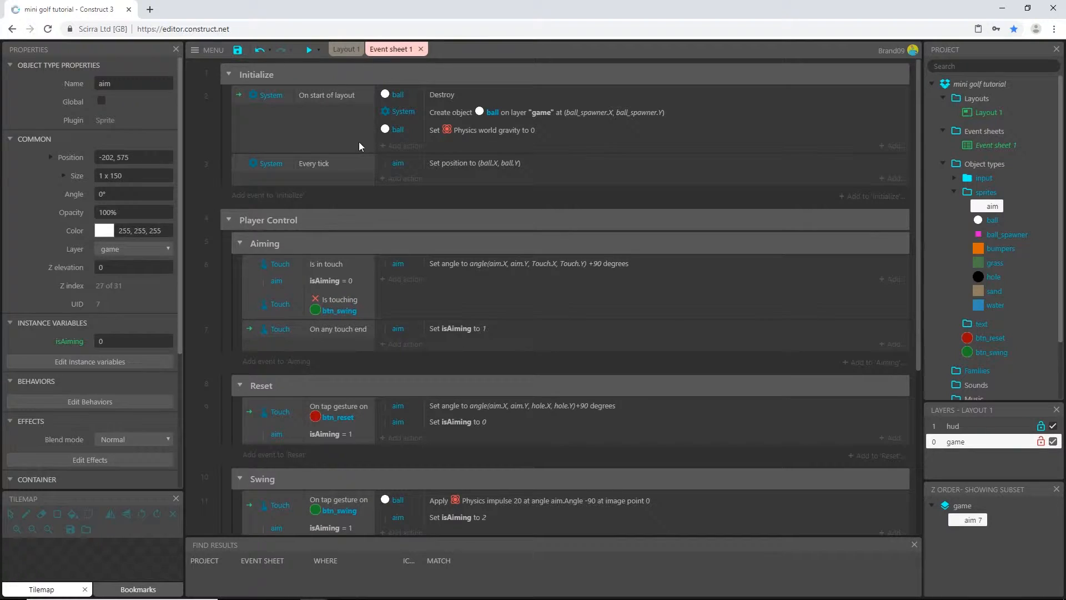
mouse_move(360, 145)
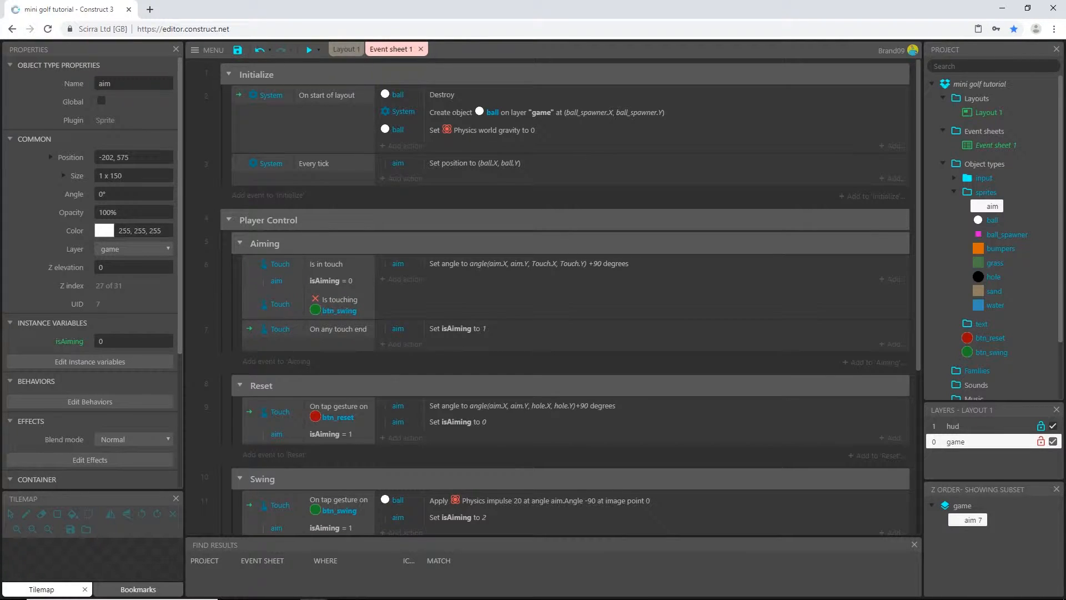
mouse_move(448, 151)
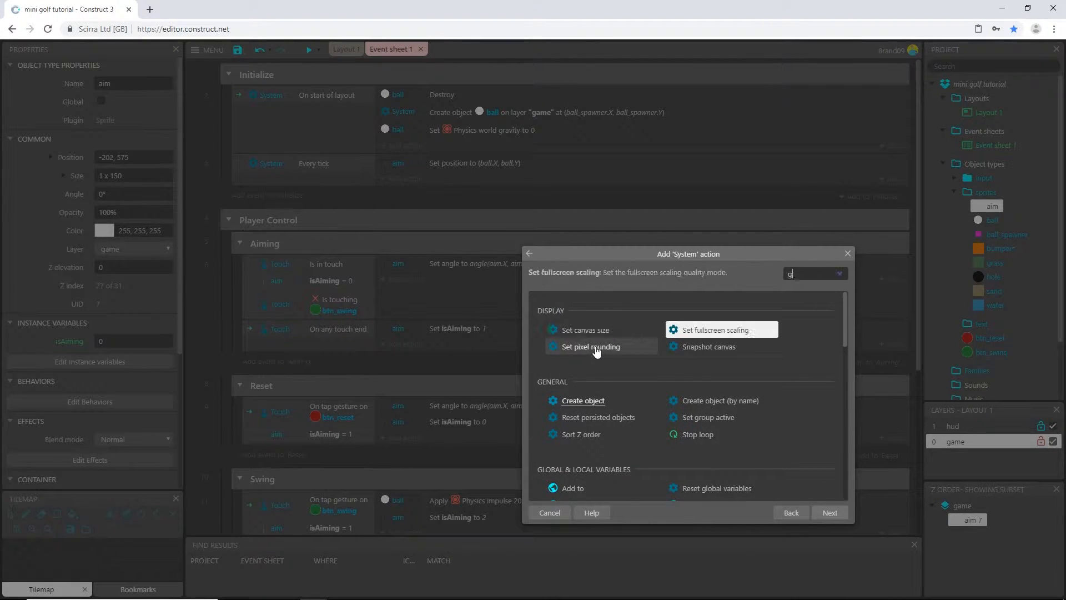
- Add 'Set group active: Player Control, Activated' to On start of layout, then preview the game
left_click(708, 417)
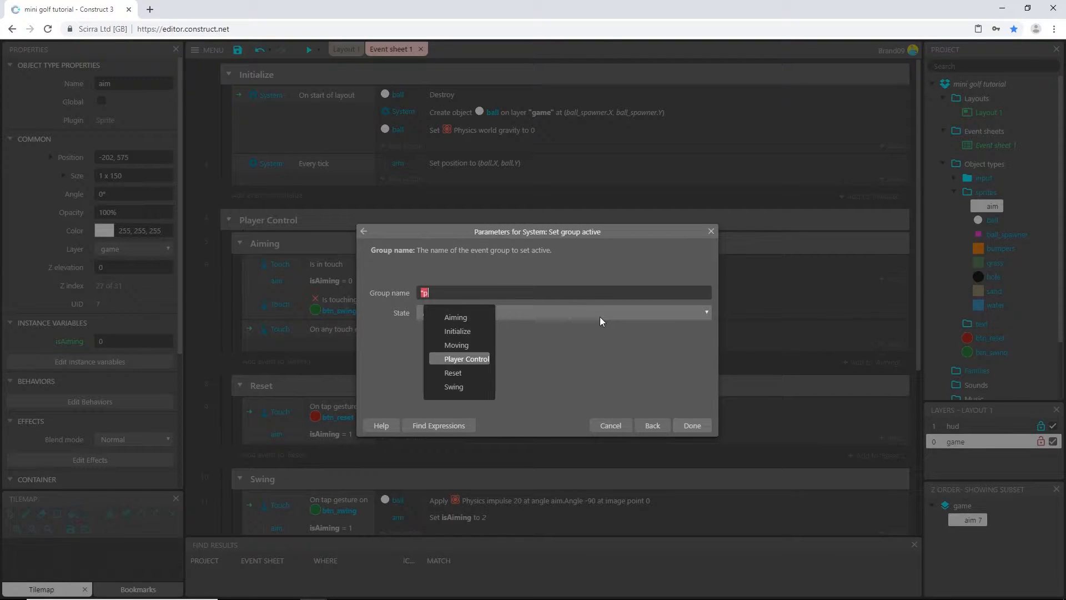
left_click(464, 358)
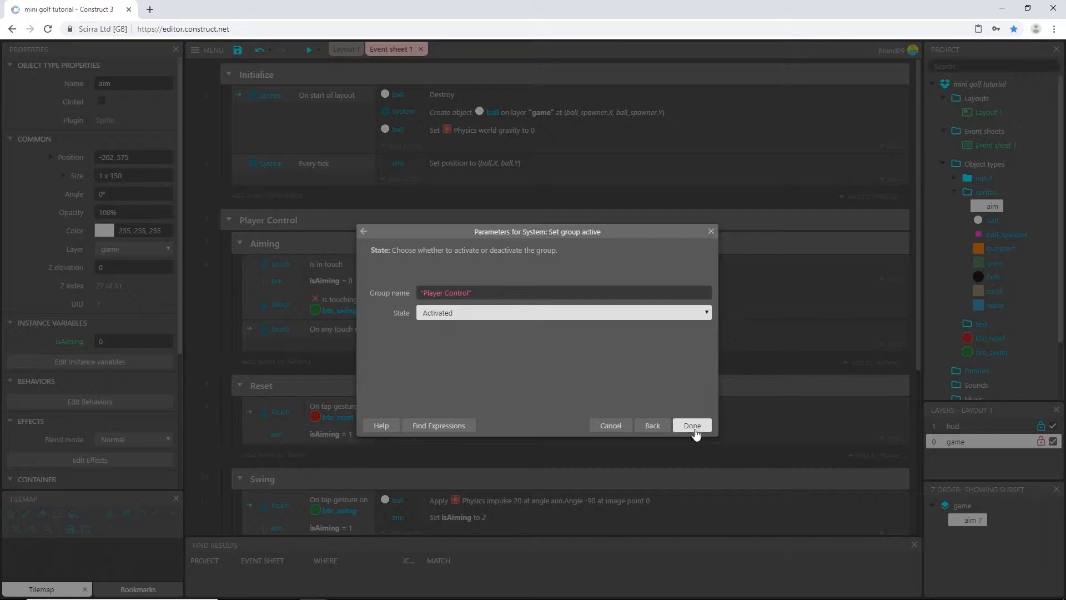
left_click(691, 424)
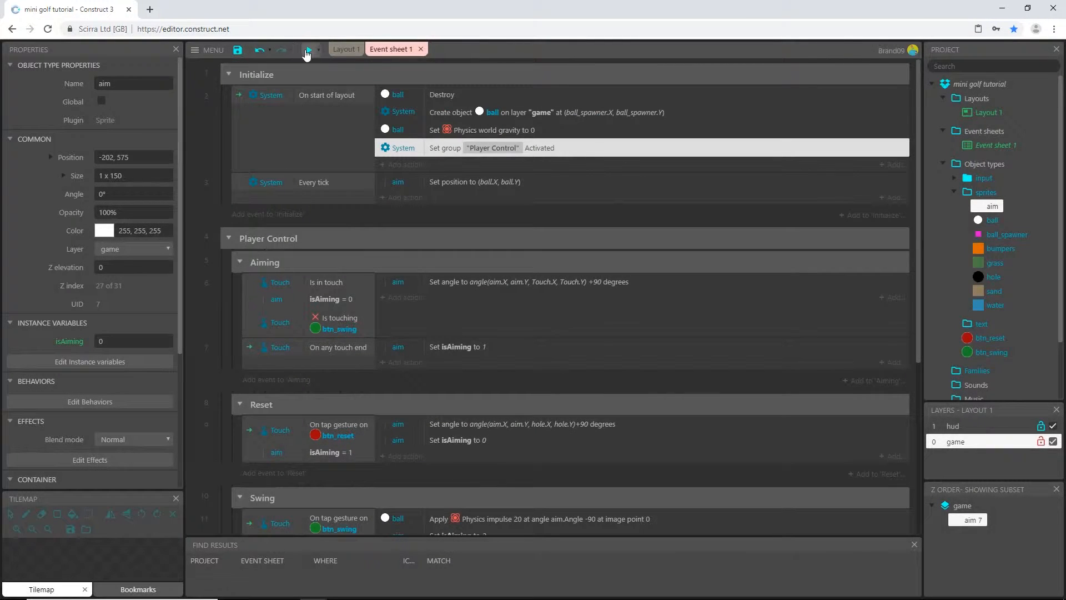
left_click(307, 50)
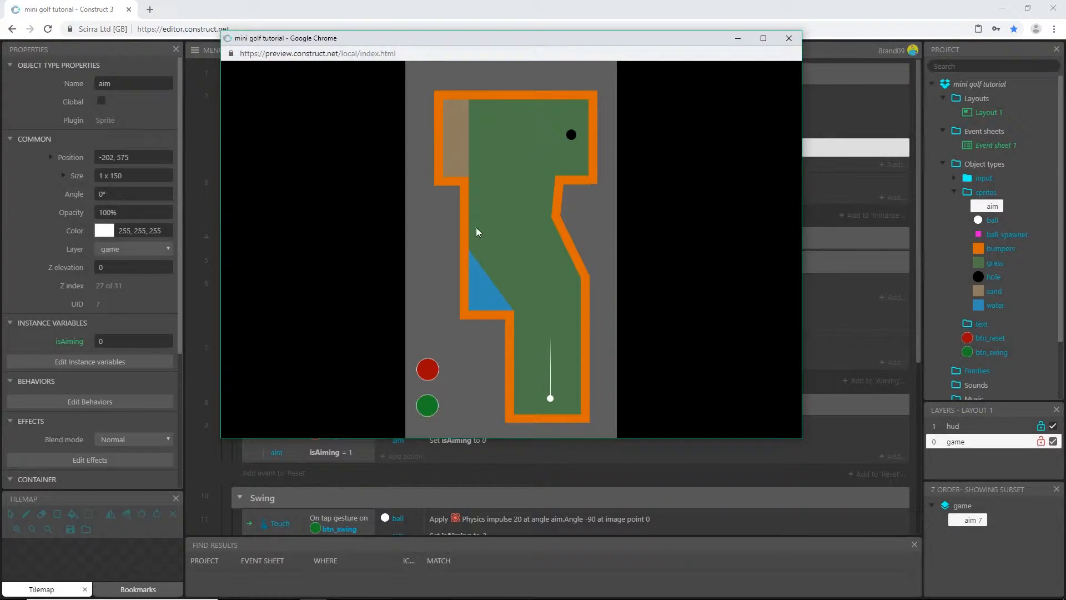
left_click(789, 38)
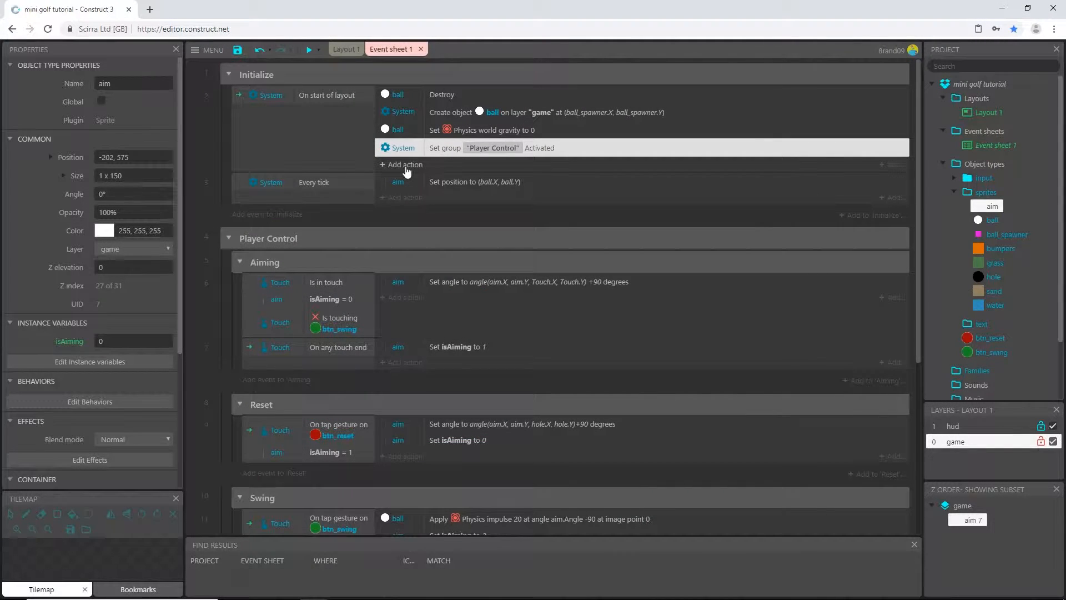
- Add an aim 'Set isAiming to 0' action to On start of layout, then close the preview
left_click(405, 165)
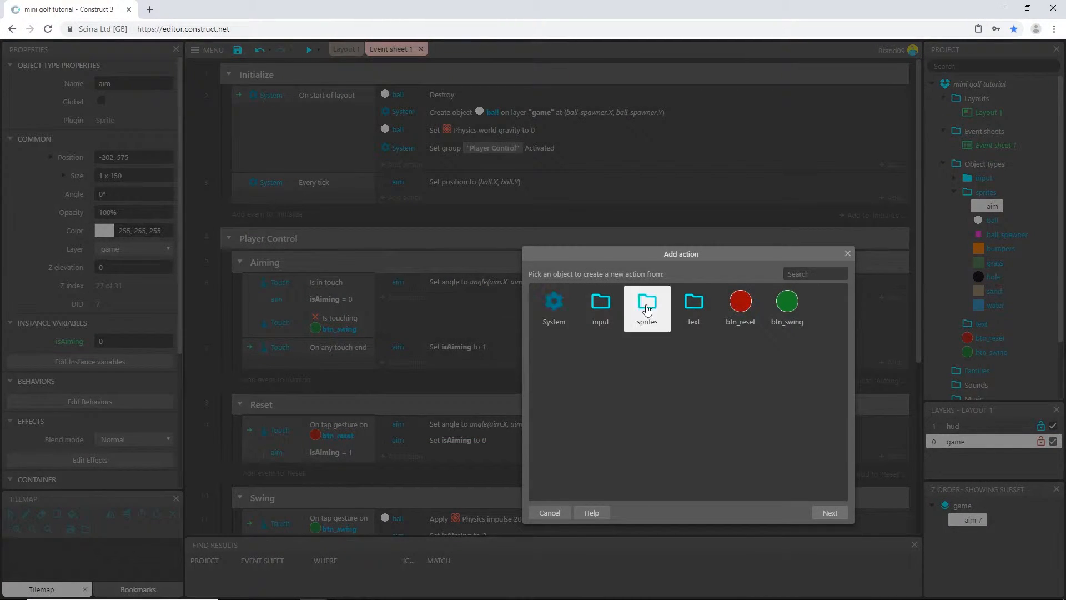
left_click(646, 302)
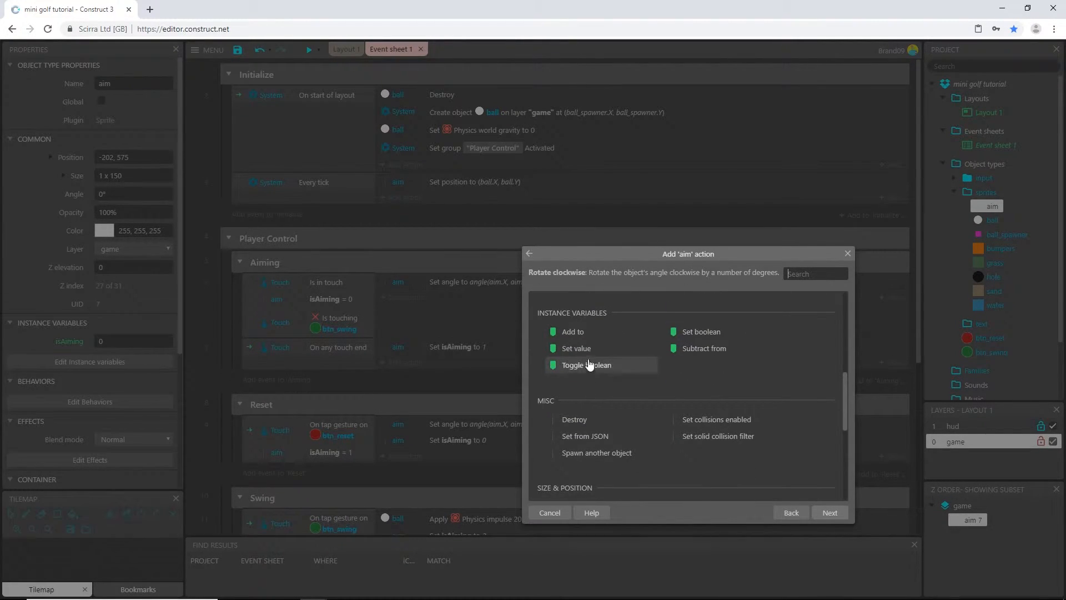
left_click(577, 348)
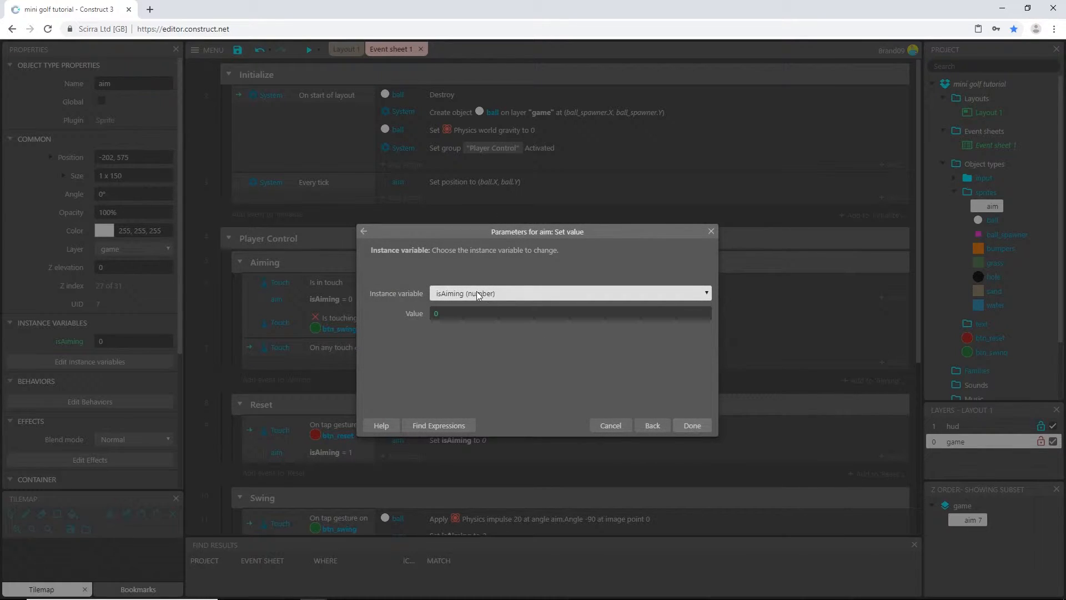
mouse_move(682, 418)
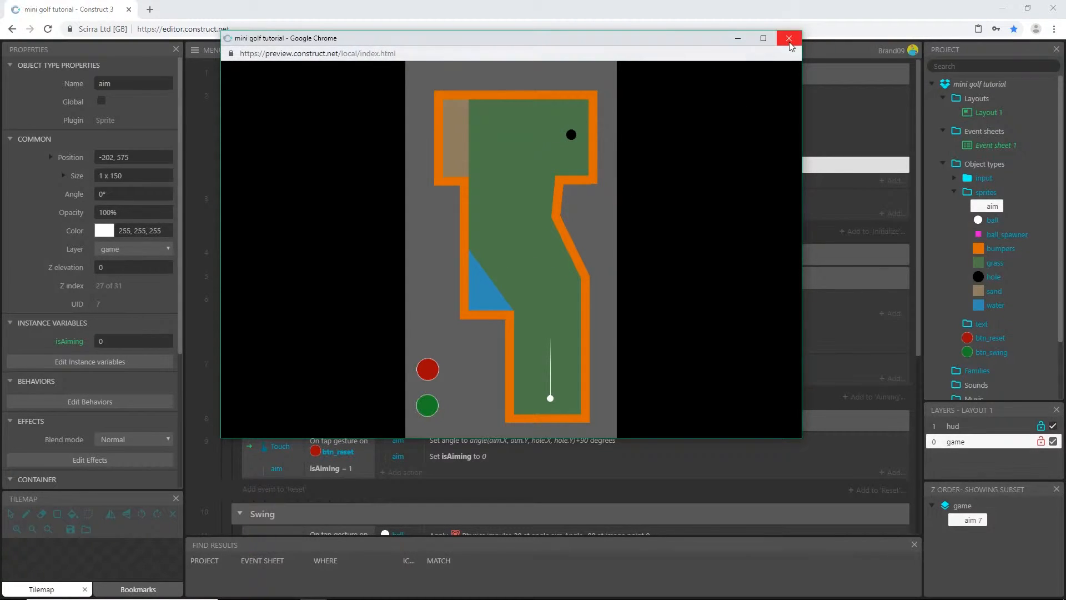
left_click(788, 38)
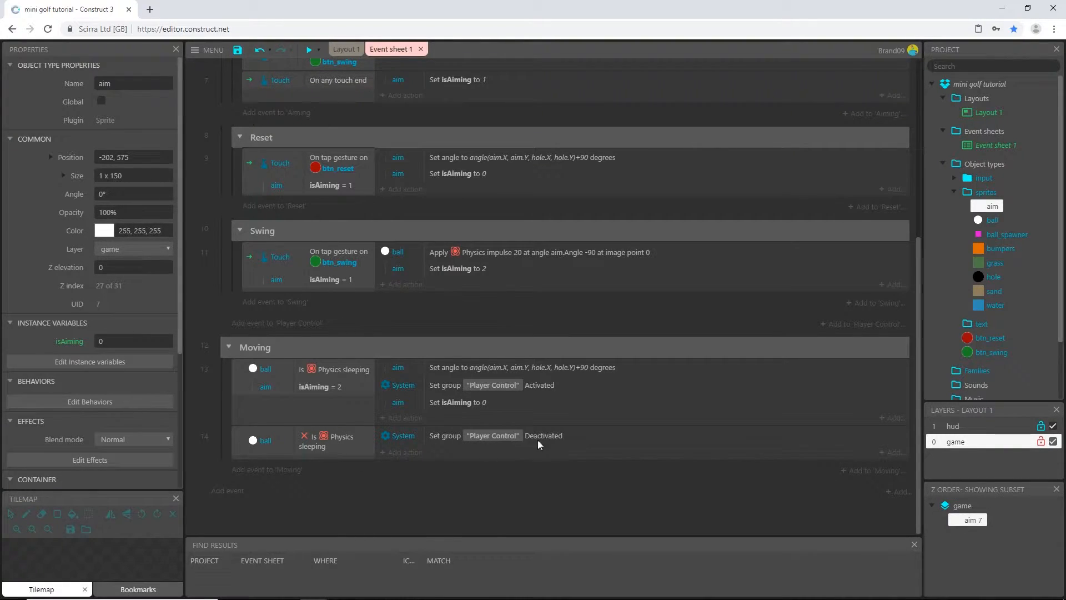
mouse_move(319, 392)
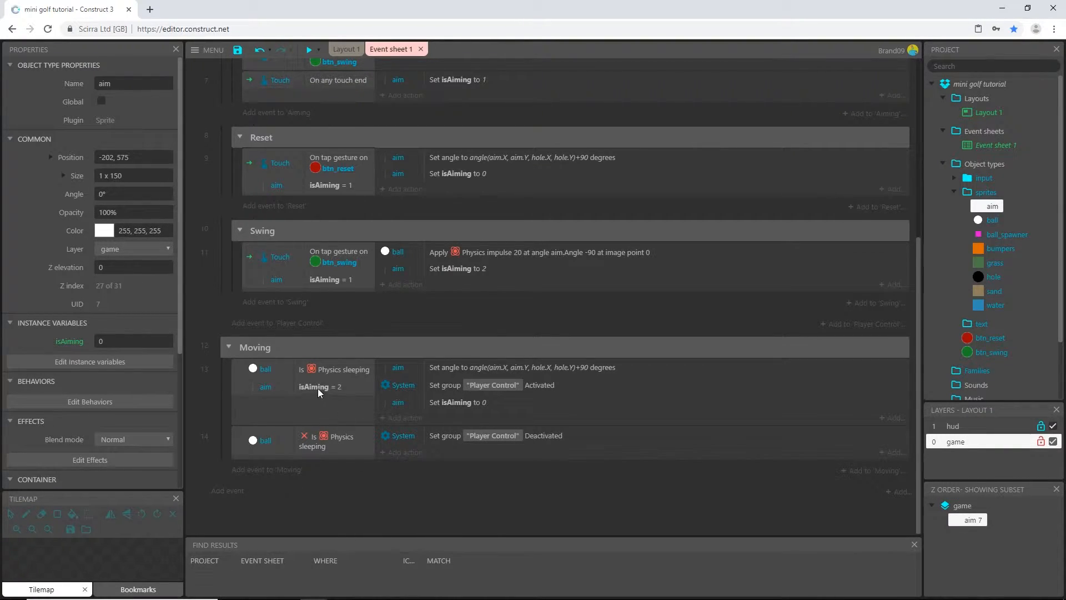
- Copy the aim isAiming = 2 condition from event 13 into event 14
left_click(314, 387)
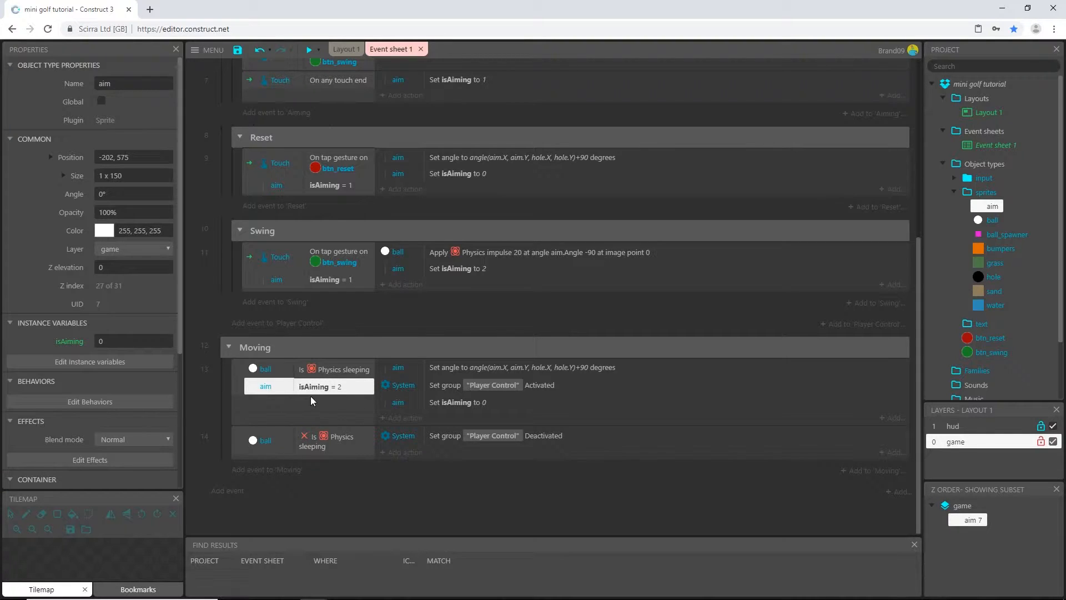
mouse_move(317, 391)
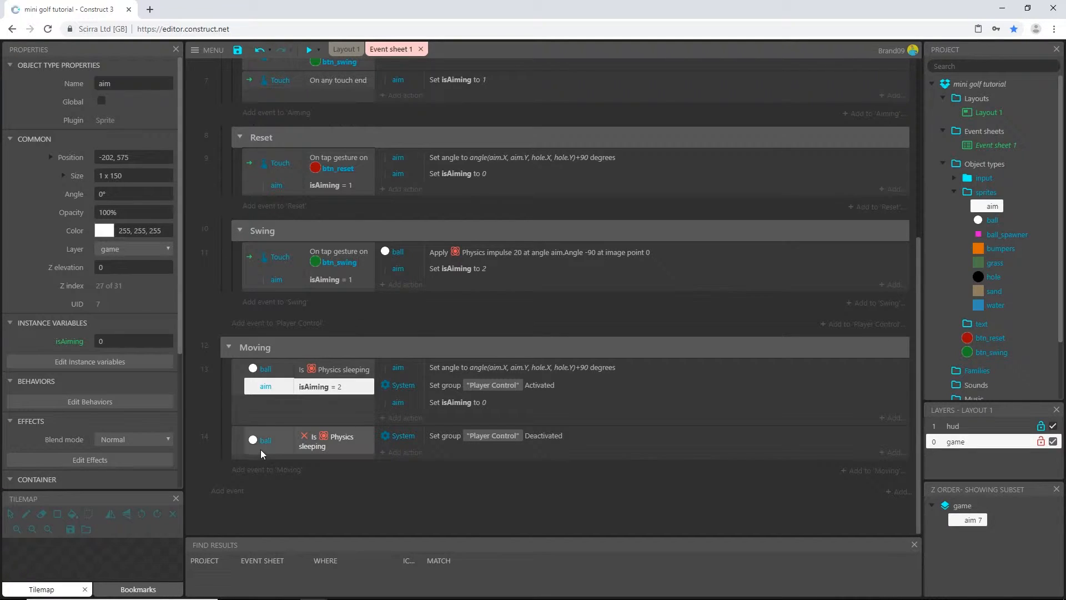
mouse_move(250, 462)
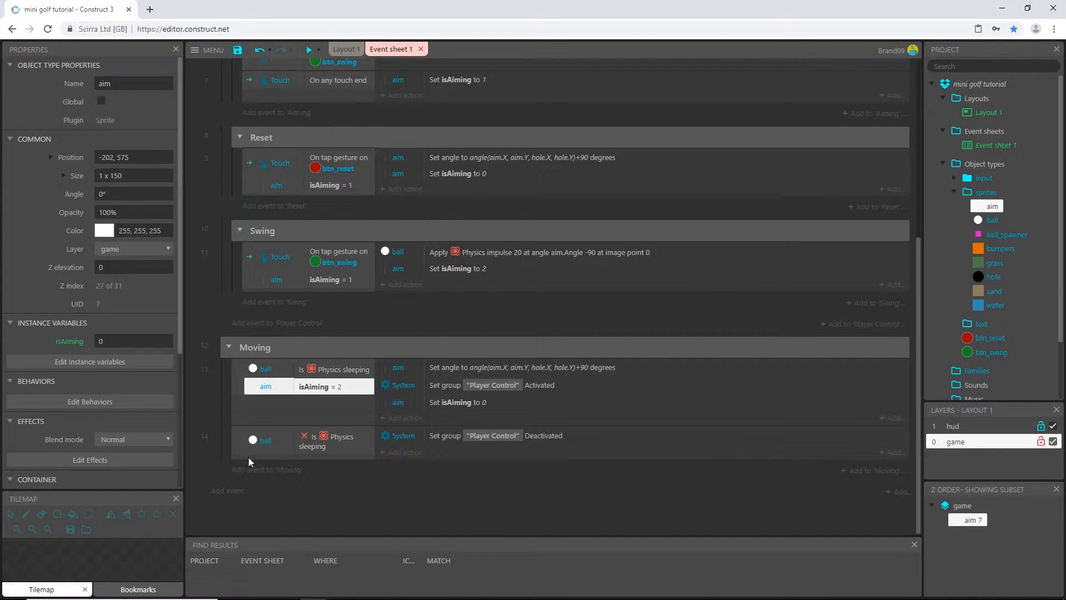
left_click(267, 440)
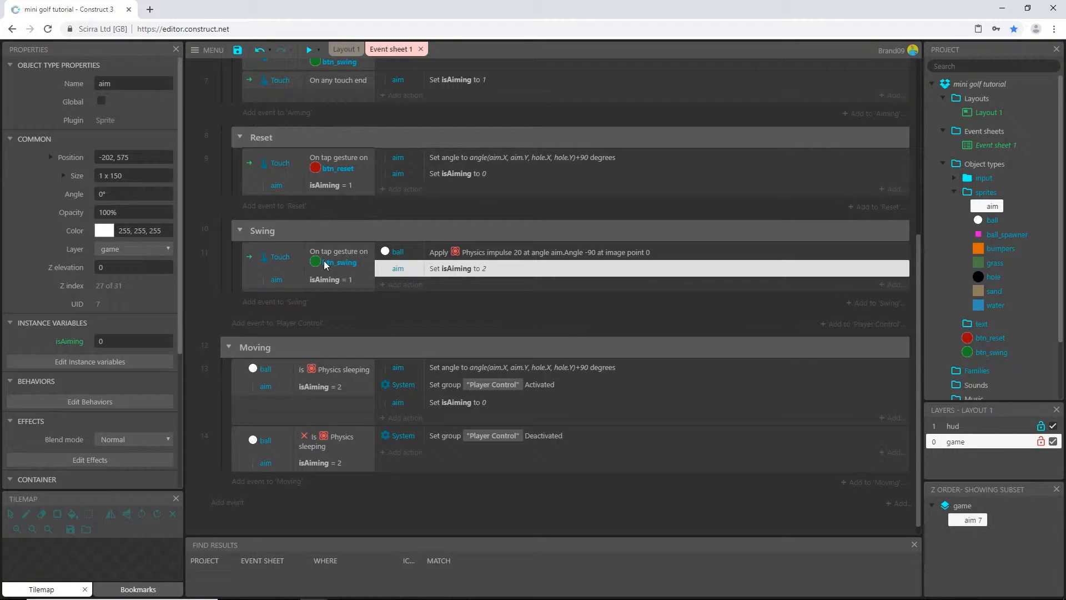
mouse_move(443, 314)
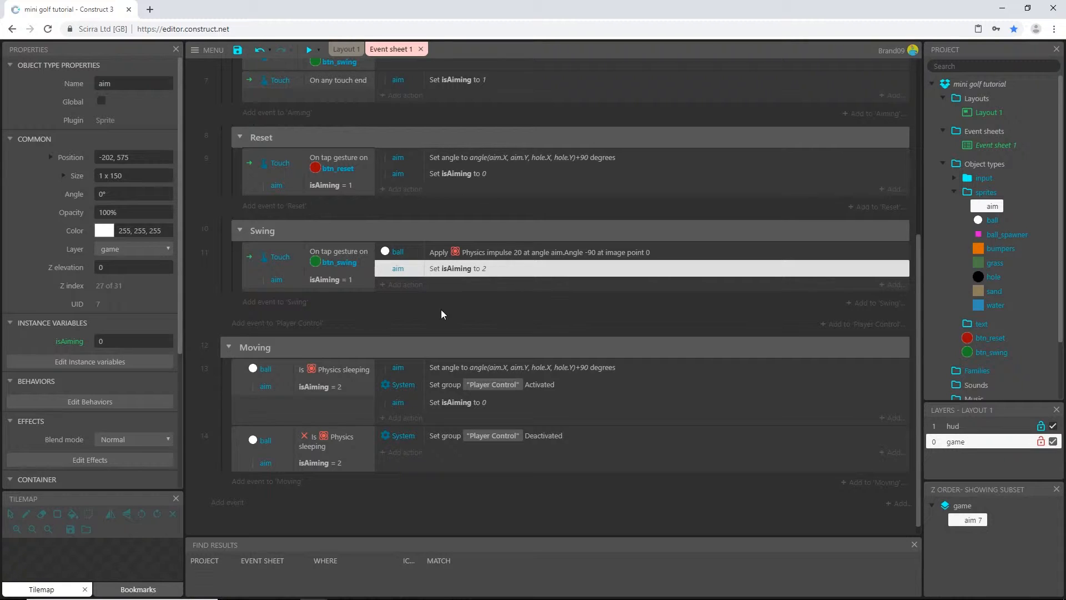
left_click(312, 49)
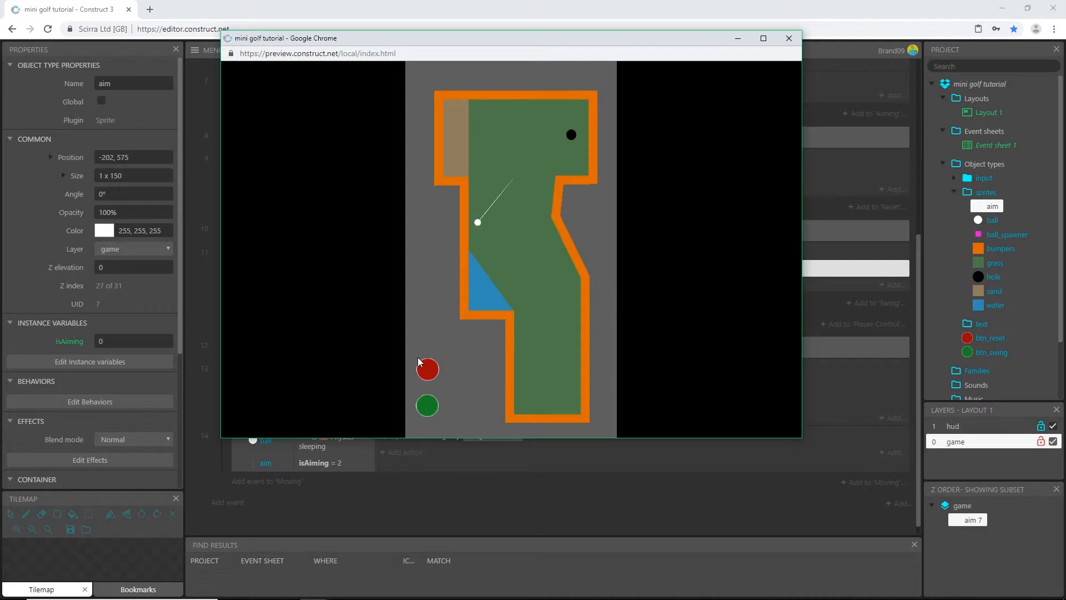
mouse_move(425, 386)
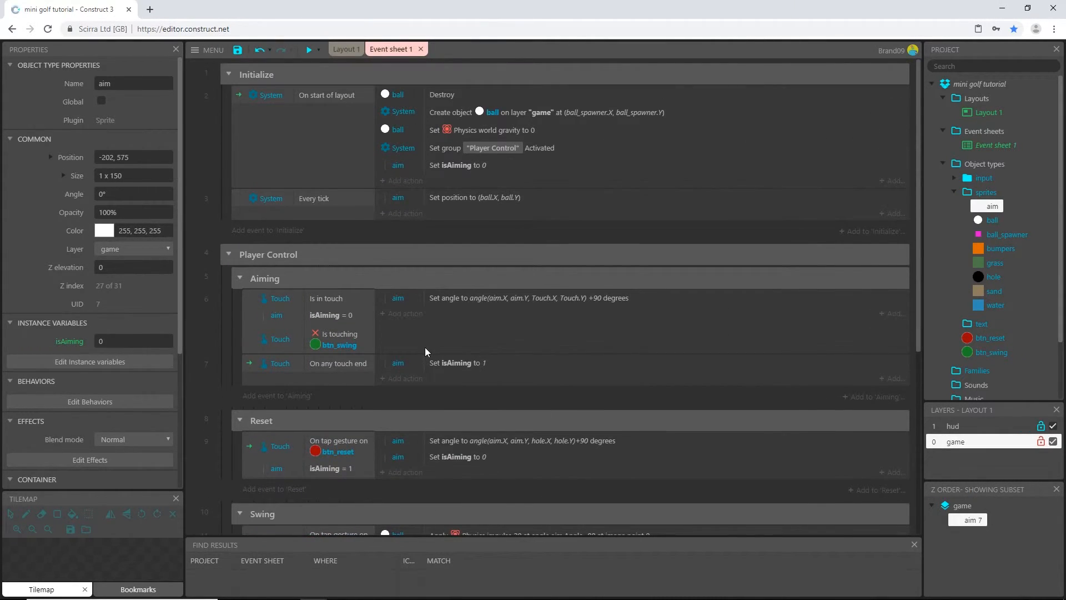
scroll("down", 3)
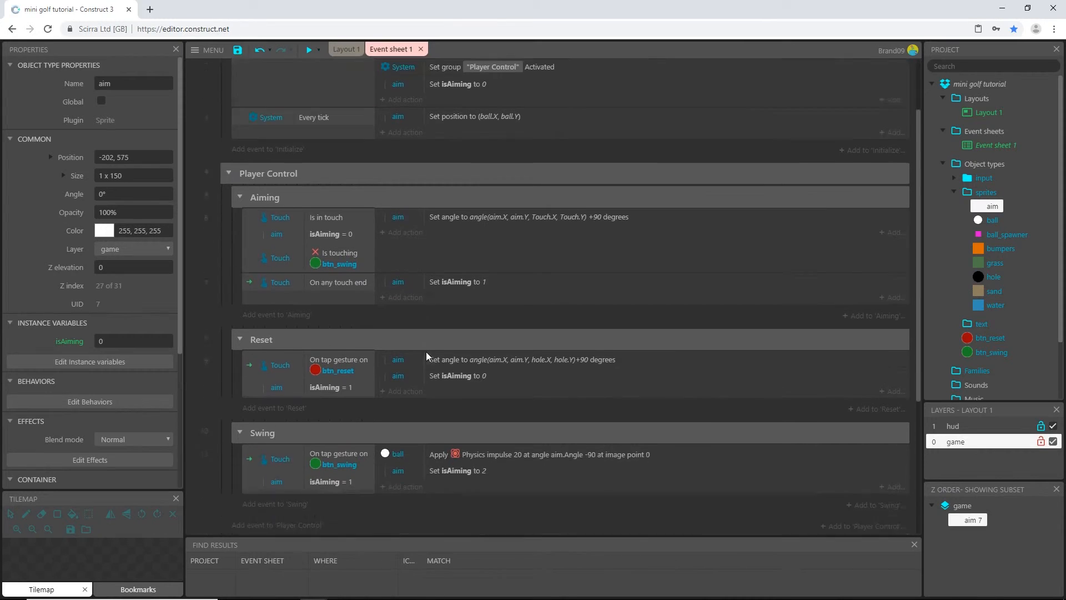
scroll("down", 3)
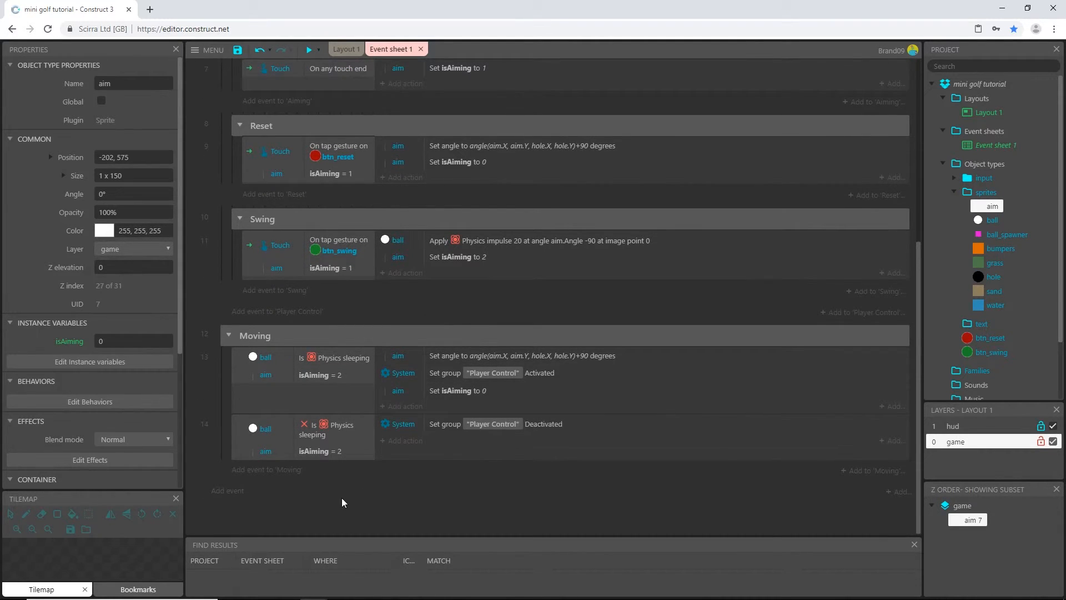
mouse_move(354, 492)
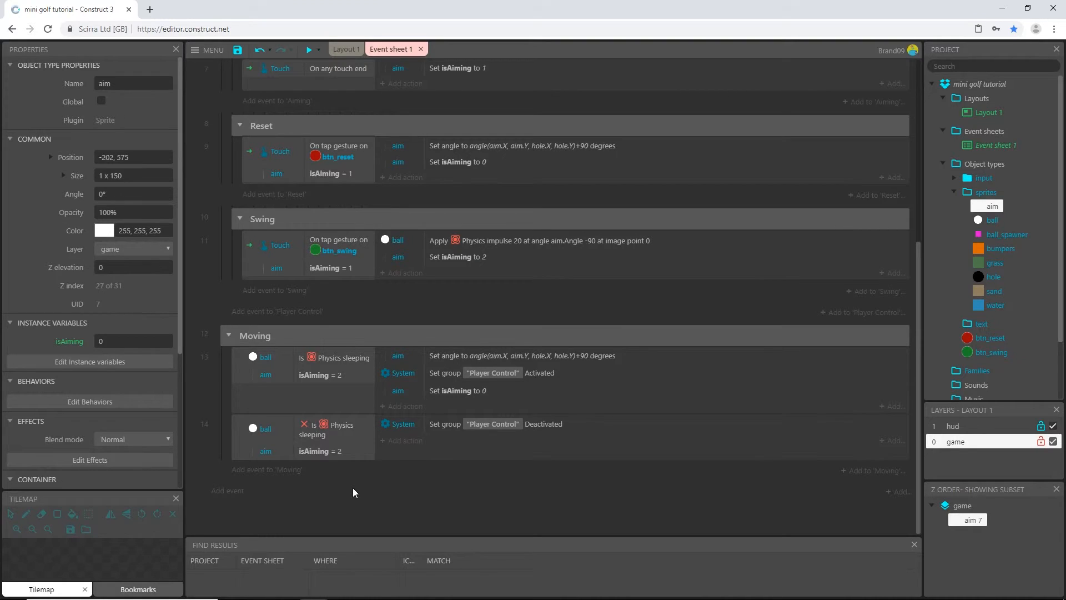
mouse_move(359, 371)
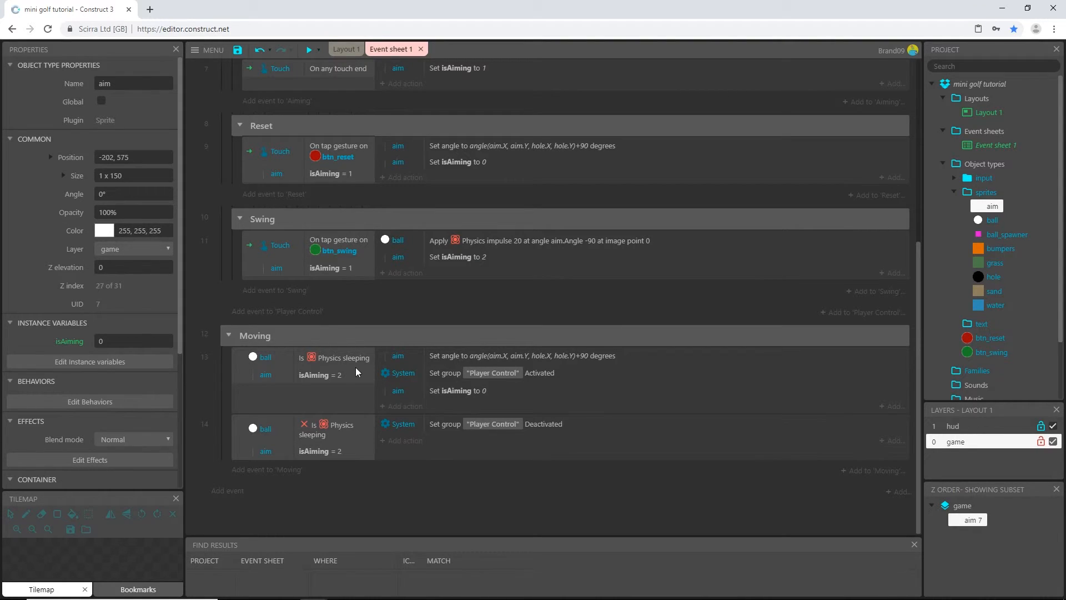